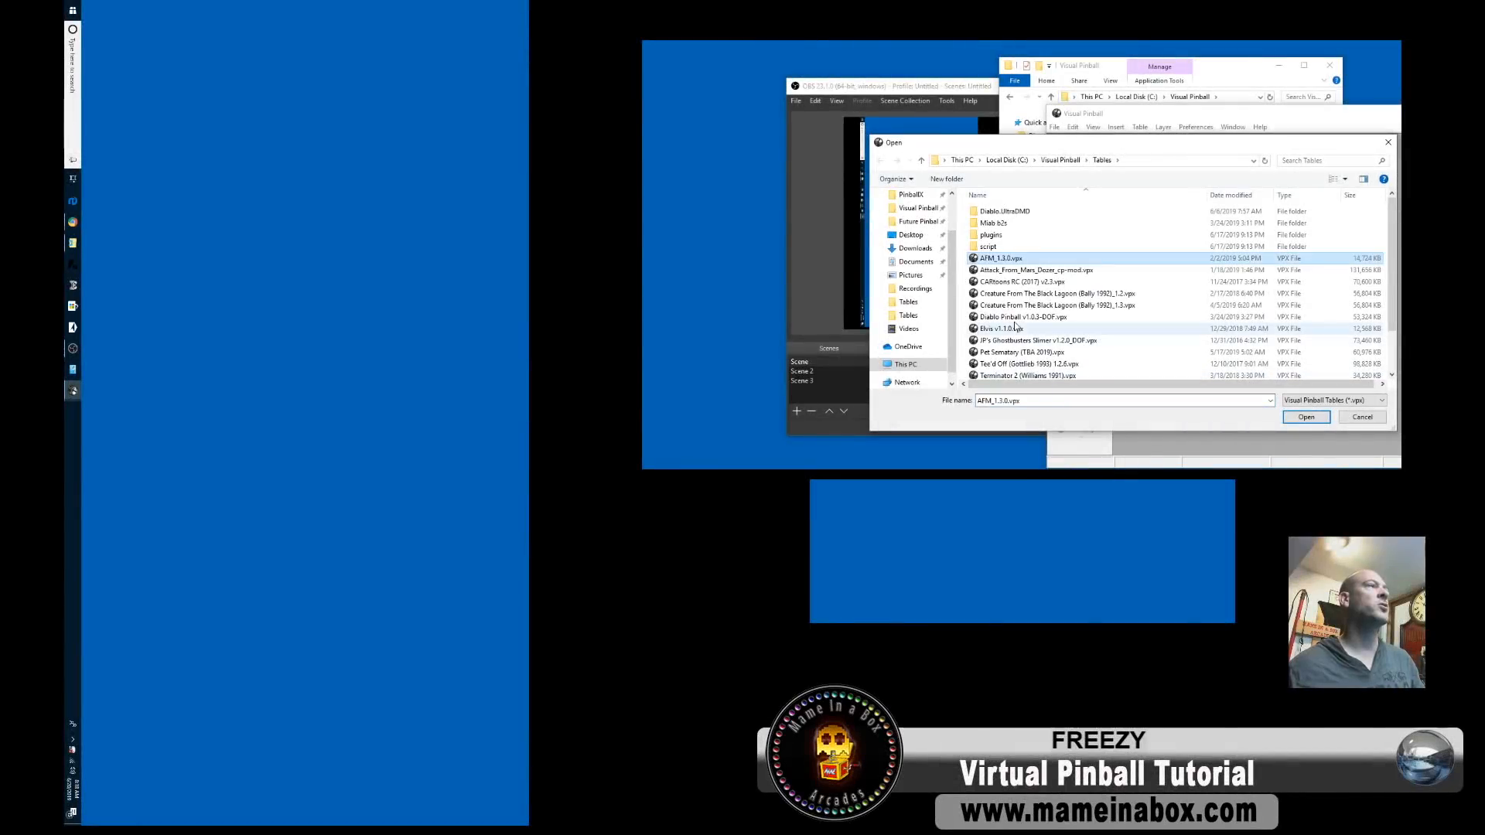
Load the AFM_1.1.0.vpx table so Attack From Mars runs in Visual Pinball.
{"action": "left_click", "coordinate": [1306, 417]}
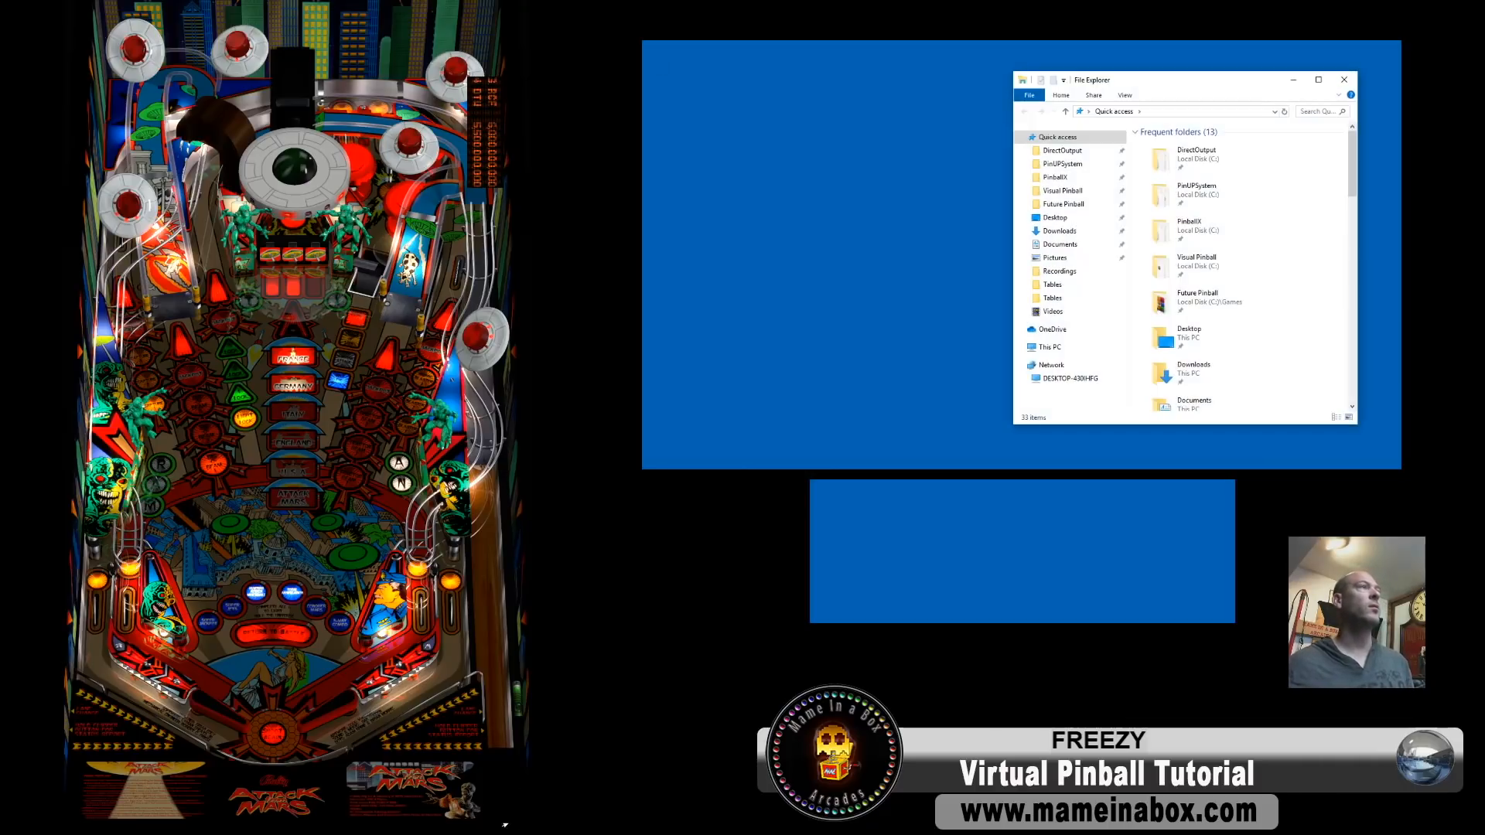
Open Visual Pinball's VPinMAME folder in File Explorer and launch Setup.exe.
{"action": "left_click", "coordinate": [1062, 190]}
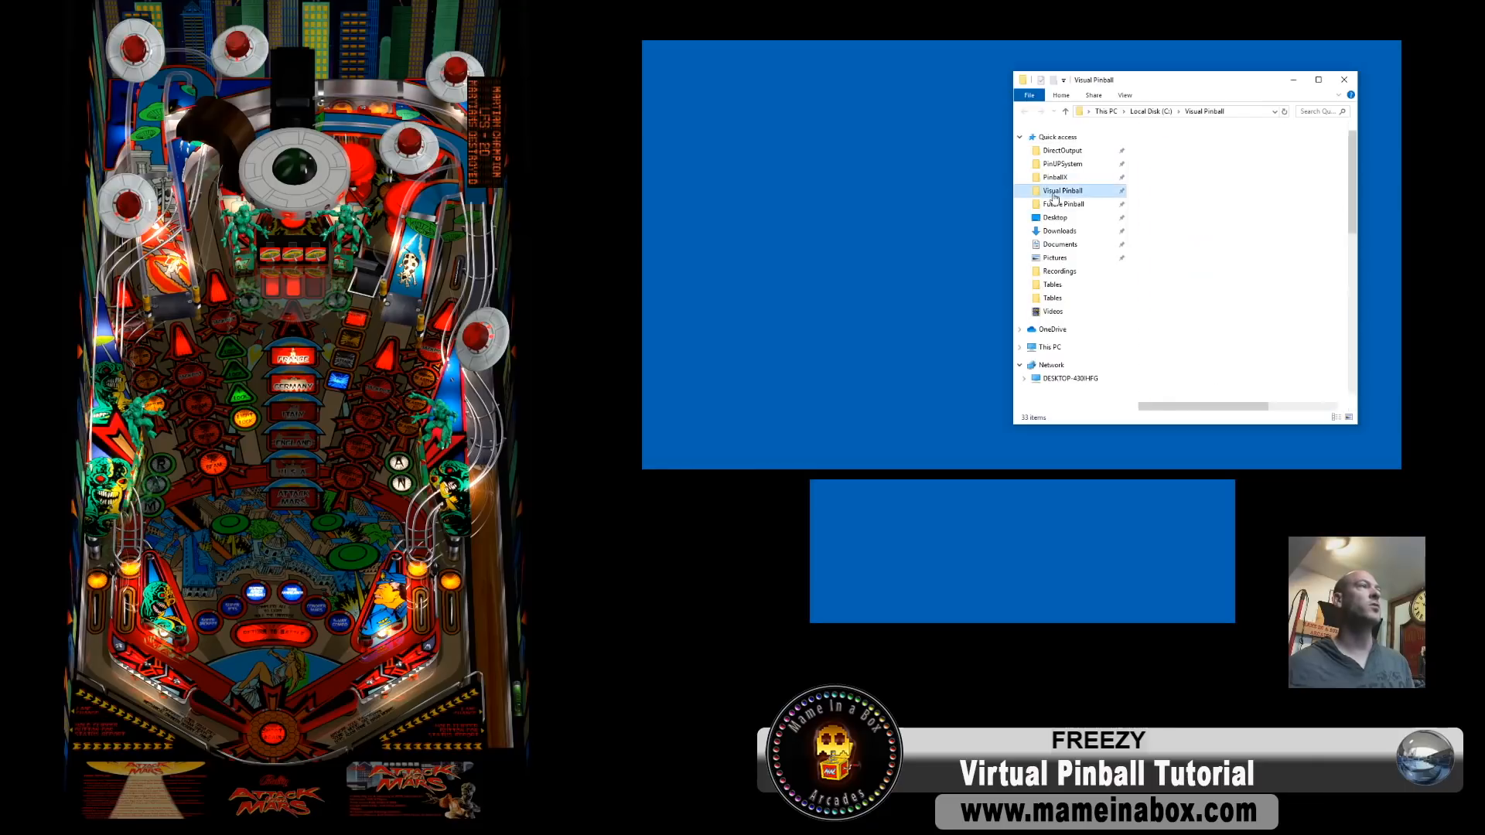
{"action": "double_click", "coordinate": [1062, 190]}
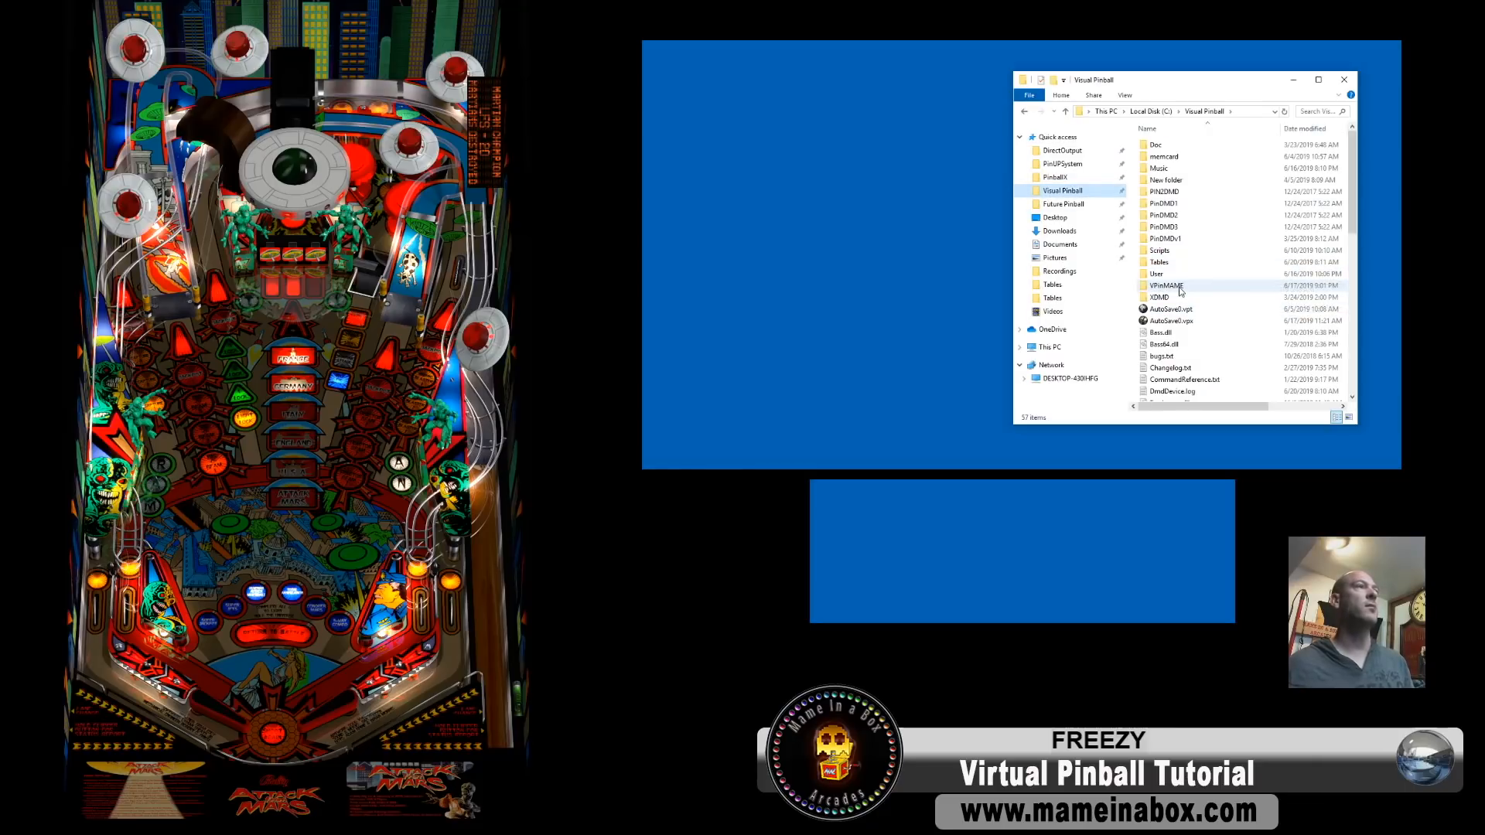
{"action": "double_click", "coordinate": [1166, 286]}
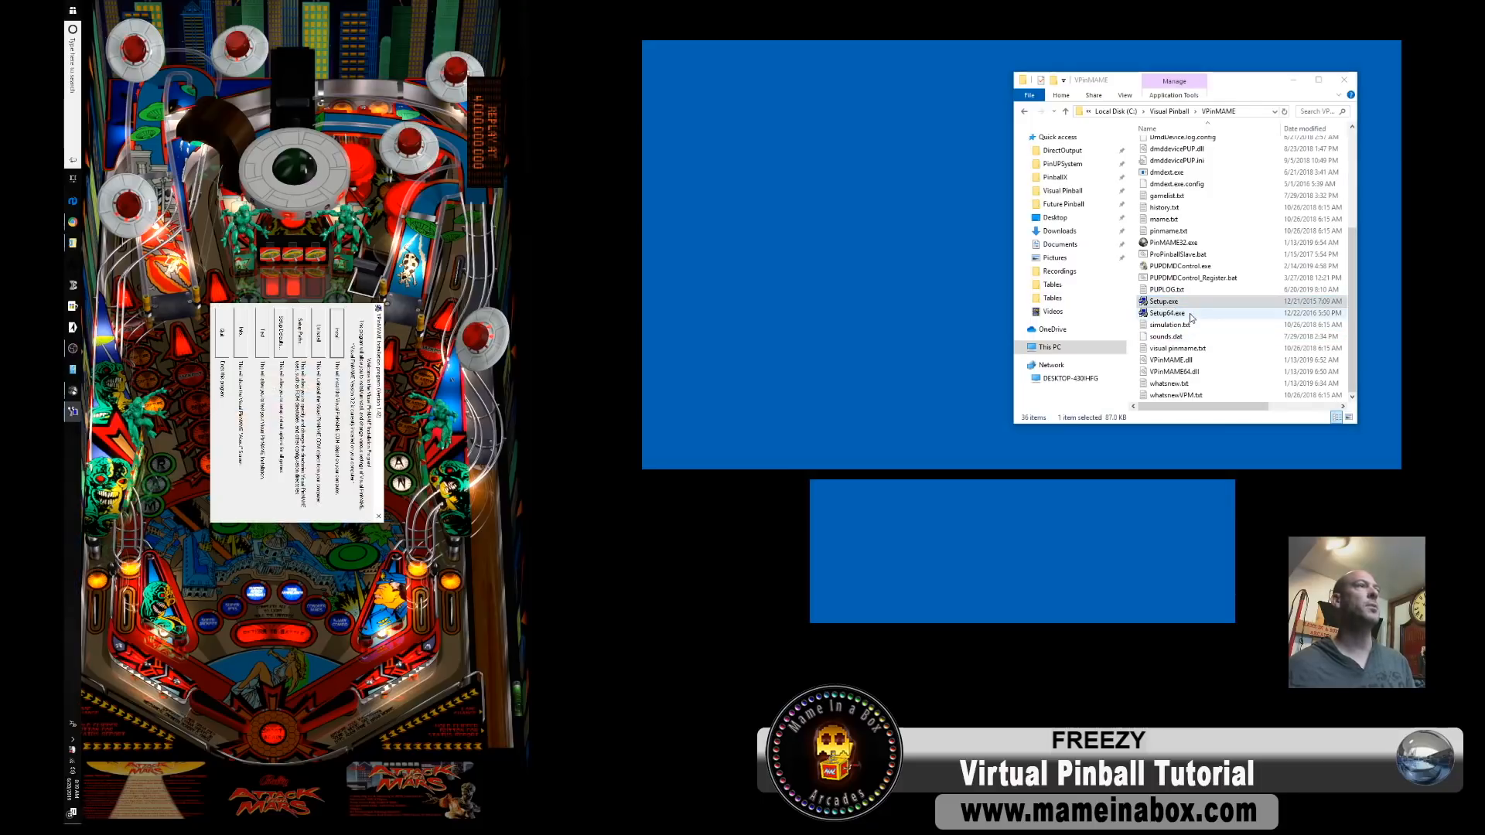
{"action": "double_click", "coordinate": [1164, 301]}
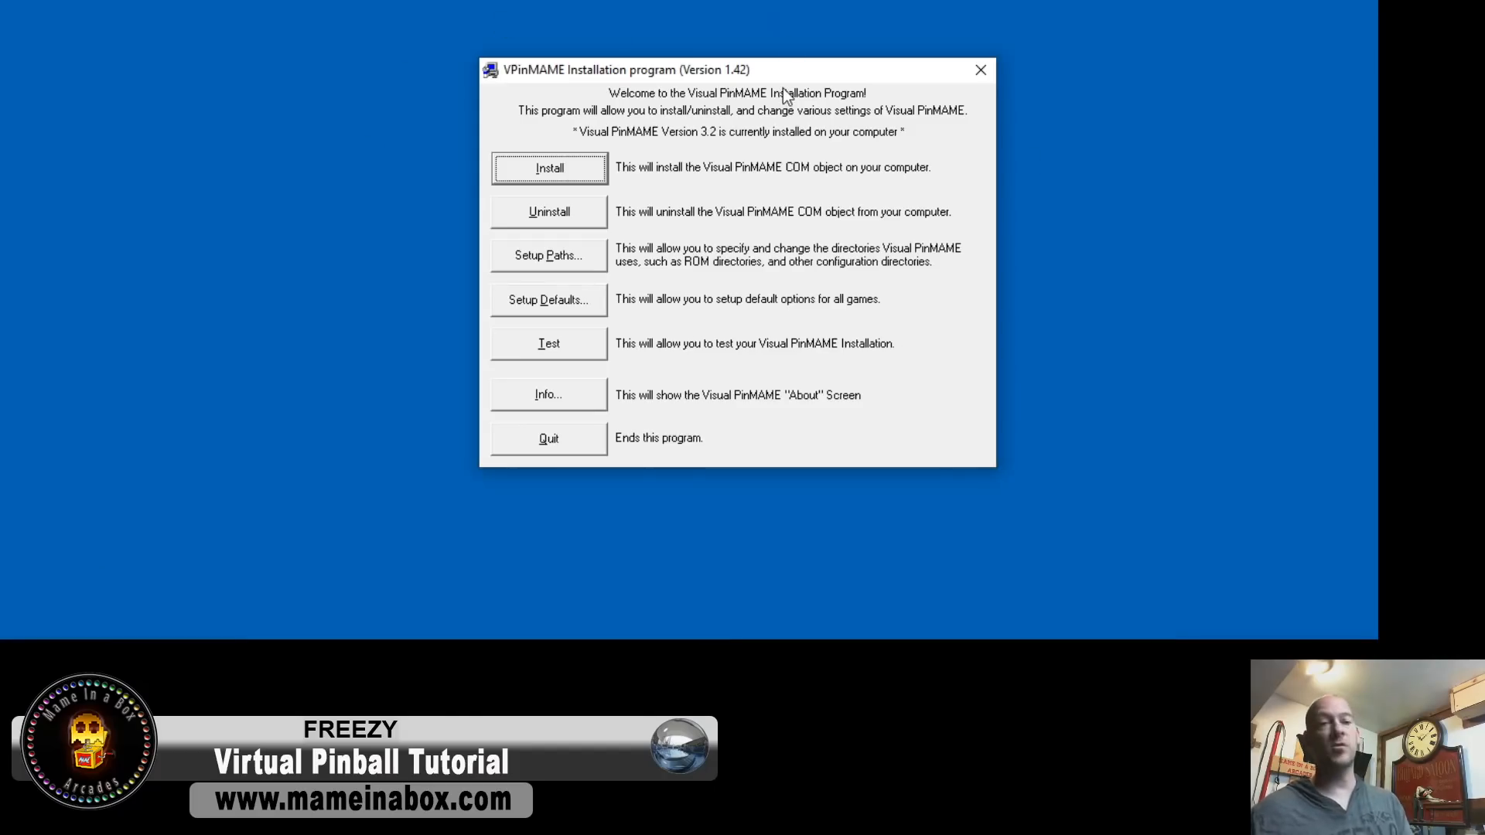
{"action": "mouse_move", "coordinate": [664, 224]}
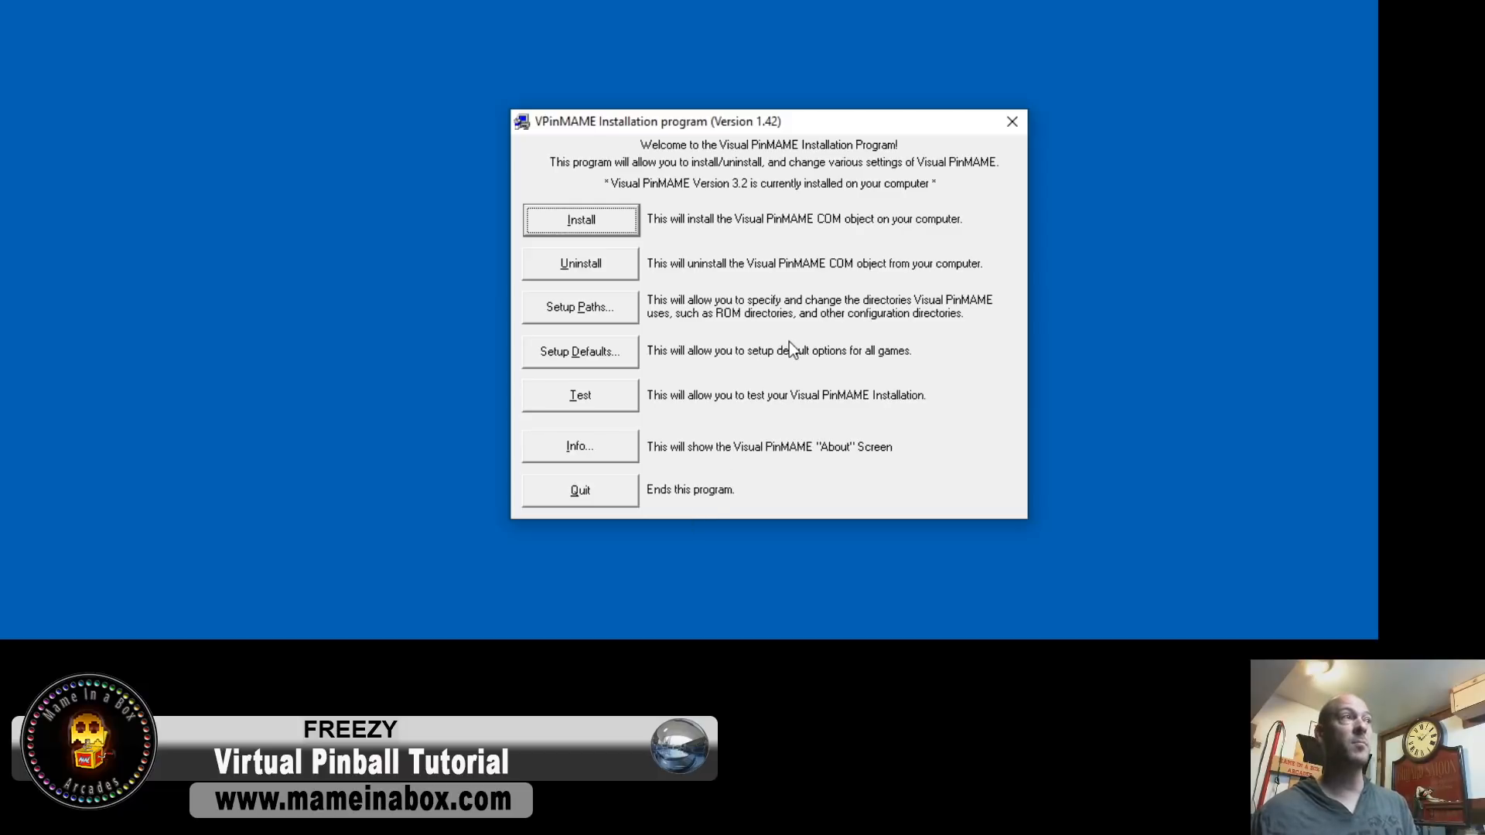
{"action": "mouse_move", "coordinate": [583, 364]}
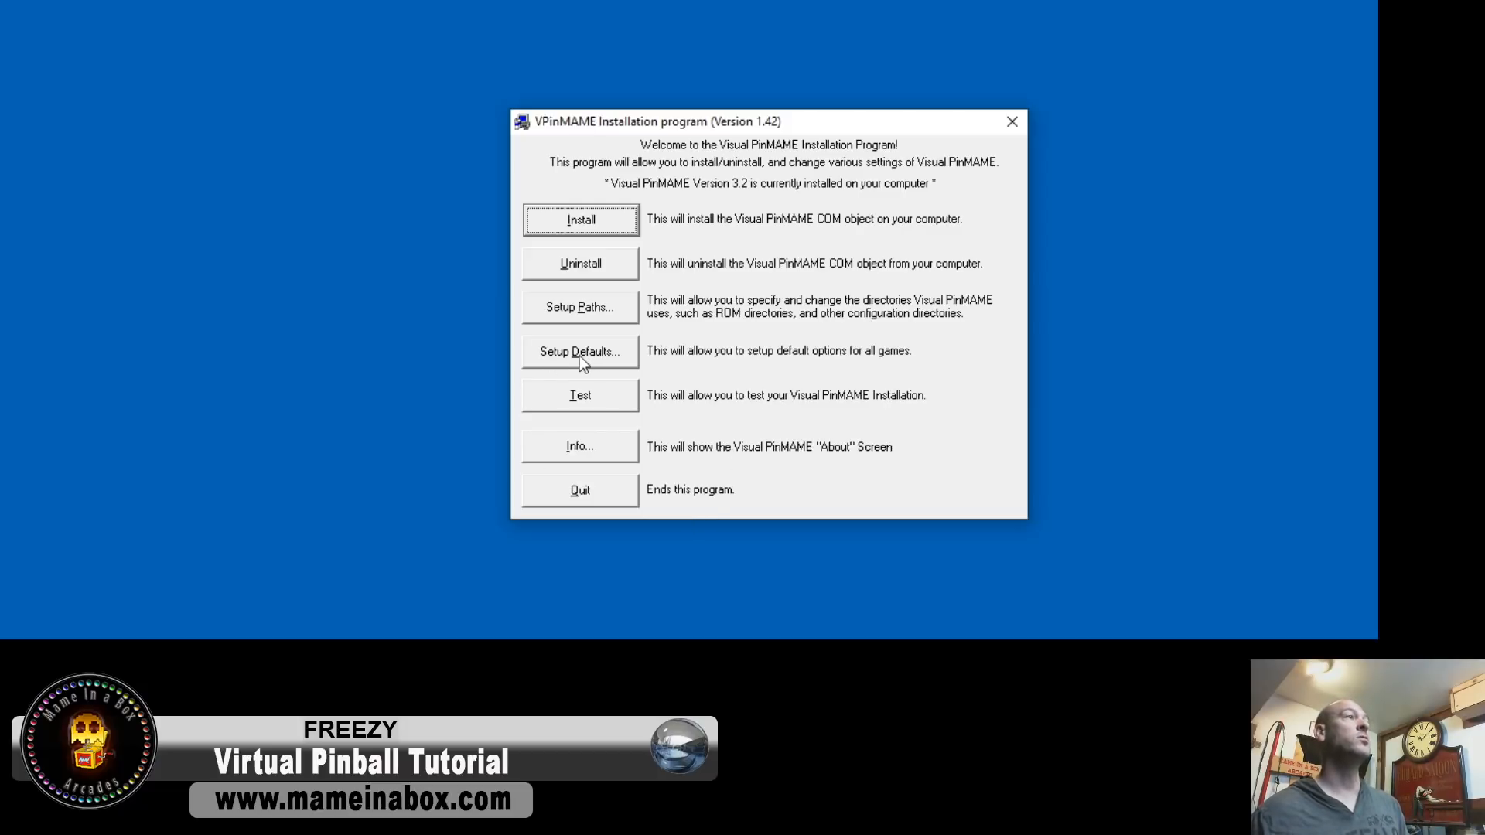
Set default game options to cabinet mode on, external DMD off, Colorize DMD on, and save.
{"action": "left_click", "coordinate": [580, 351]}
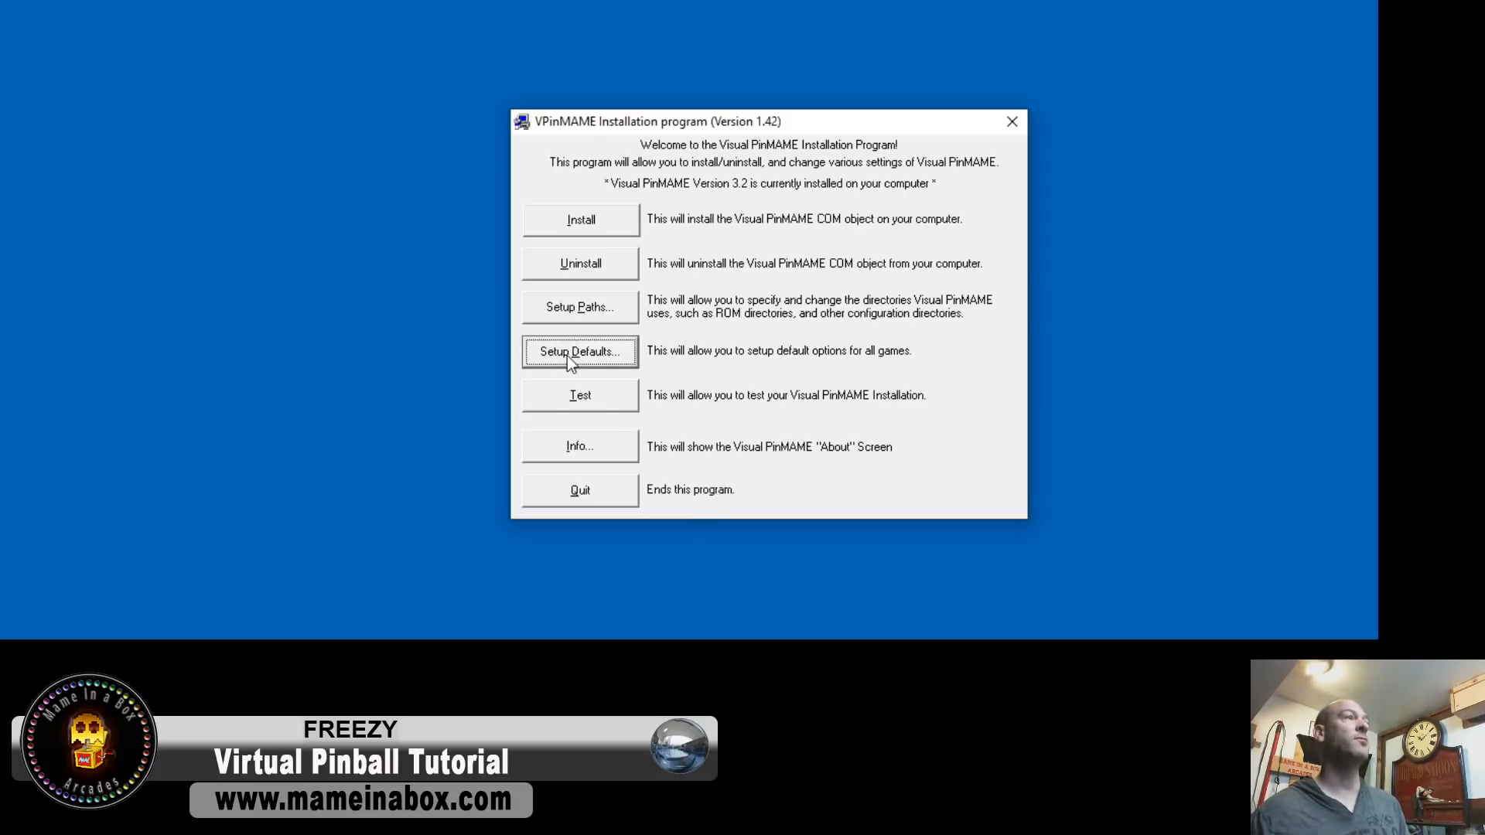
{"action": "left_click", "coordinate": [580, 351]}
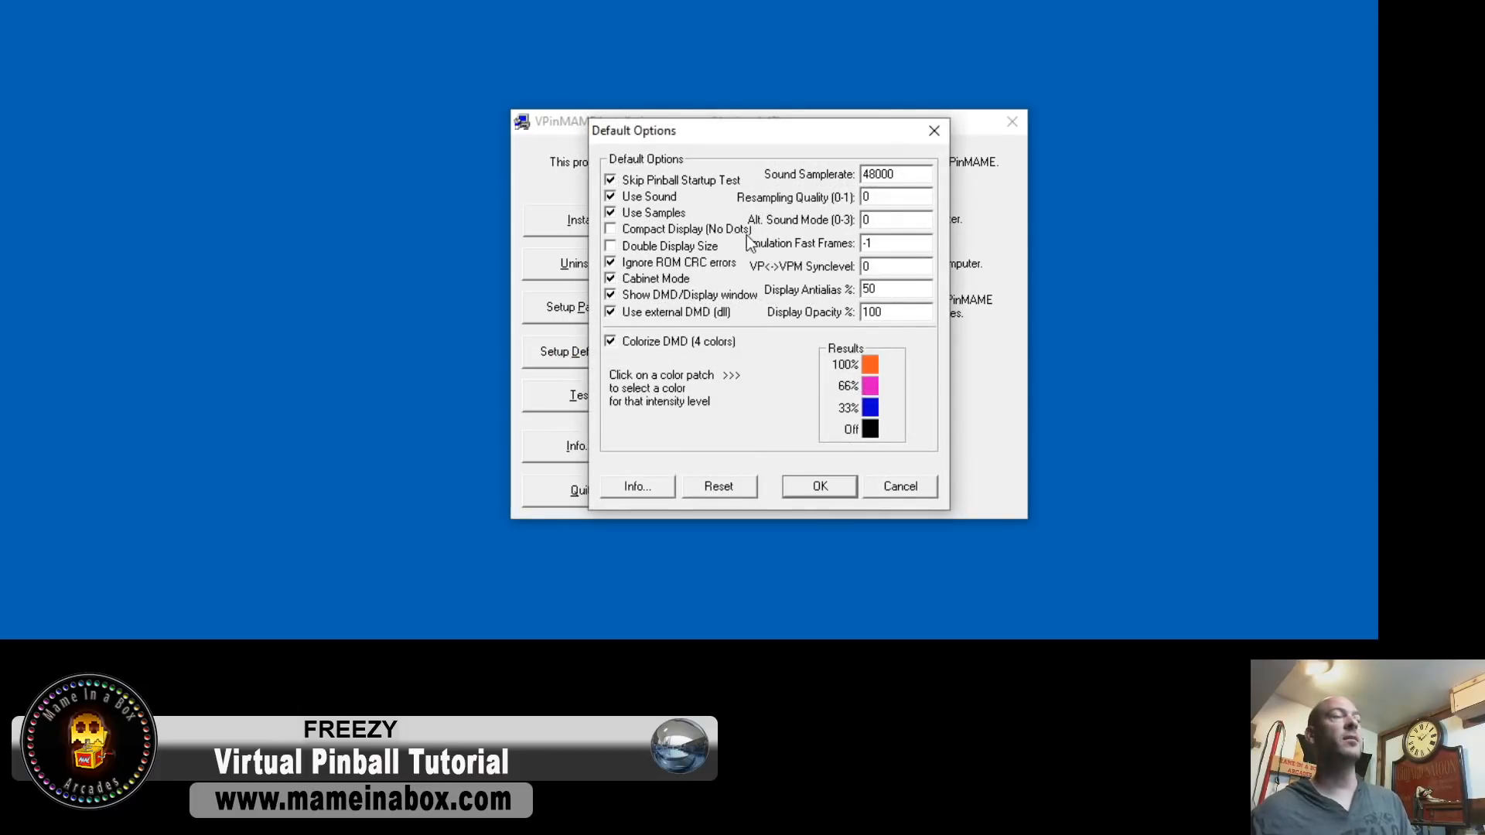
{"action": "mouse_move", "coordinate": [583, 387]}
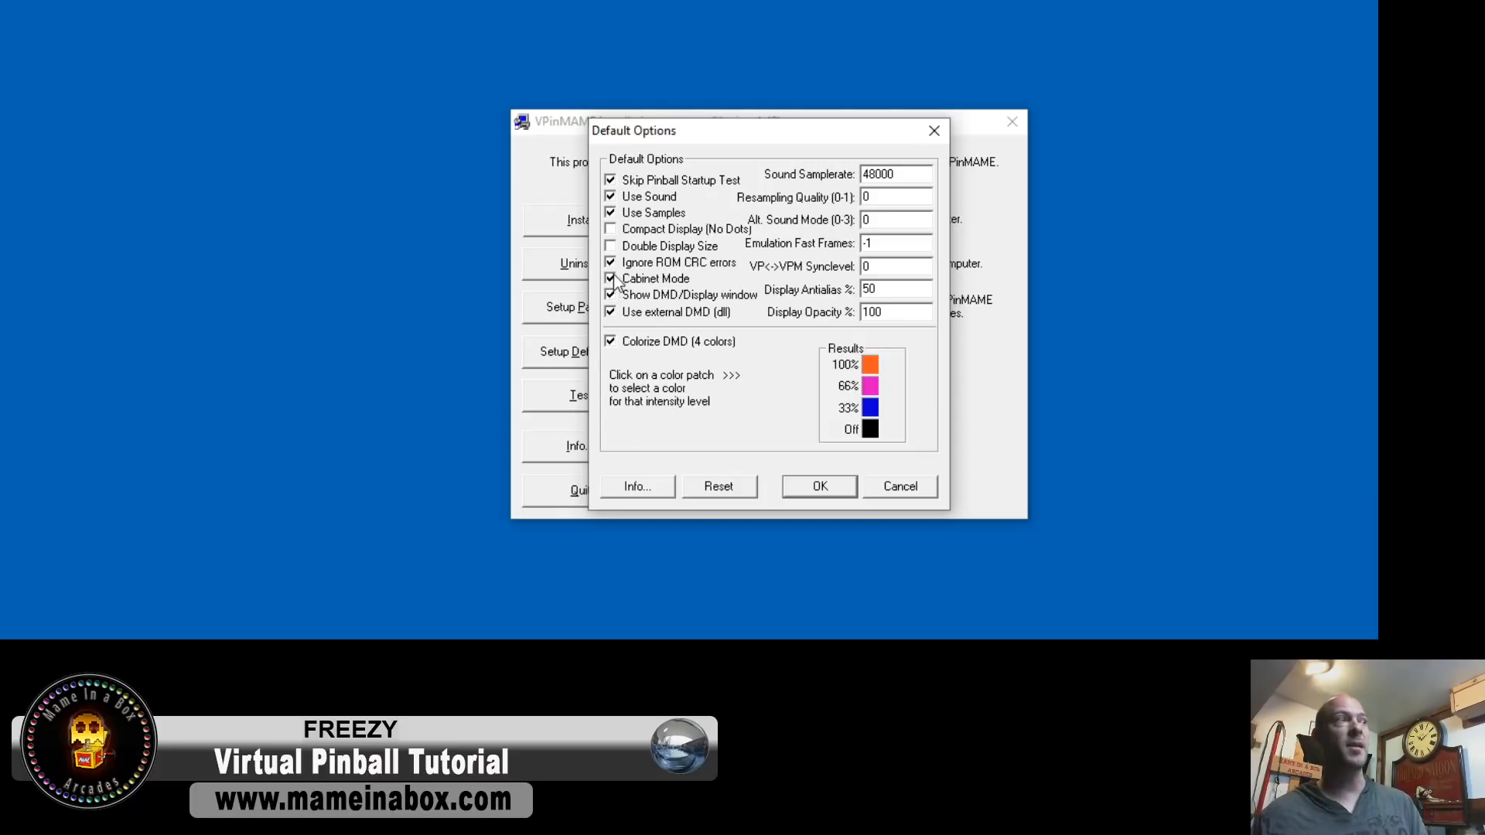
{"action": "left_click", "coordinate": [611, 279]}
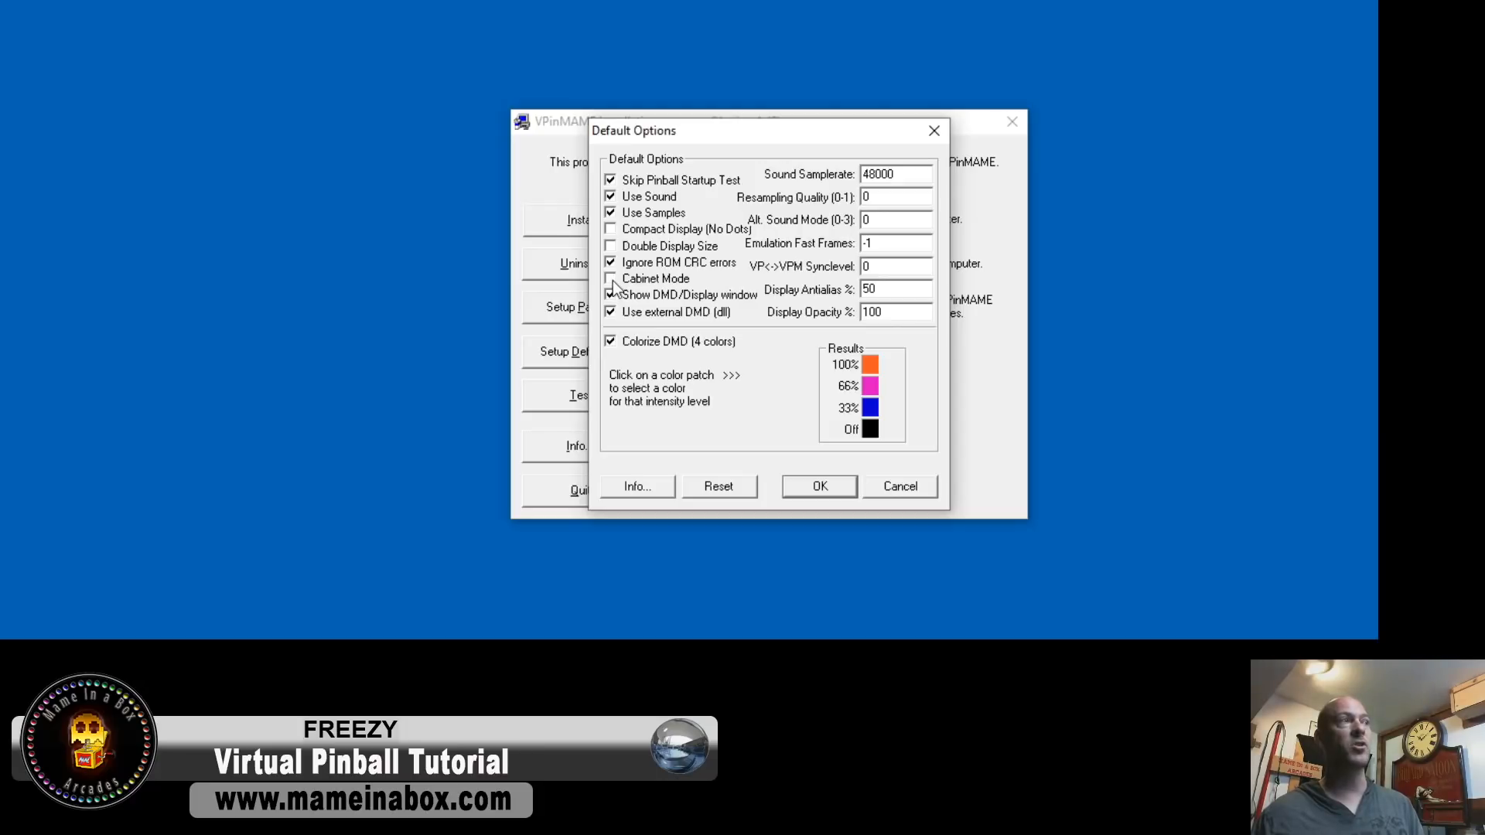
{"action": "left_click", "coordinate": [608, 279]}
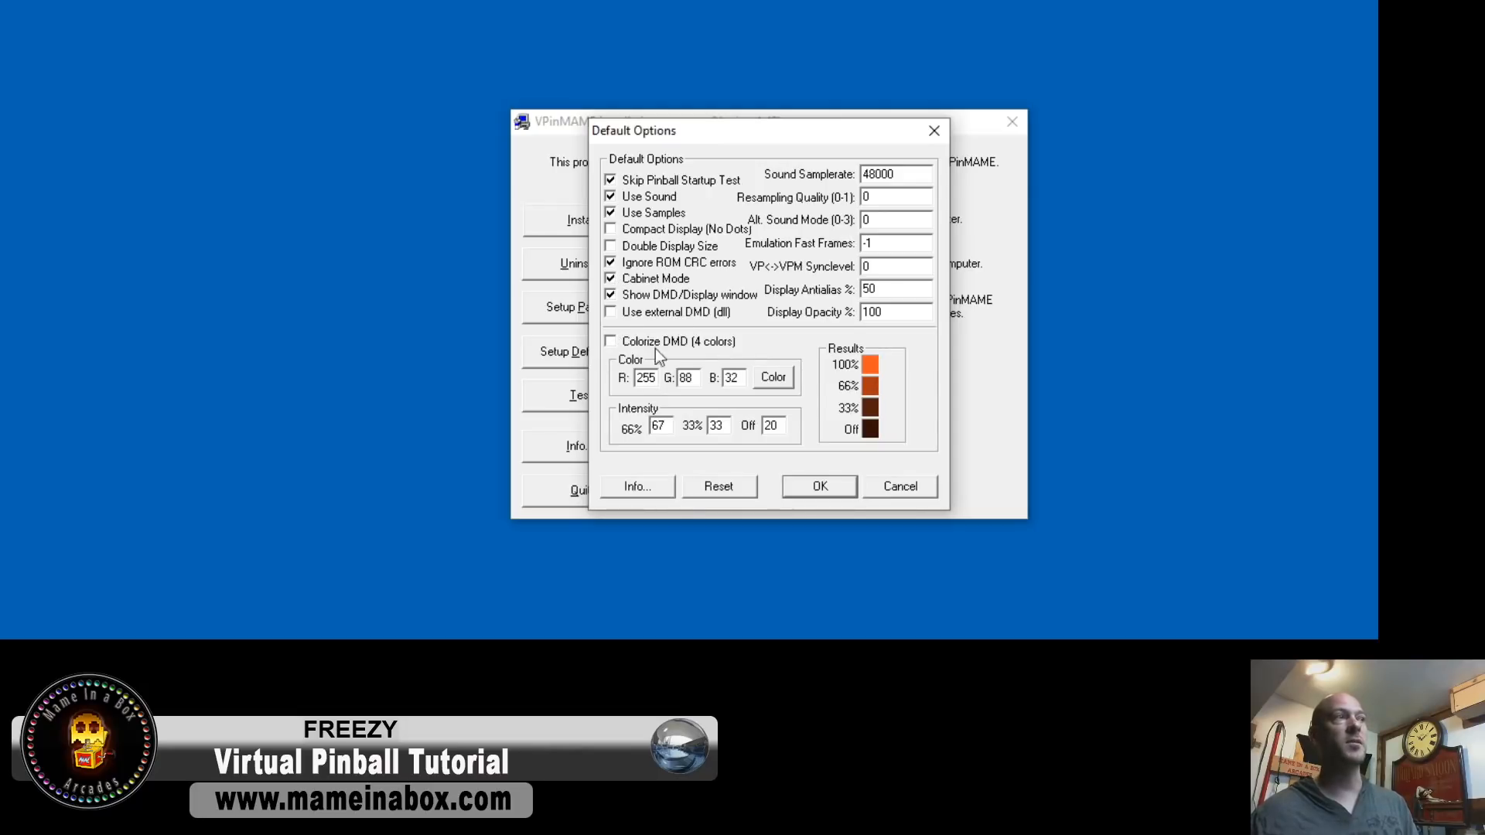
{"action": "left_click", "coordinate": [610, 341]}
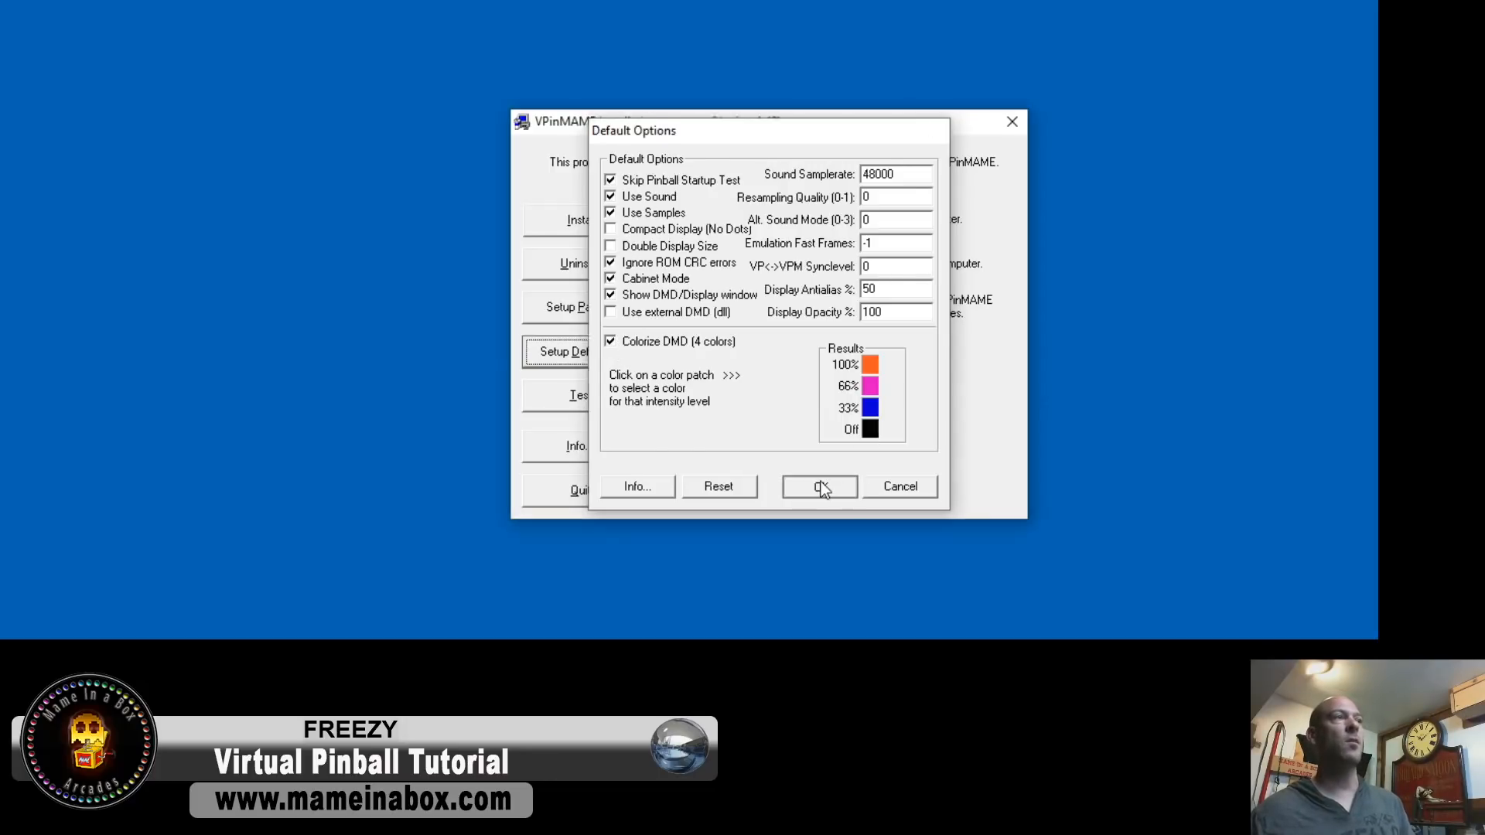
{"action": "left_click", "coordinate": [820, 487]}
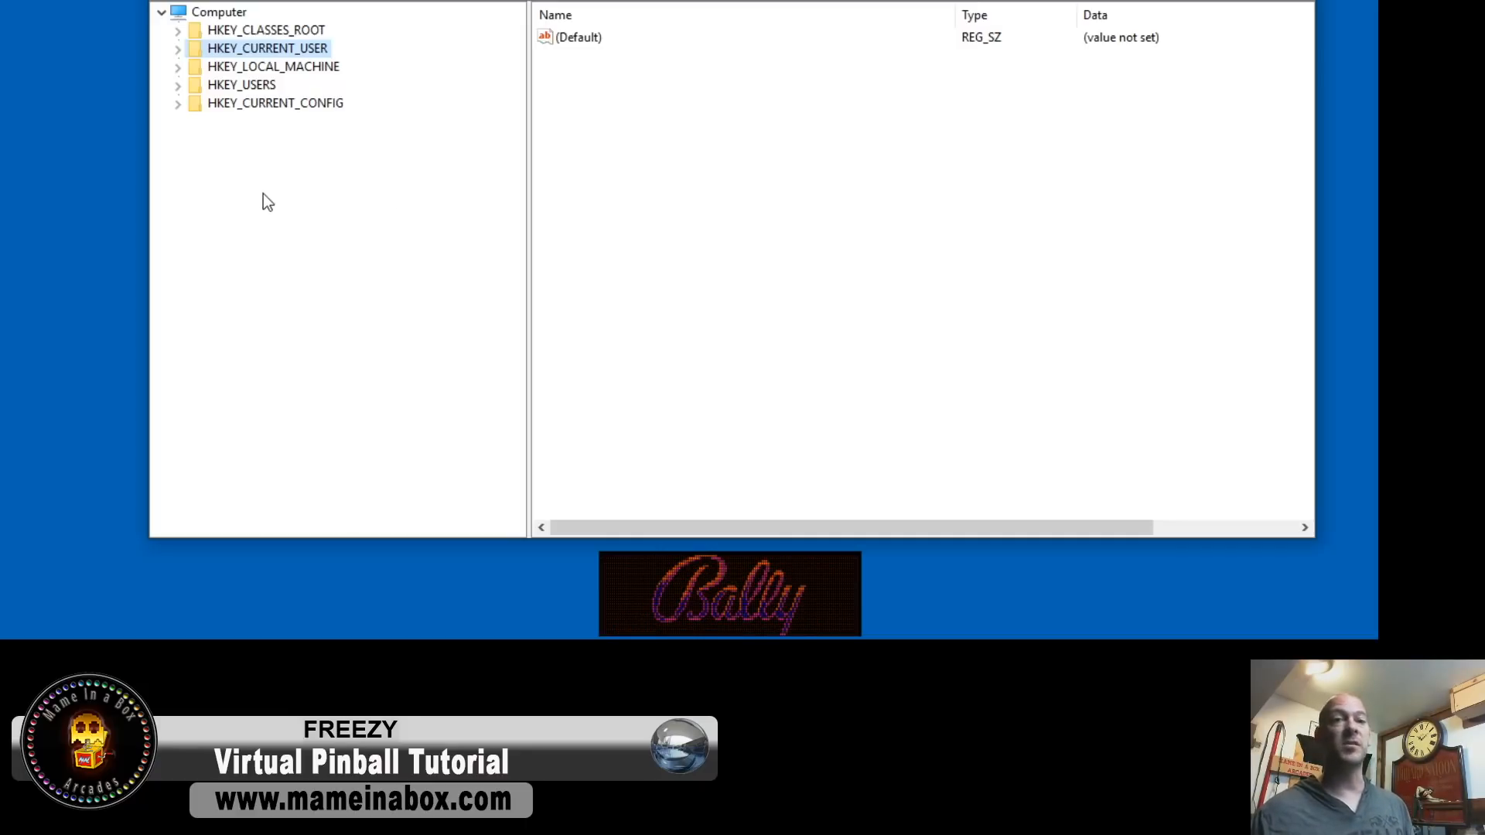
{"action": "mouse_move", "coordinate": [248, 199]}
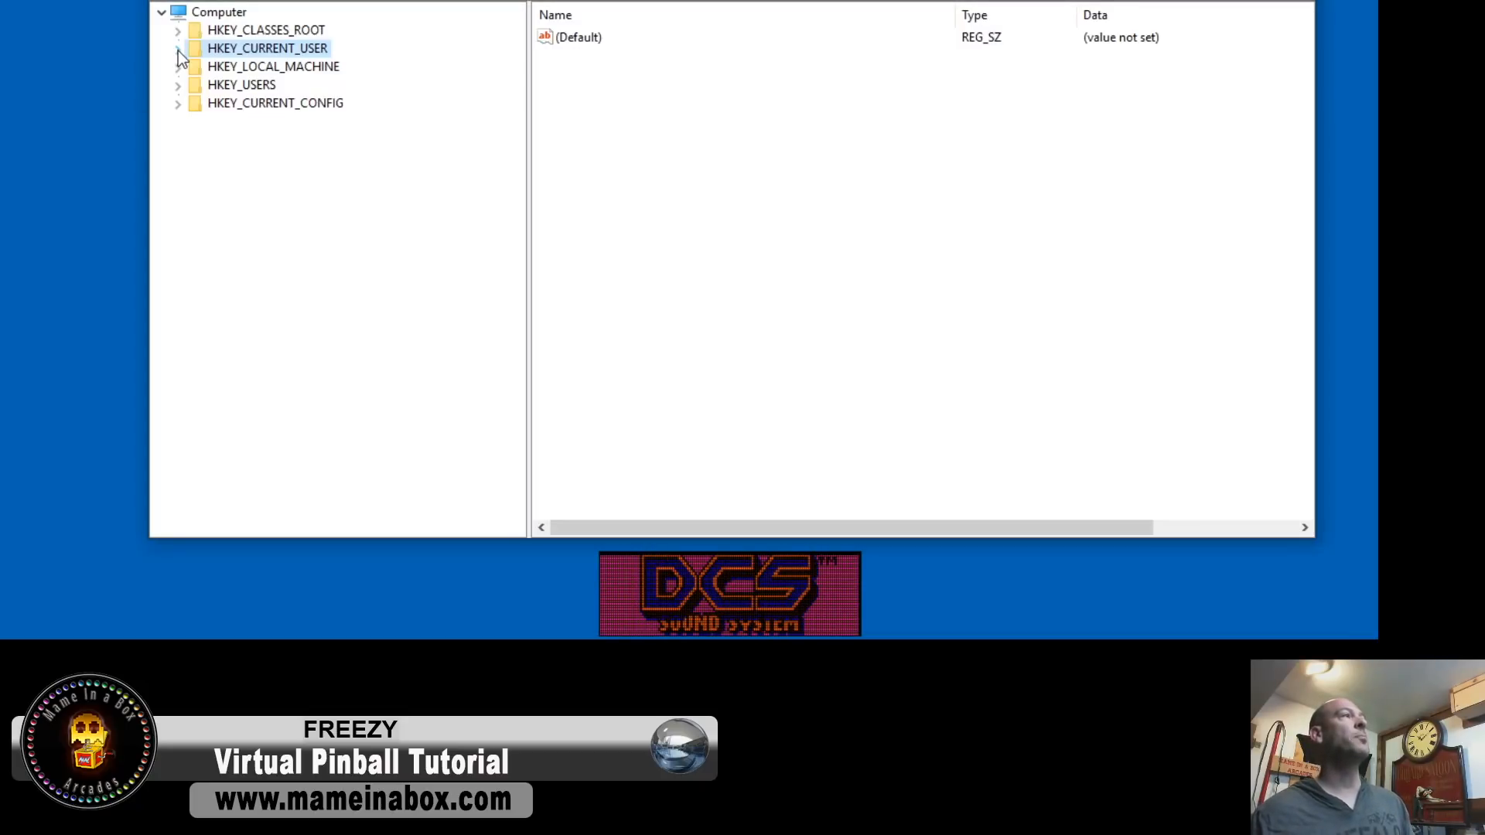
Expand HKEY_CURRENT_USER to Software\Freeware\Visual PinMame and select the afm_113b key.
{"action": "left_click", "coordinate": [178, 48]}
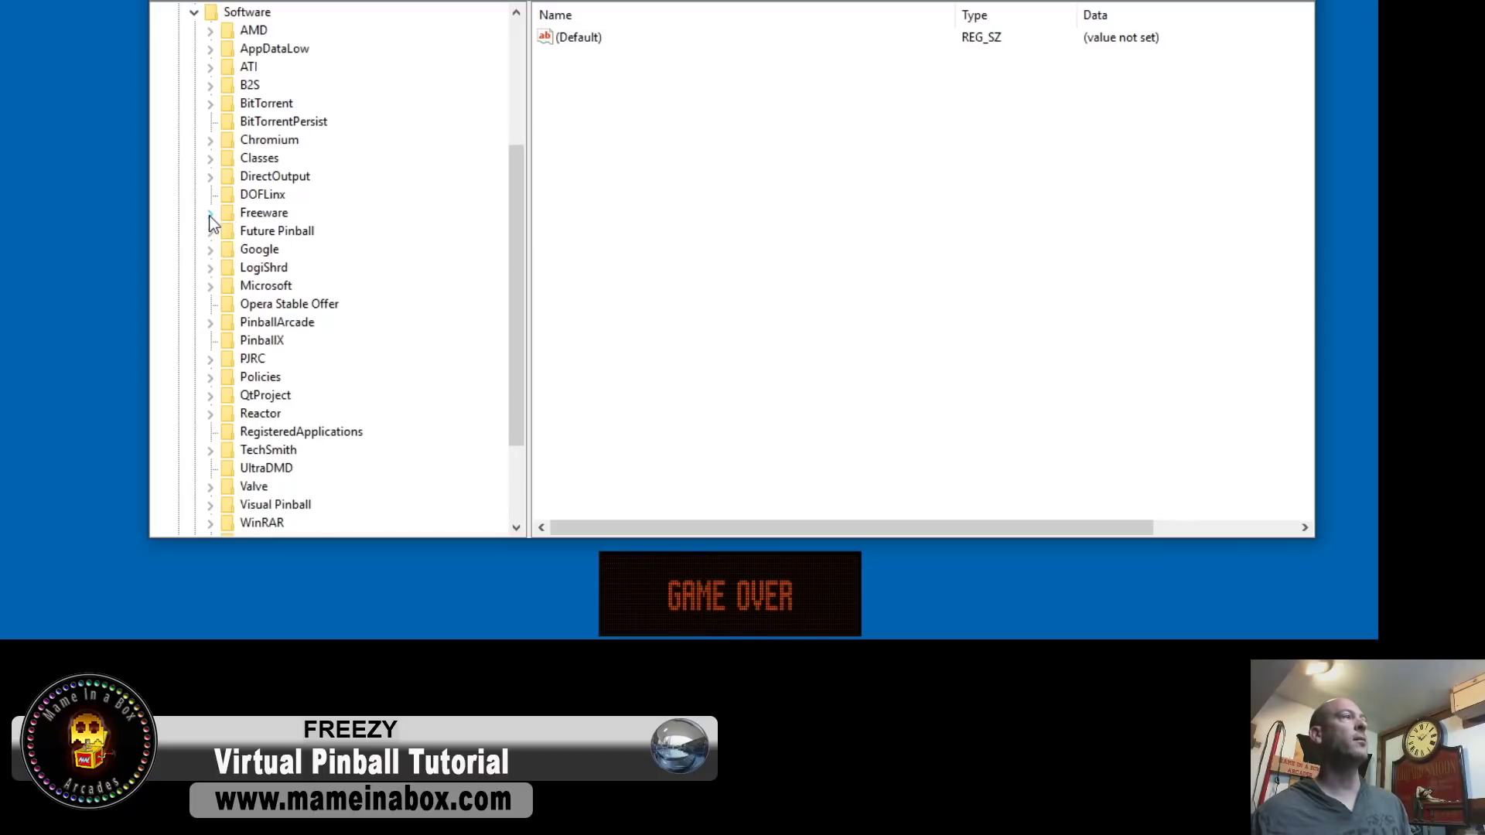
{"action": "left_click", "coordinate": [210, 213]}
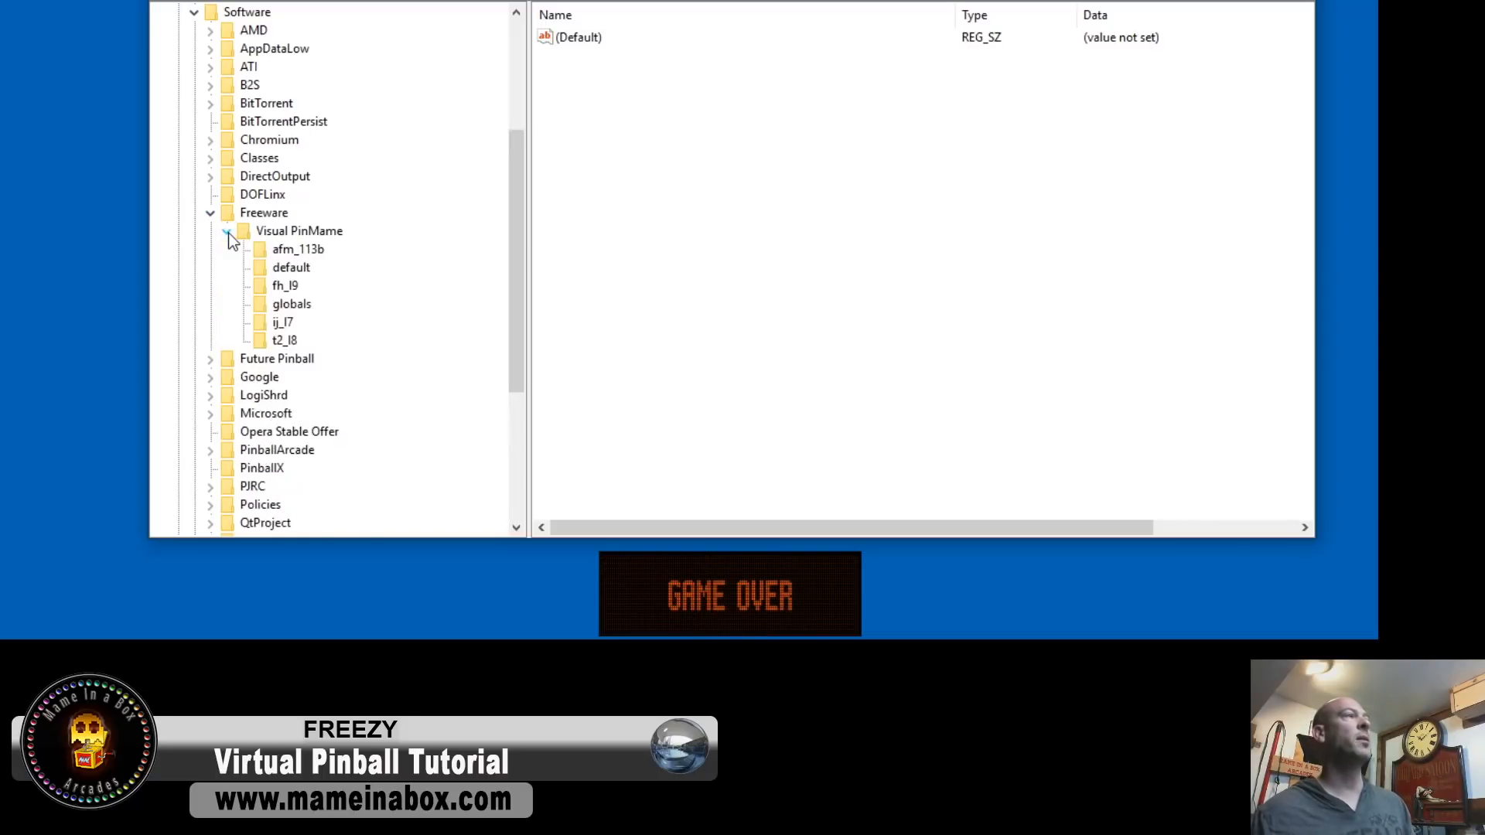
{"action": "left_click", "coordinate": [281, 340]}
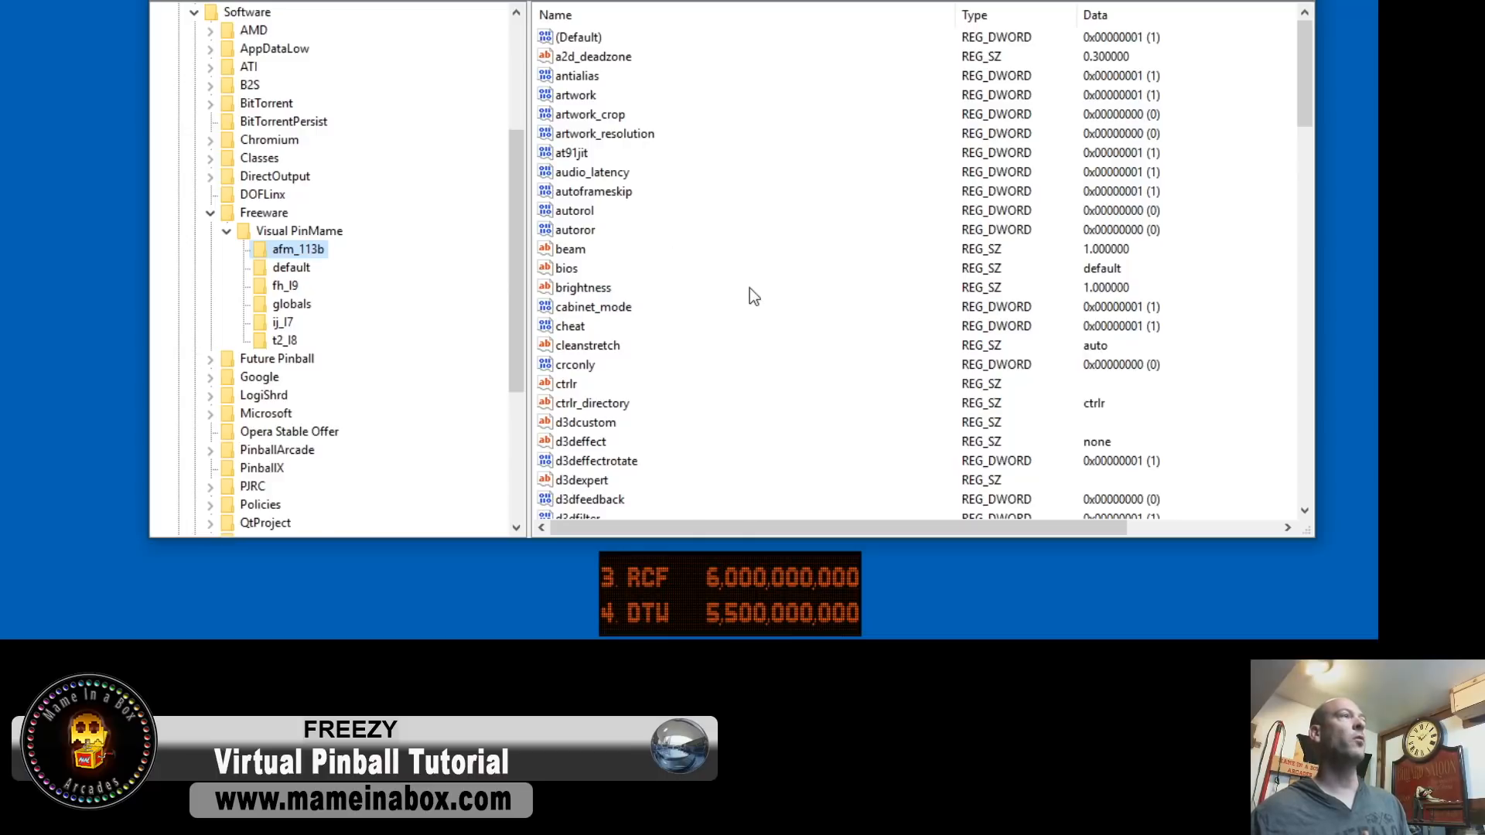
Scroll afm_113b's values to the DMD entries and inspect dmd_height 84 and dmd_width 259.
{"action": "scroll", "scroll_direction": "down", "scroll_amount": 3}
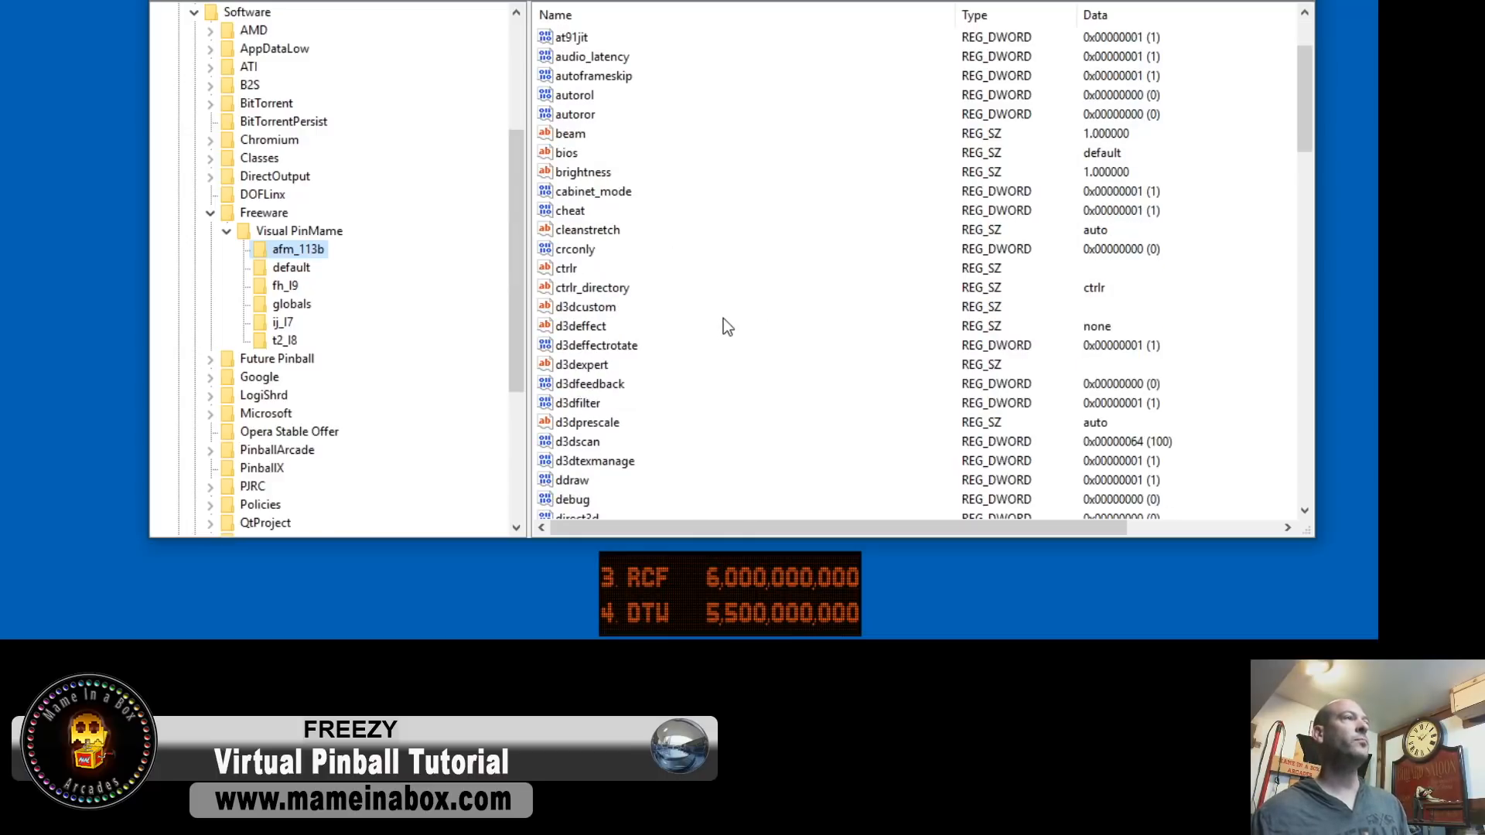
{"action": "scroll", "scroll_direction": "down", "scroll_amount": 3}
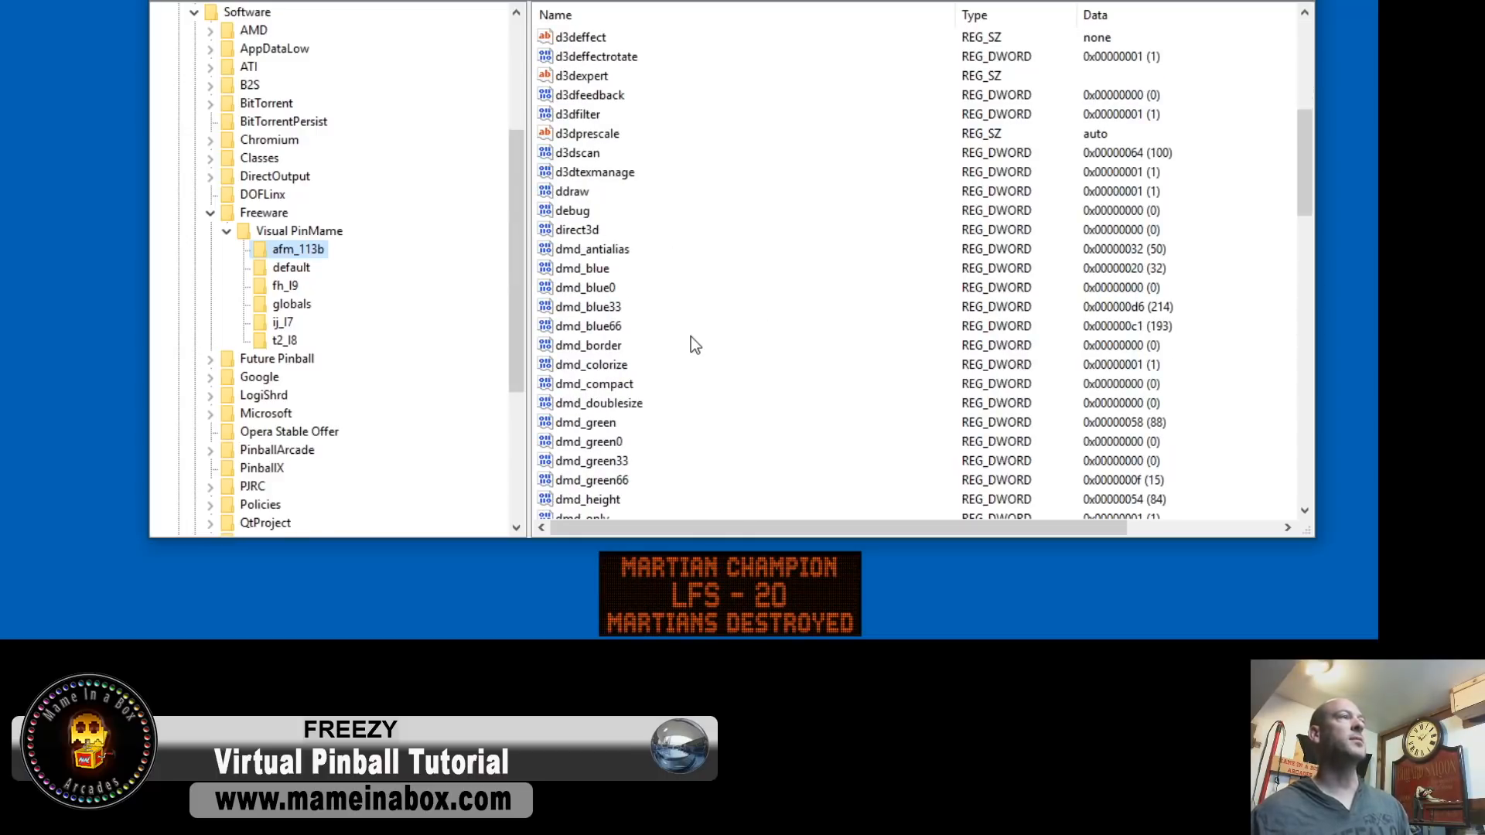
{"action": "scroll", "scroll_direction": "down", "scroll_amount": 3}
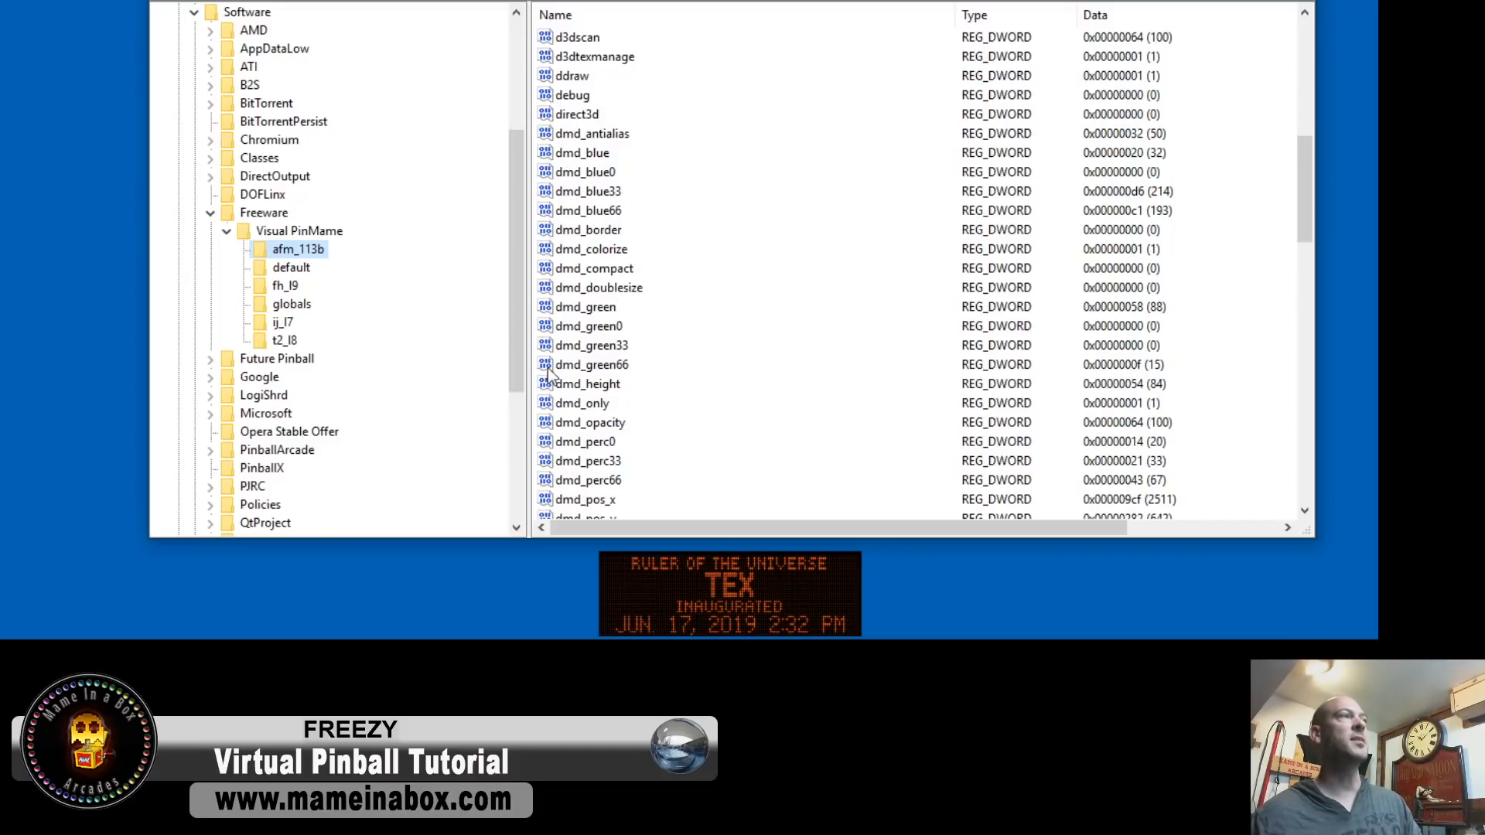
{"action": "scroll", "scroll_direction": "down", "scroll_amount": 3}
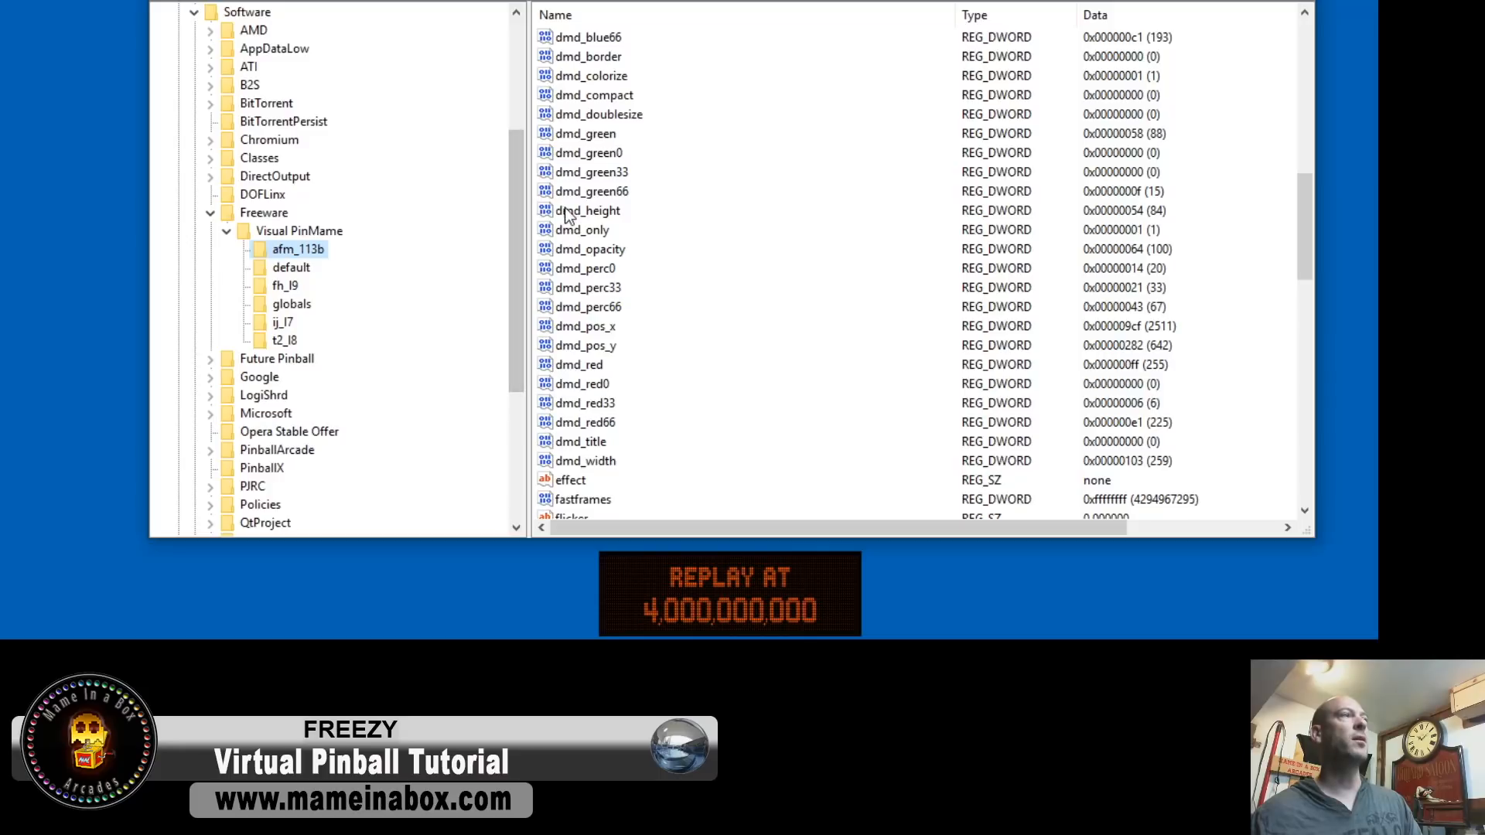
{"action": "left_click", "coordinate": [587, 211]}
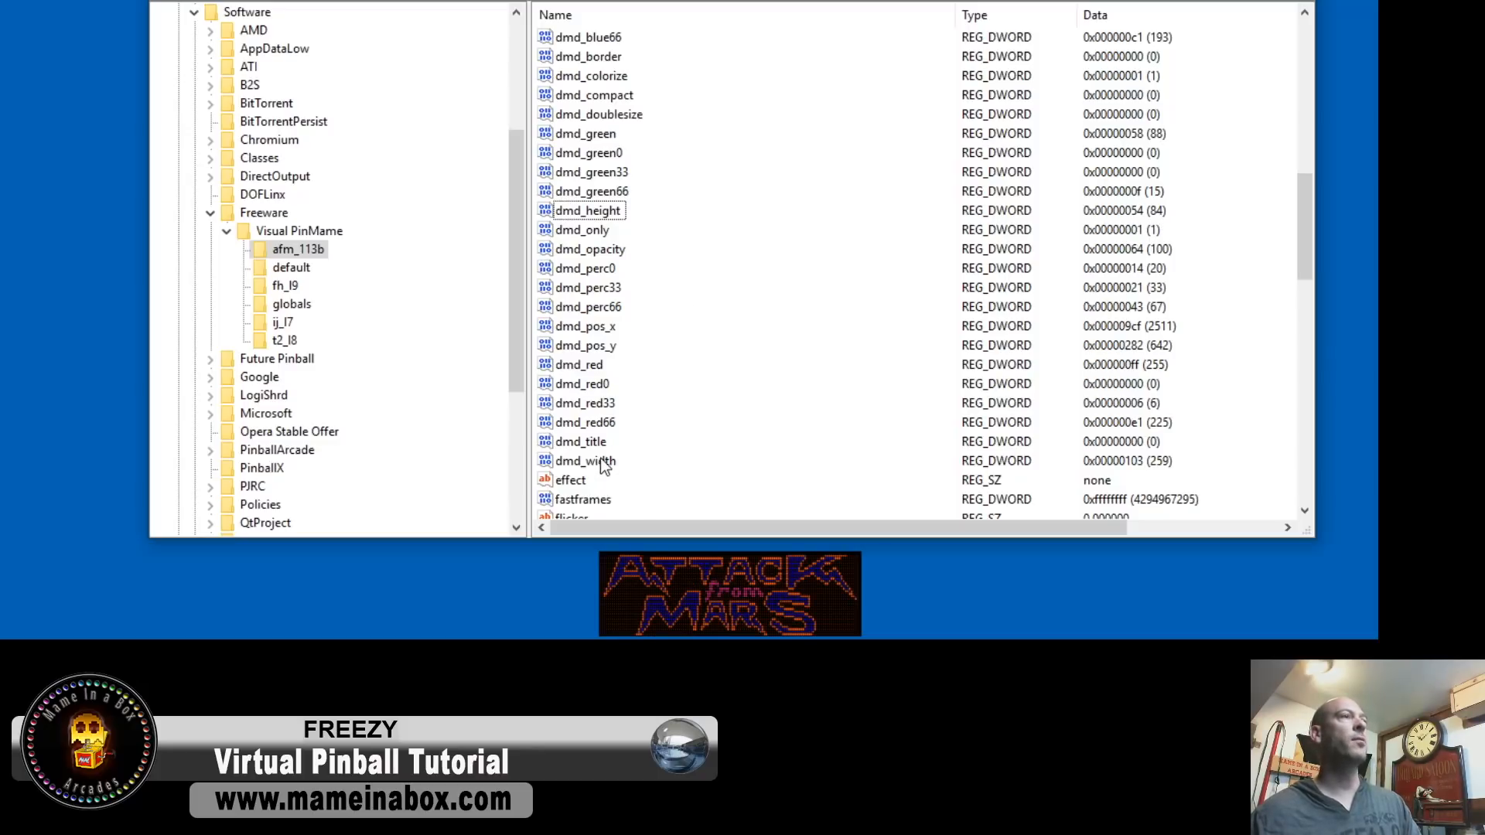
{"action": "left_click", "coordinate": [585, 461]}
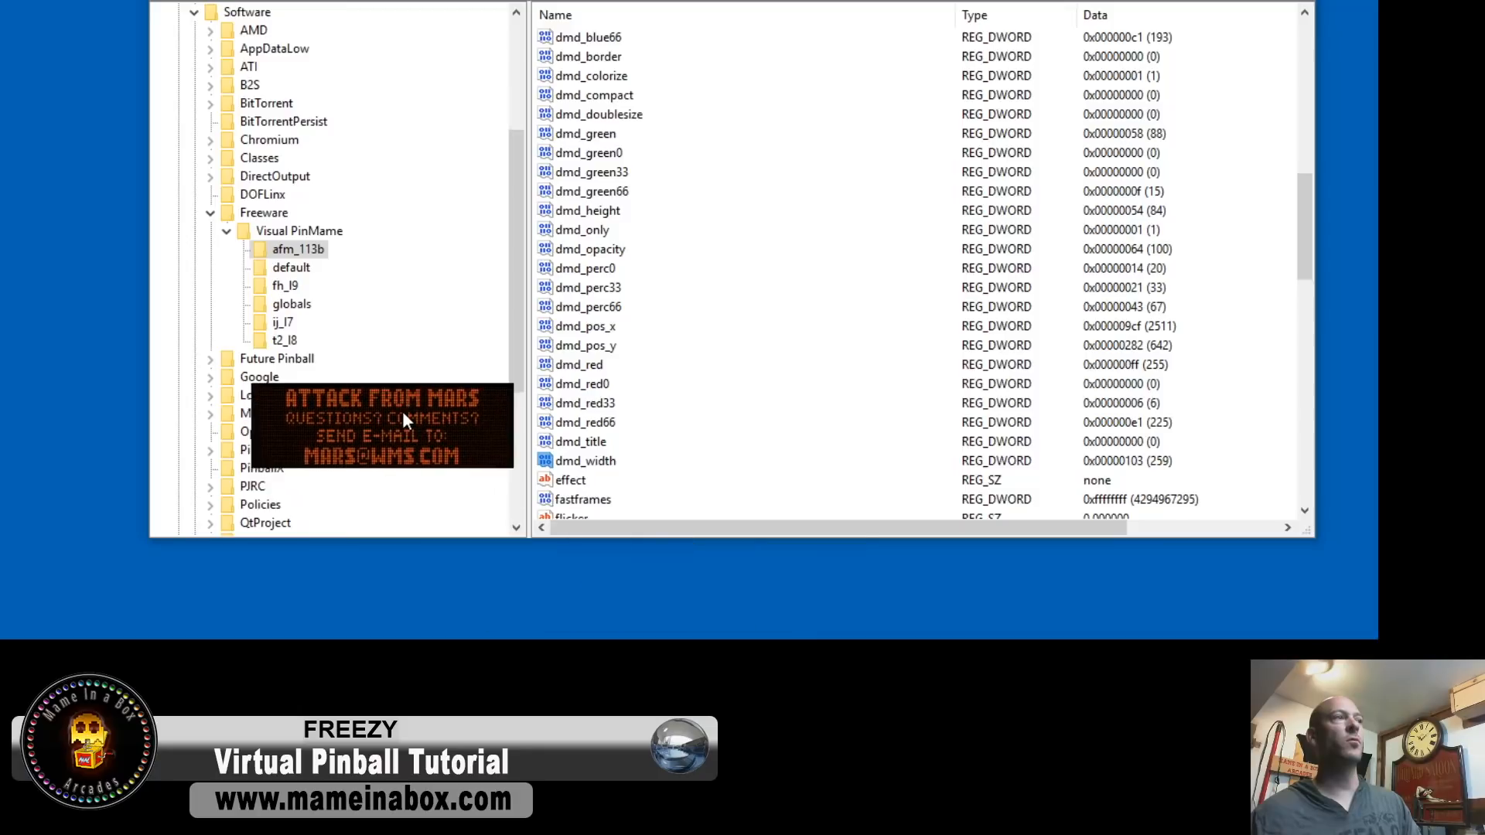
Turn on the DMD window border from its right-click options, then refresh afm_113b's values.
{"action": "right_click", "coordinate": [402, 420]}
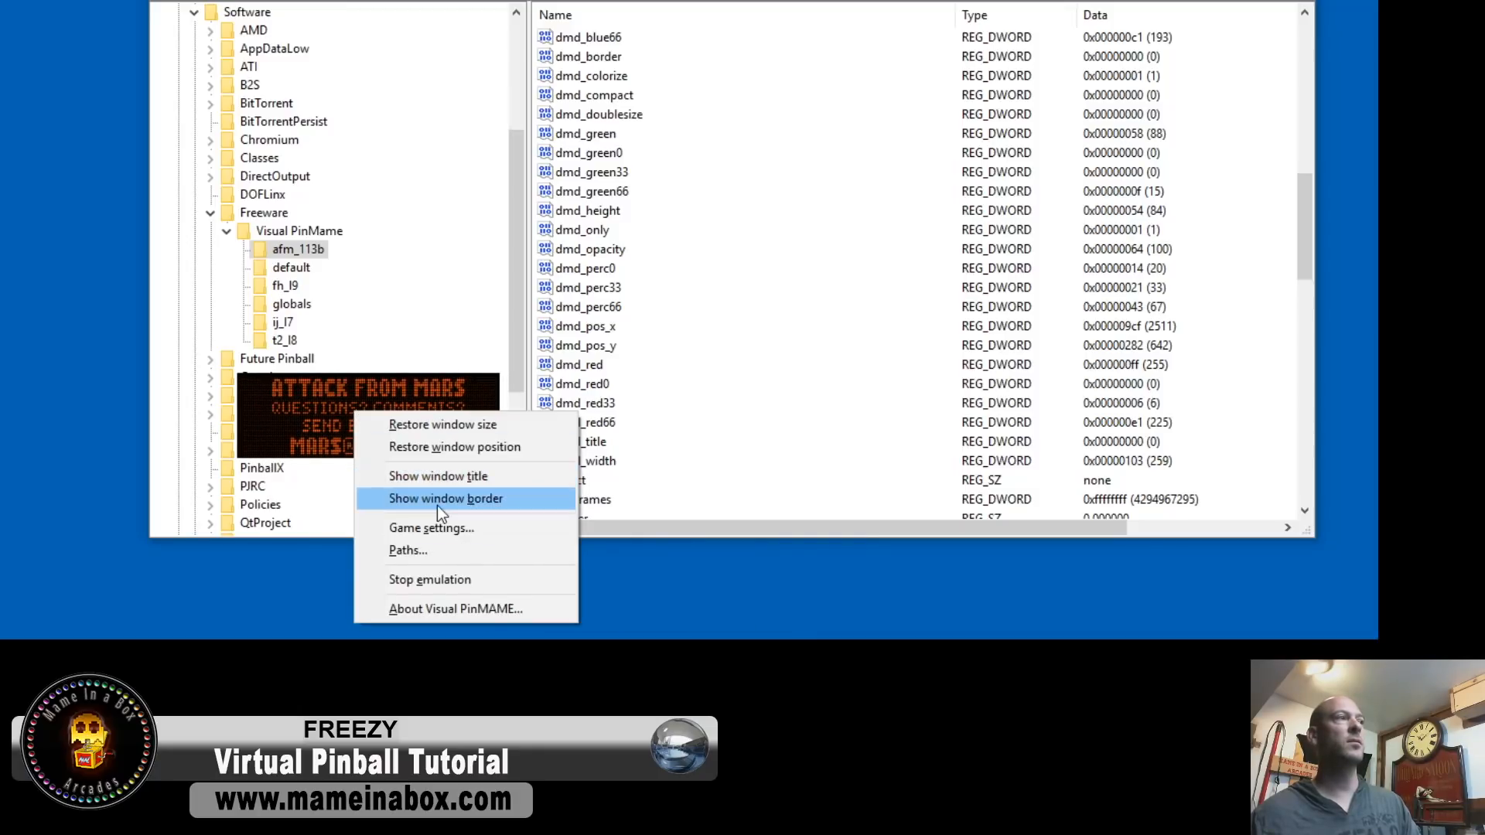
{"action": "left_click", "coordinate": [445, 499]}
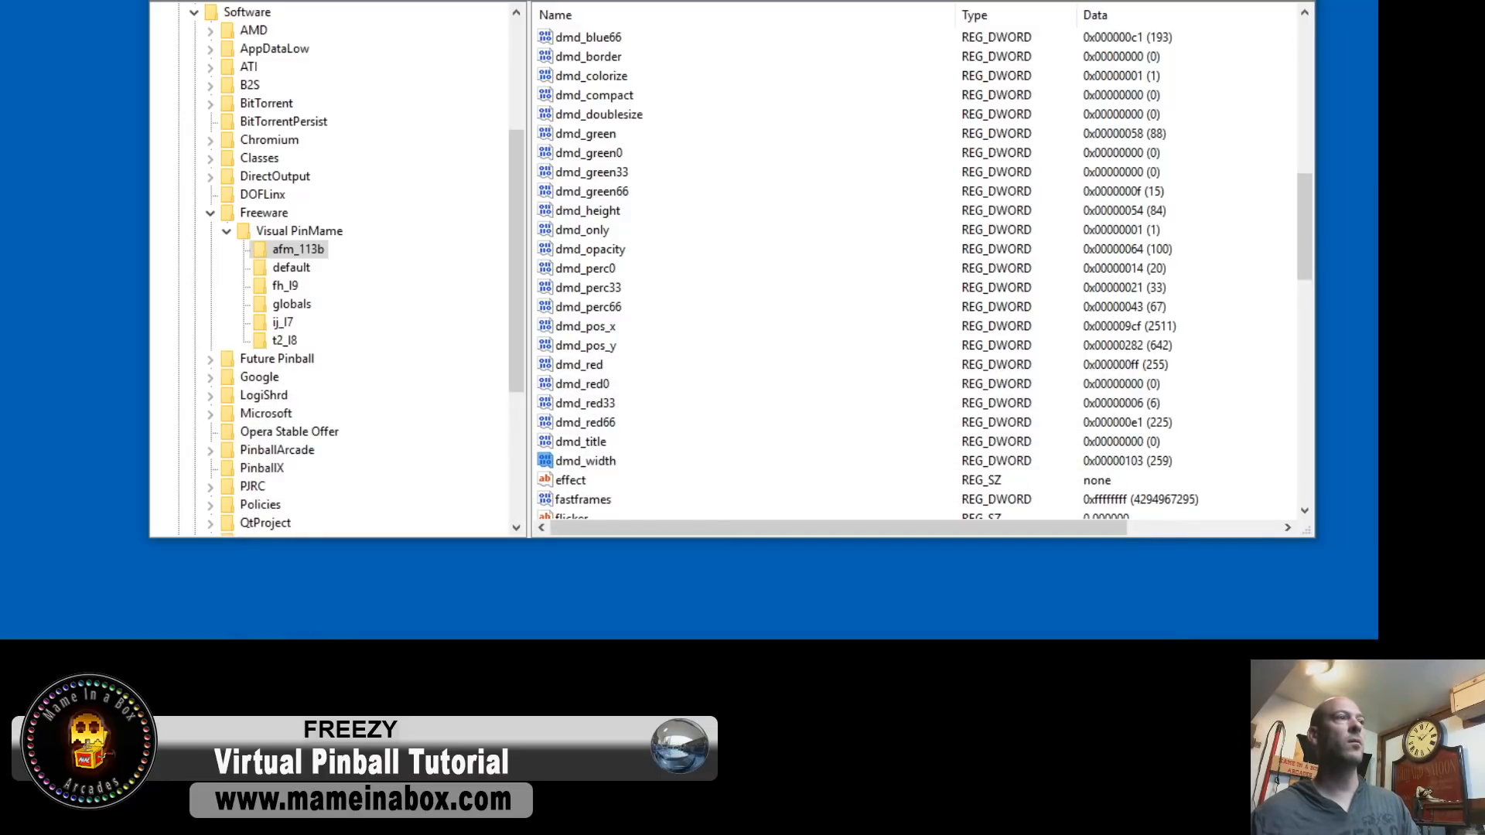
{"action": "right_click", "coordinate": [694, 596]}
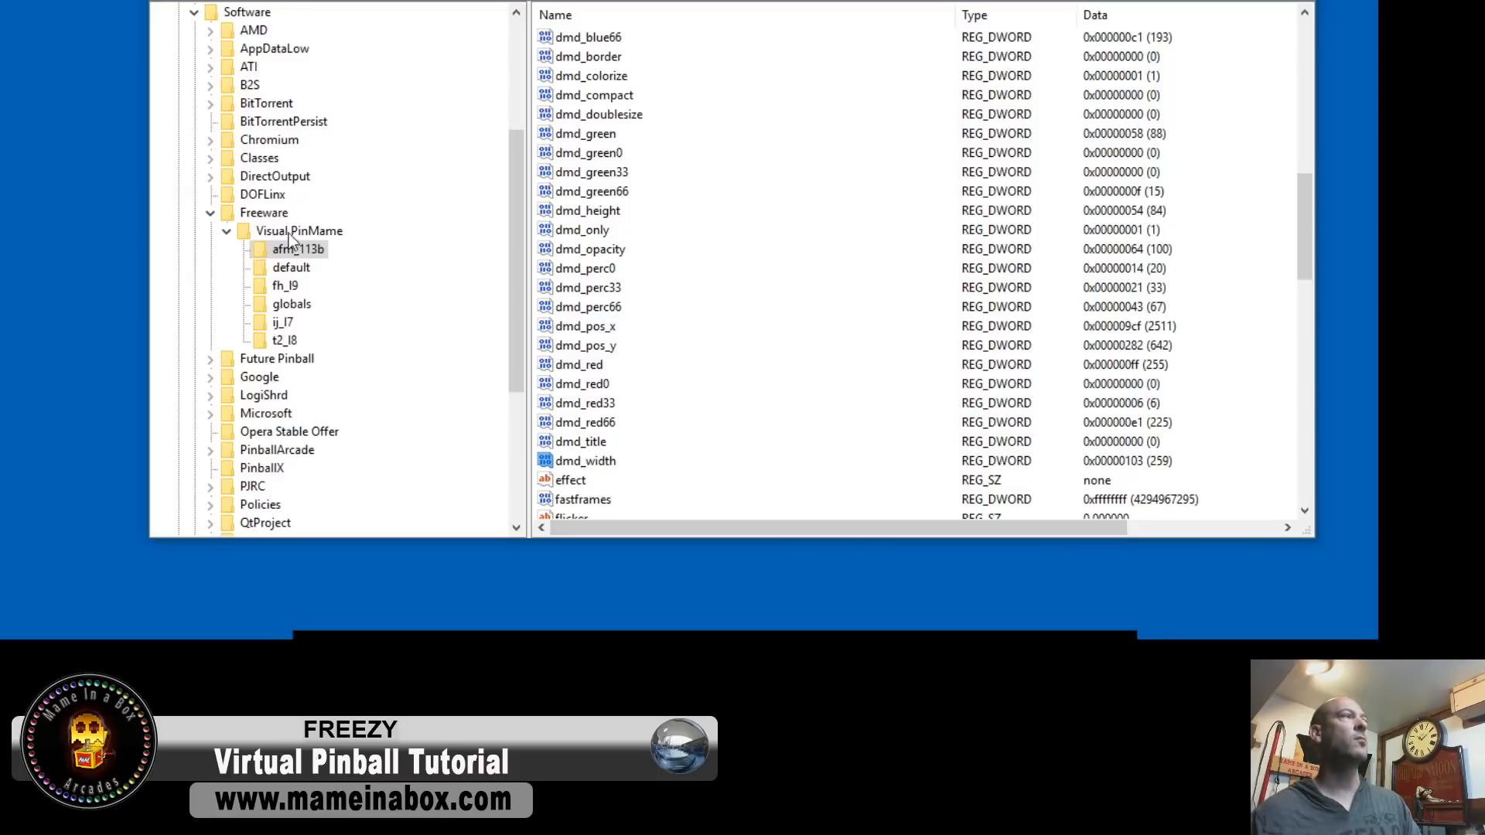
{"action": "left_click", "coordinate": [298, 248]}
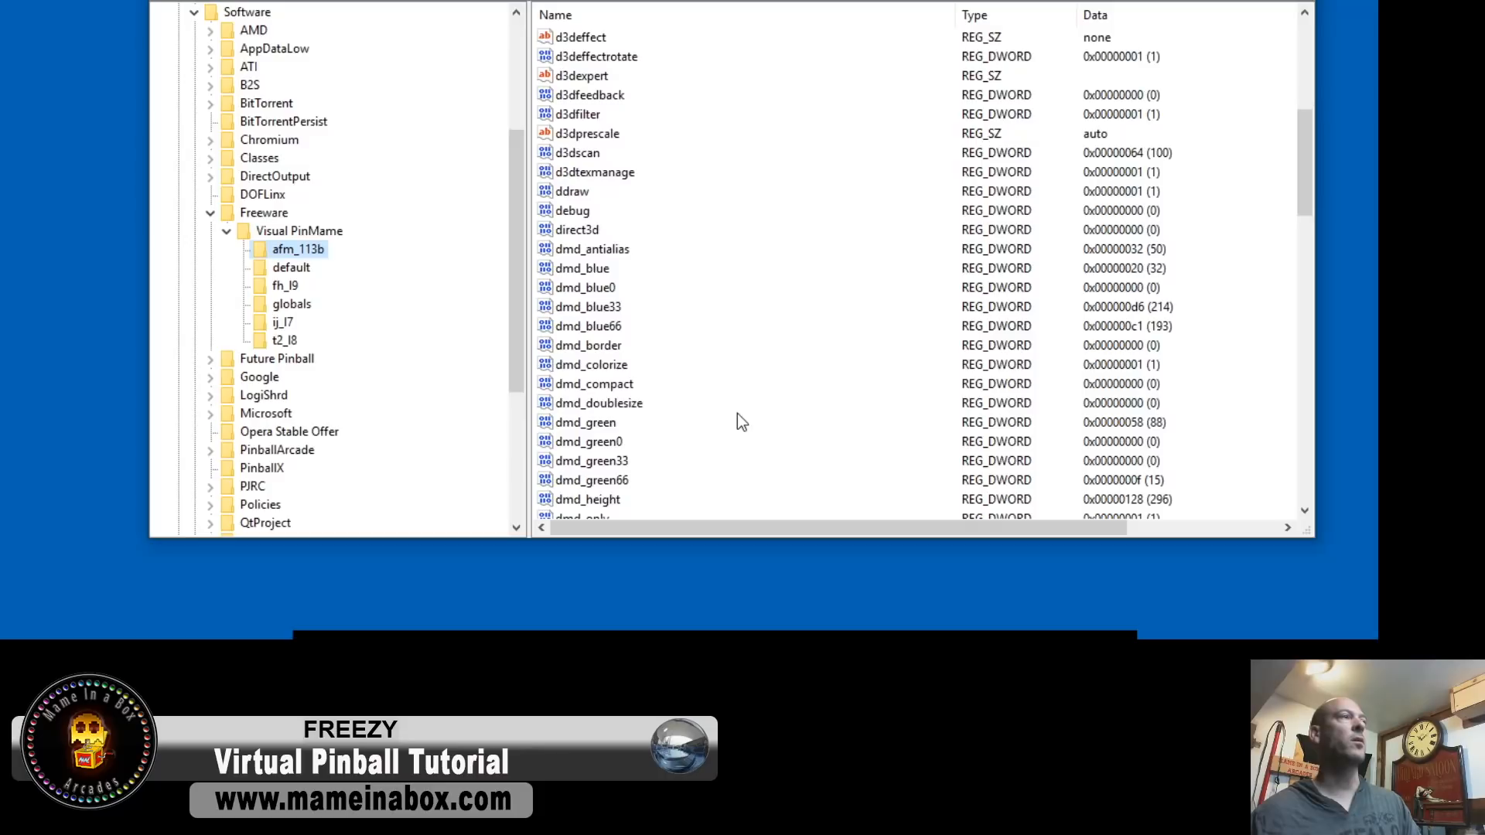
Review afm_113b's dmd_width 833 and position 2209×720, then select the default key.
{"action": "scroll", "scroll_direction": "down", "scroll_amount": 3}
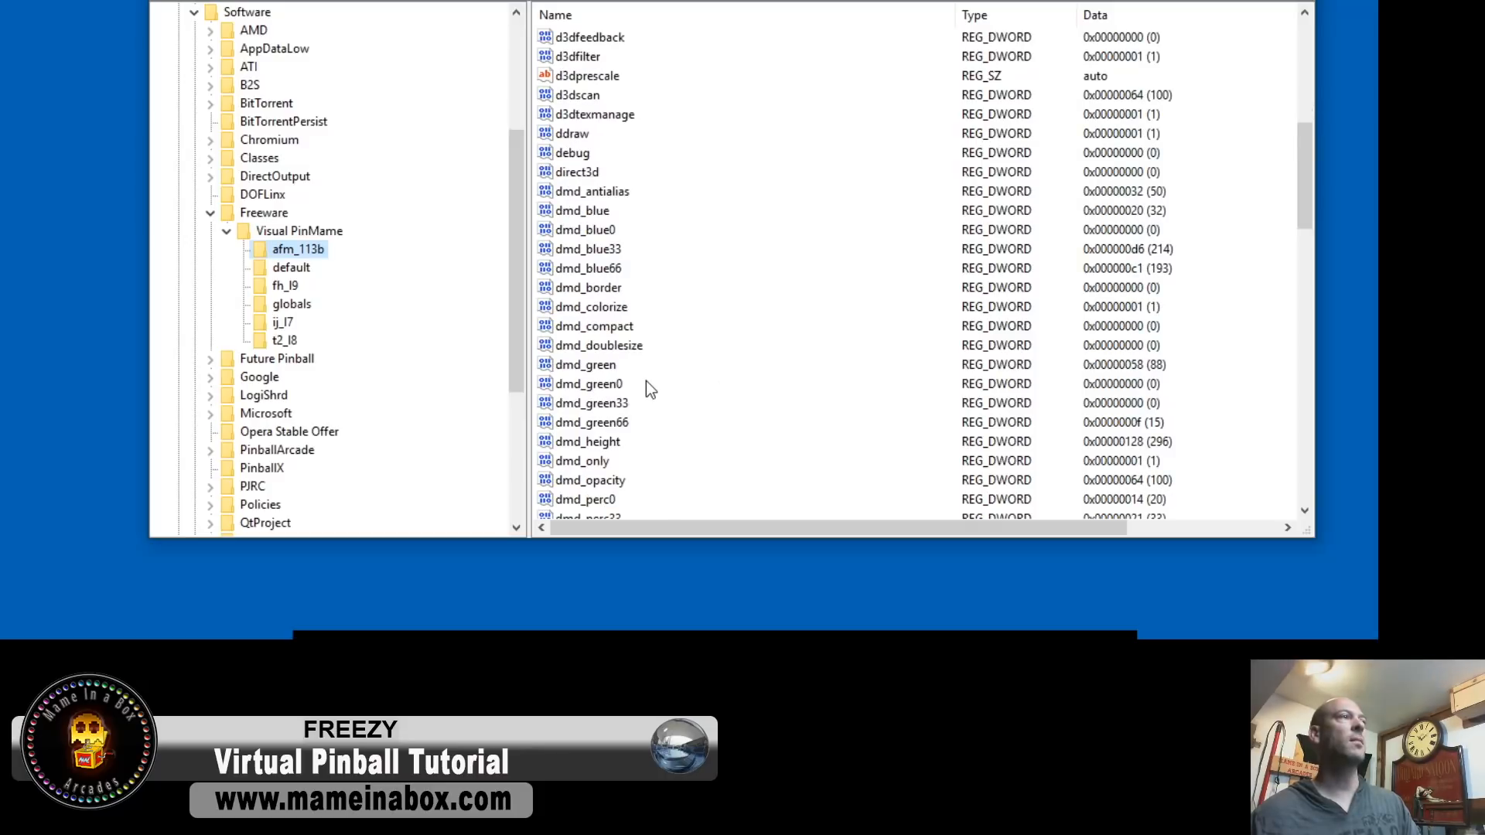
{"action": "scroll", "scroll_direction": "down", "scroll_amount": 3}
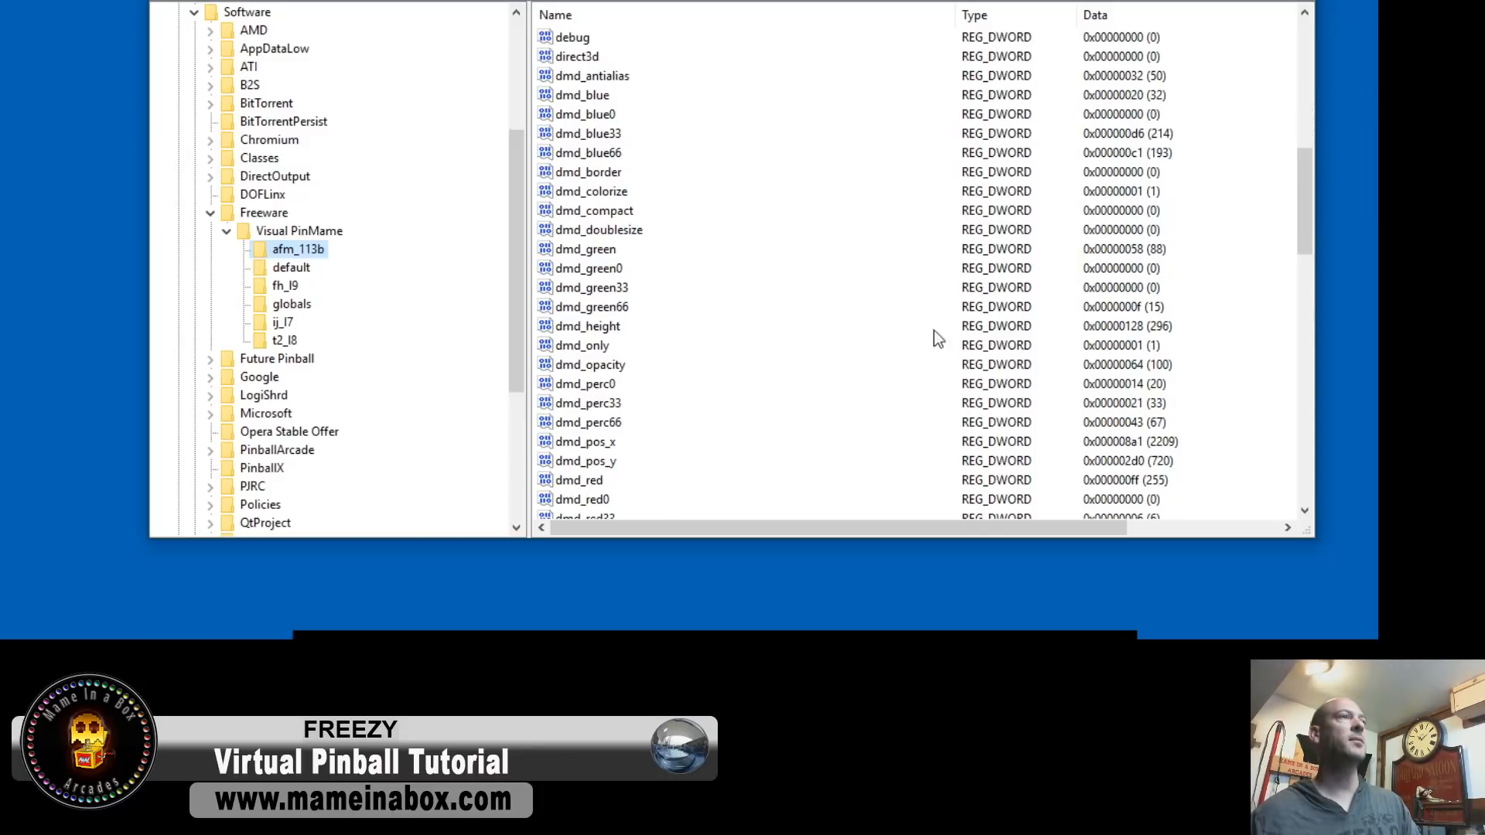
{"action": "mouse_move", "coordinate": [1145, 336]}
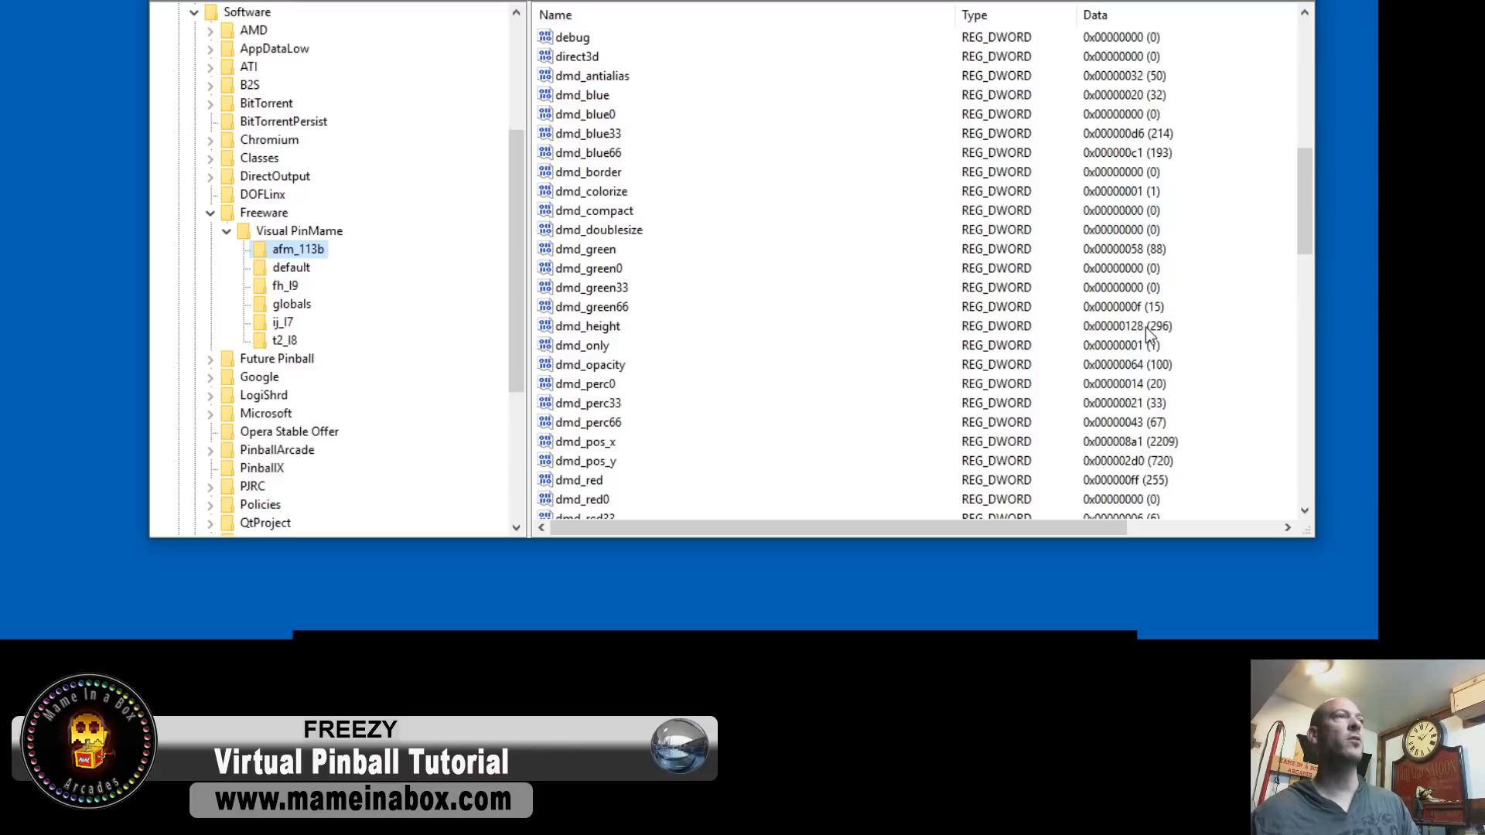
{"action": "scroll", "scroll_direction": "down", "scroll_amount": 3}
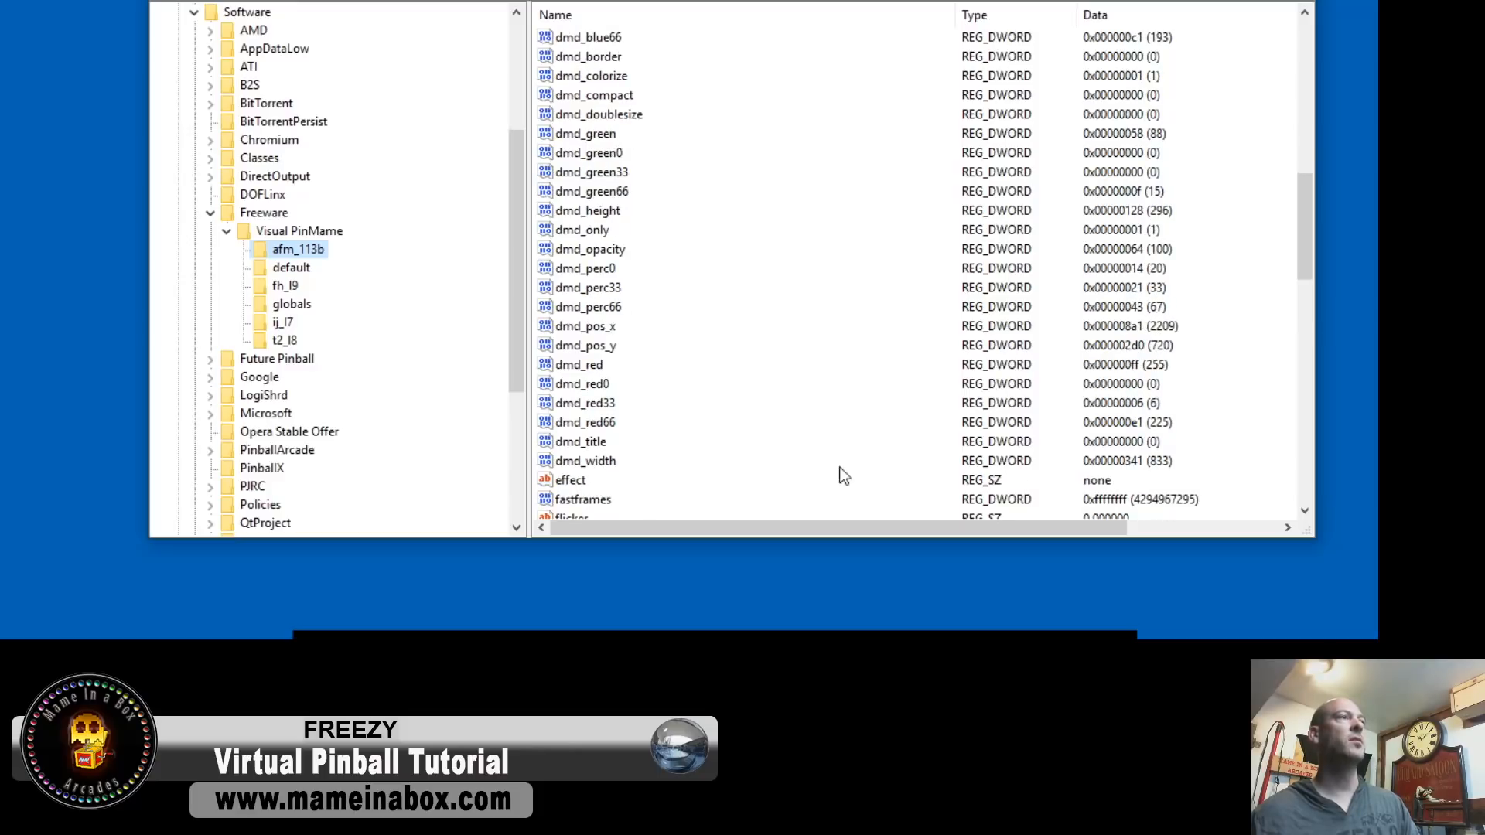
{"action": "mouse_move", "coordinate": [1159, 472]}
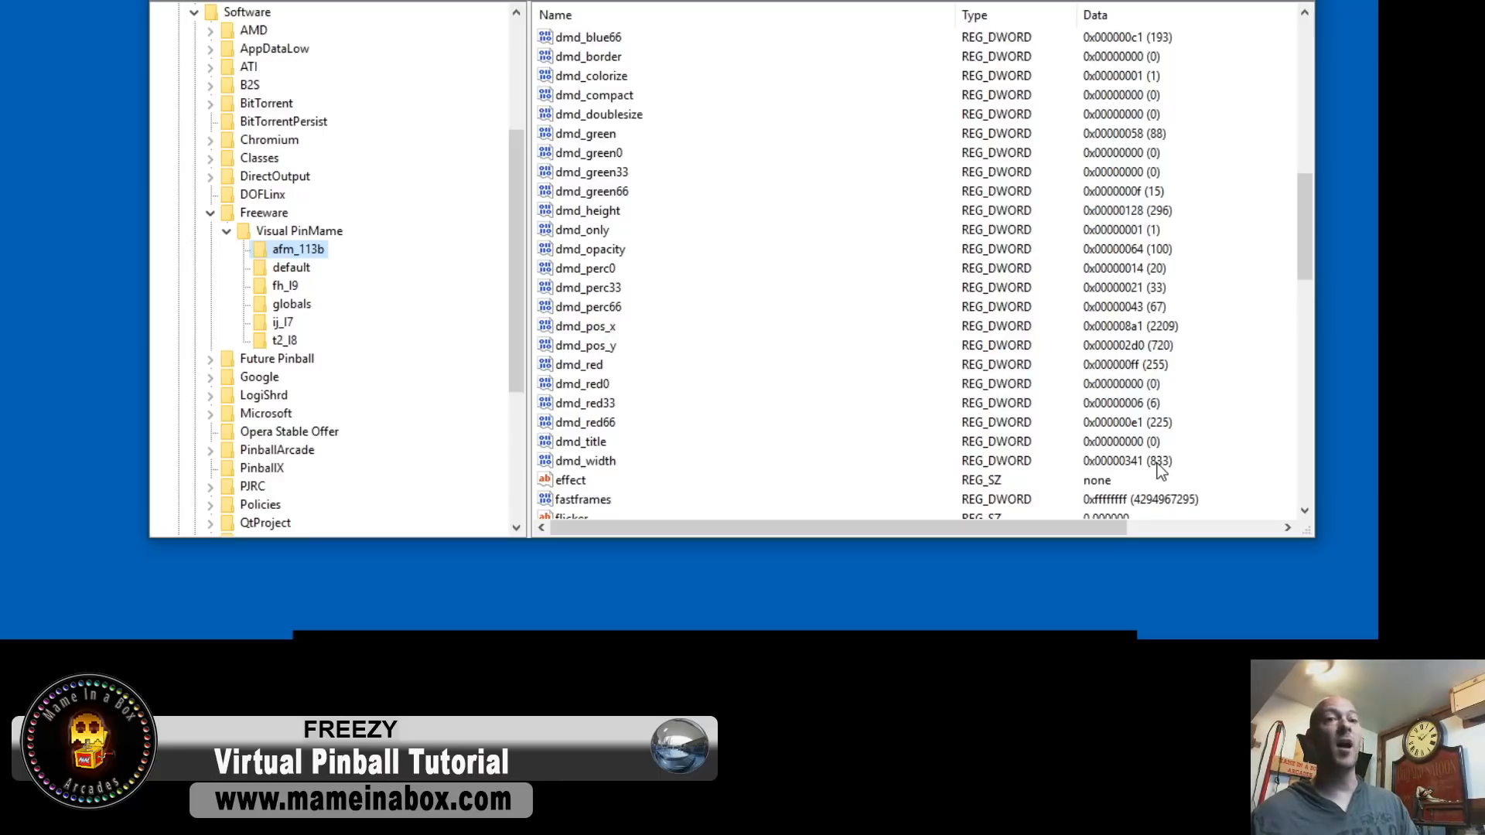
{"action": "mouse_move", "coordinate": [286, 253]}
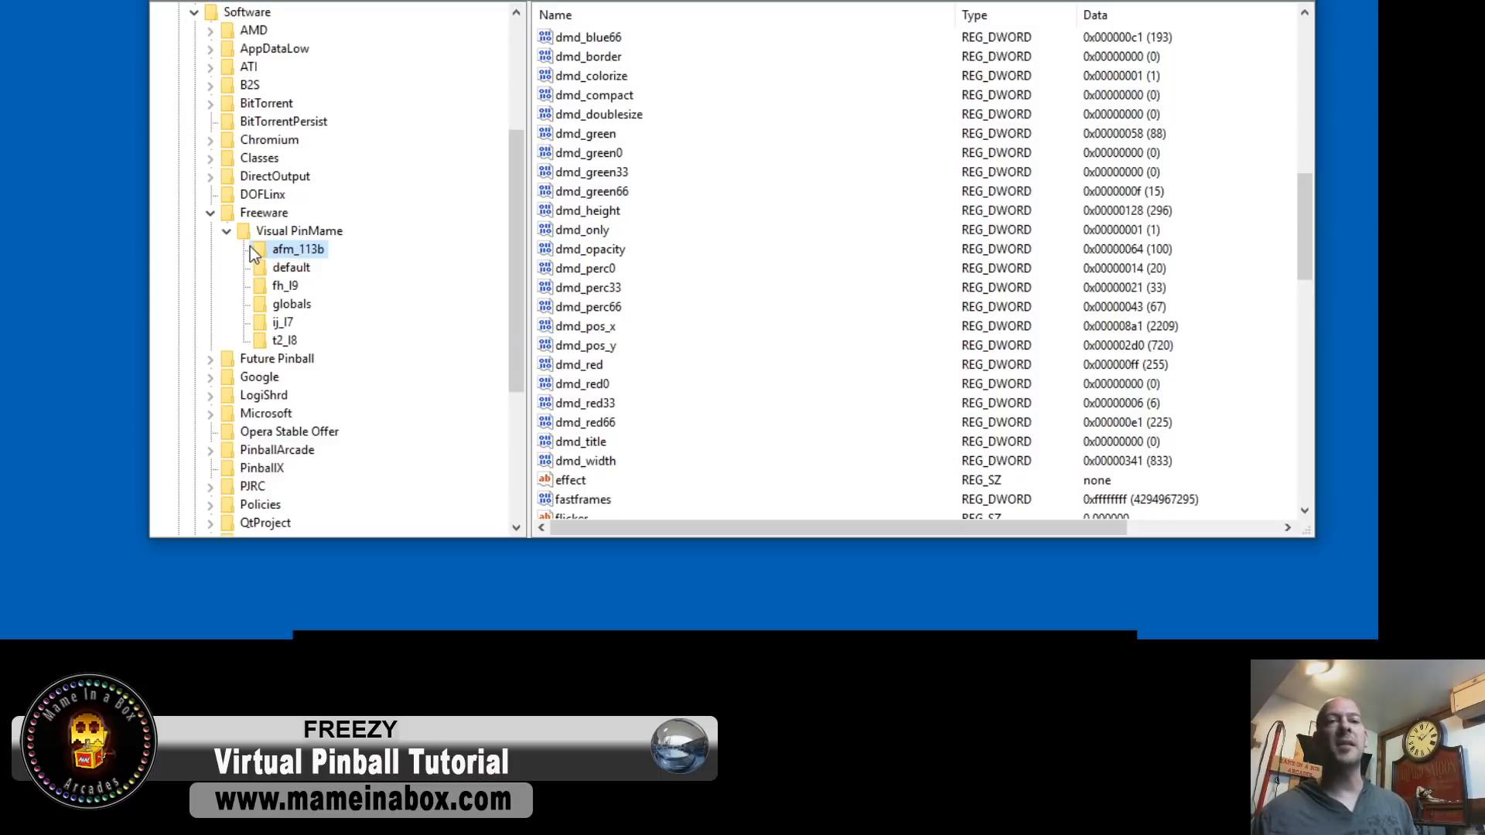
{"action": "mouse_move", "coordinate": [235, 301]}
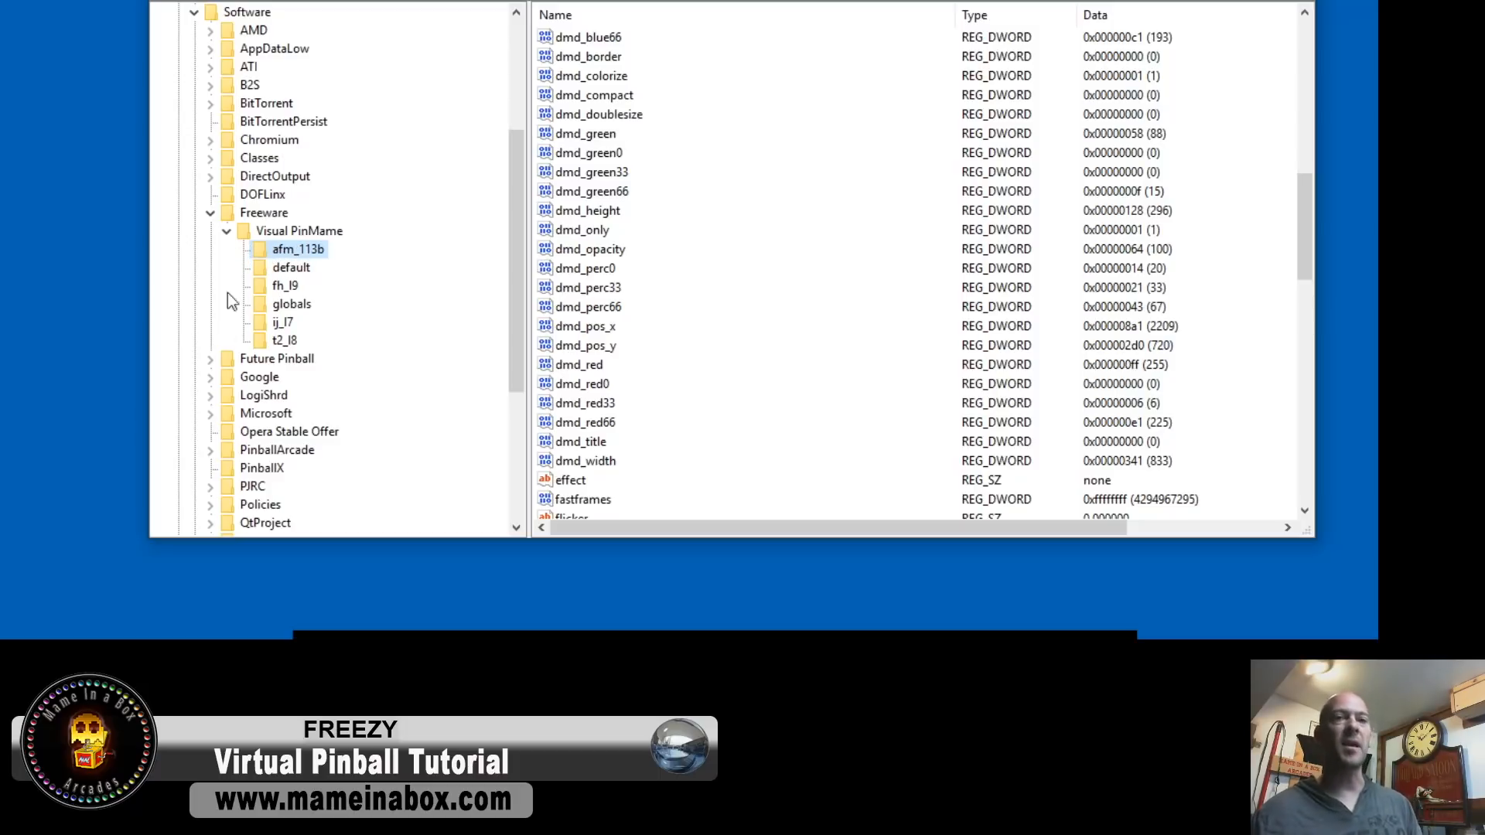
{"action": "left_click", "coordinate": [292, 267]}
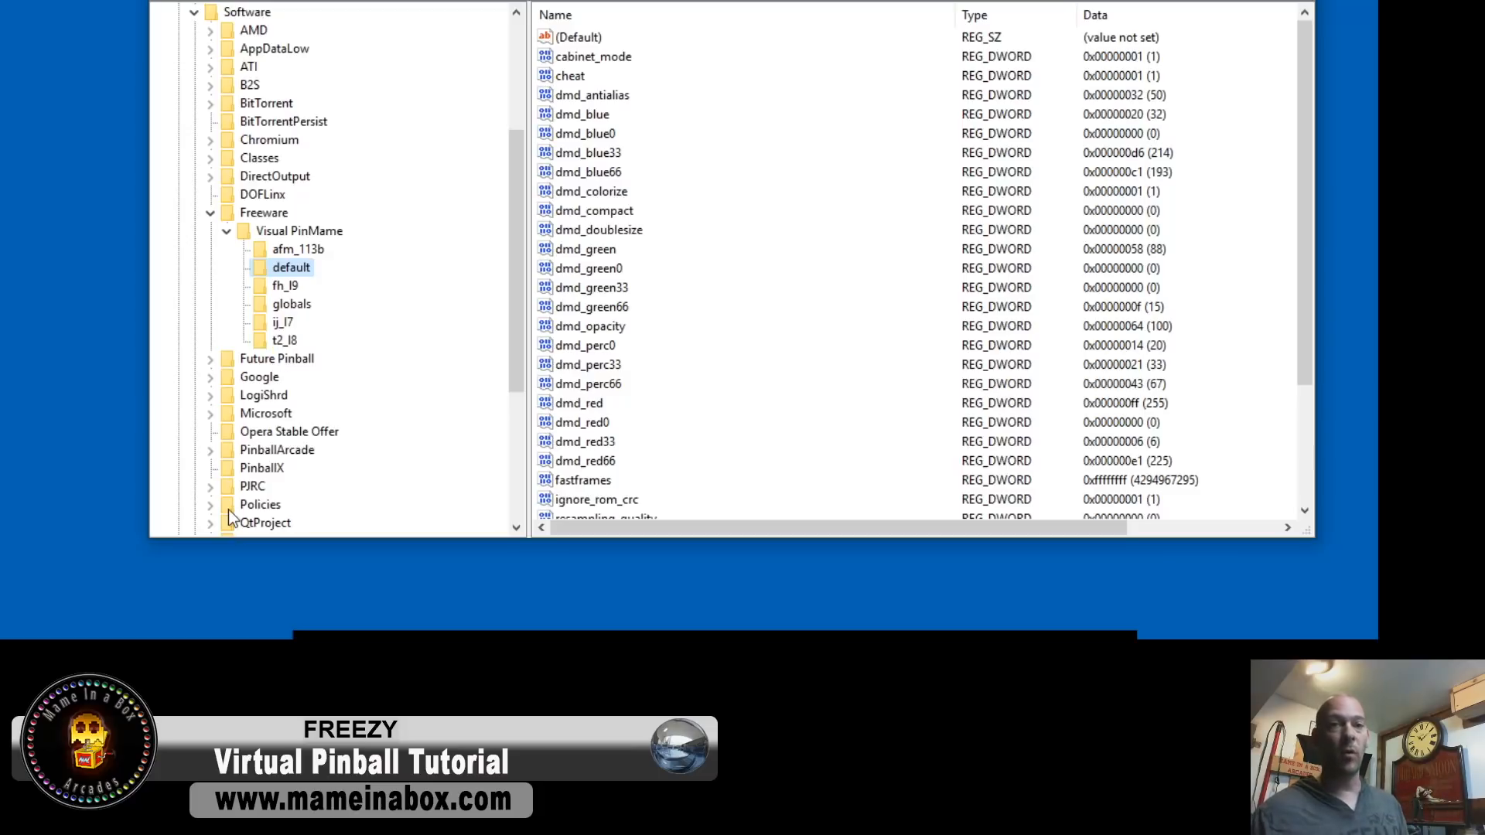
{"action": "mouse_move", "coordinate": [176, 570]}
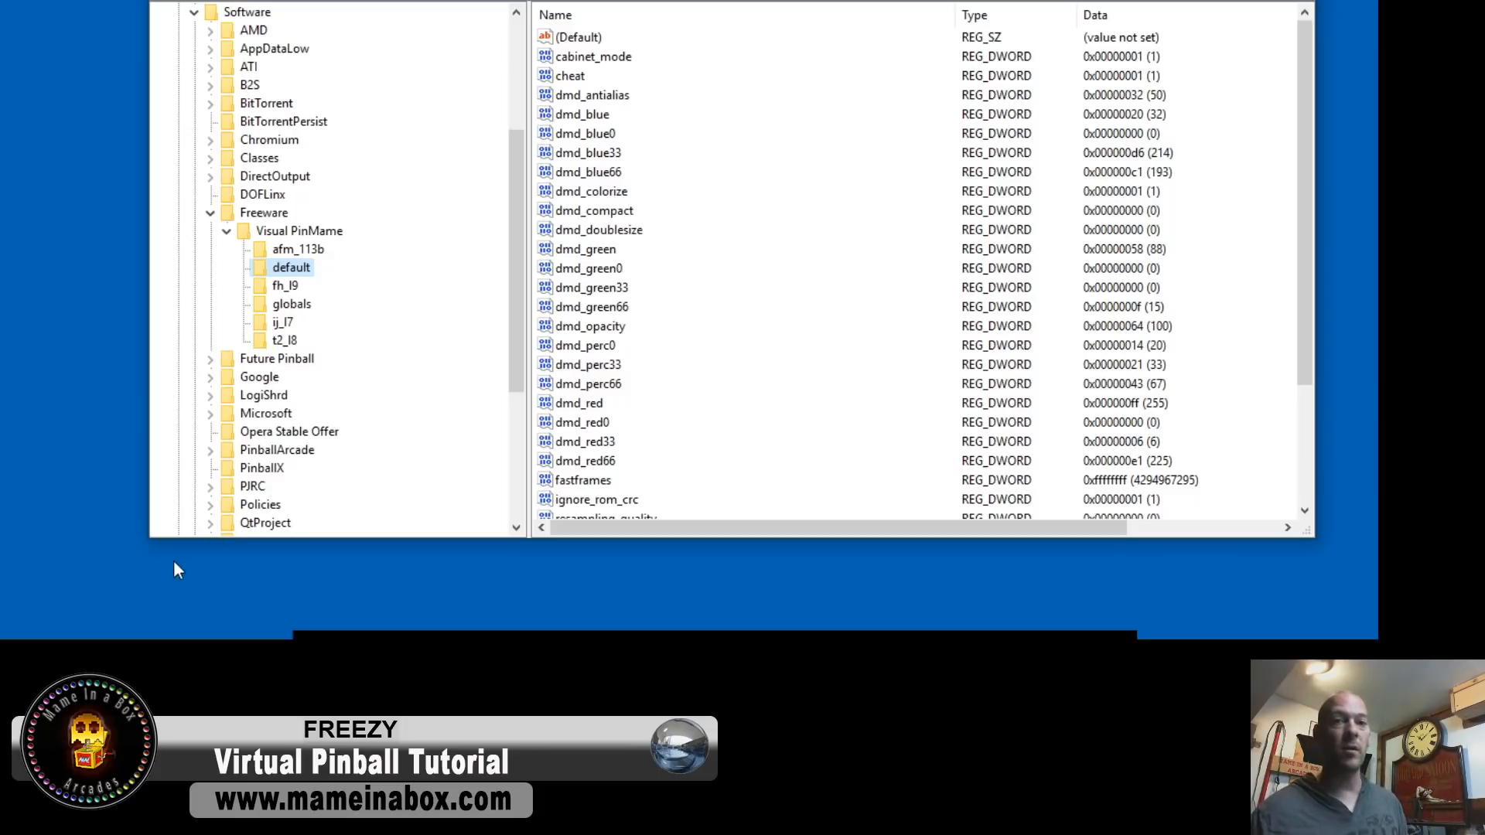
{"action": "mouse_move", "coordinate": [160, 546]}
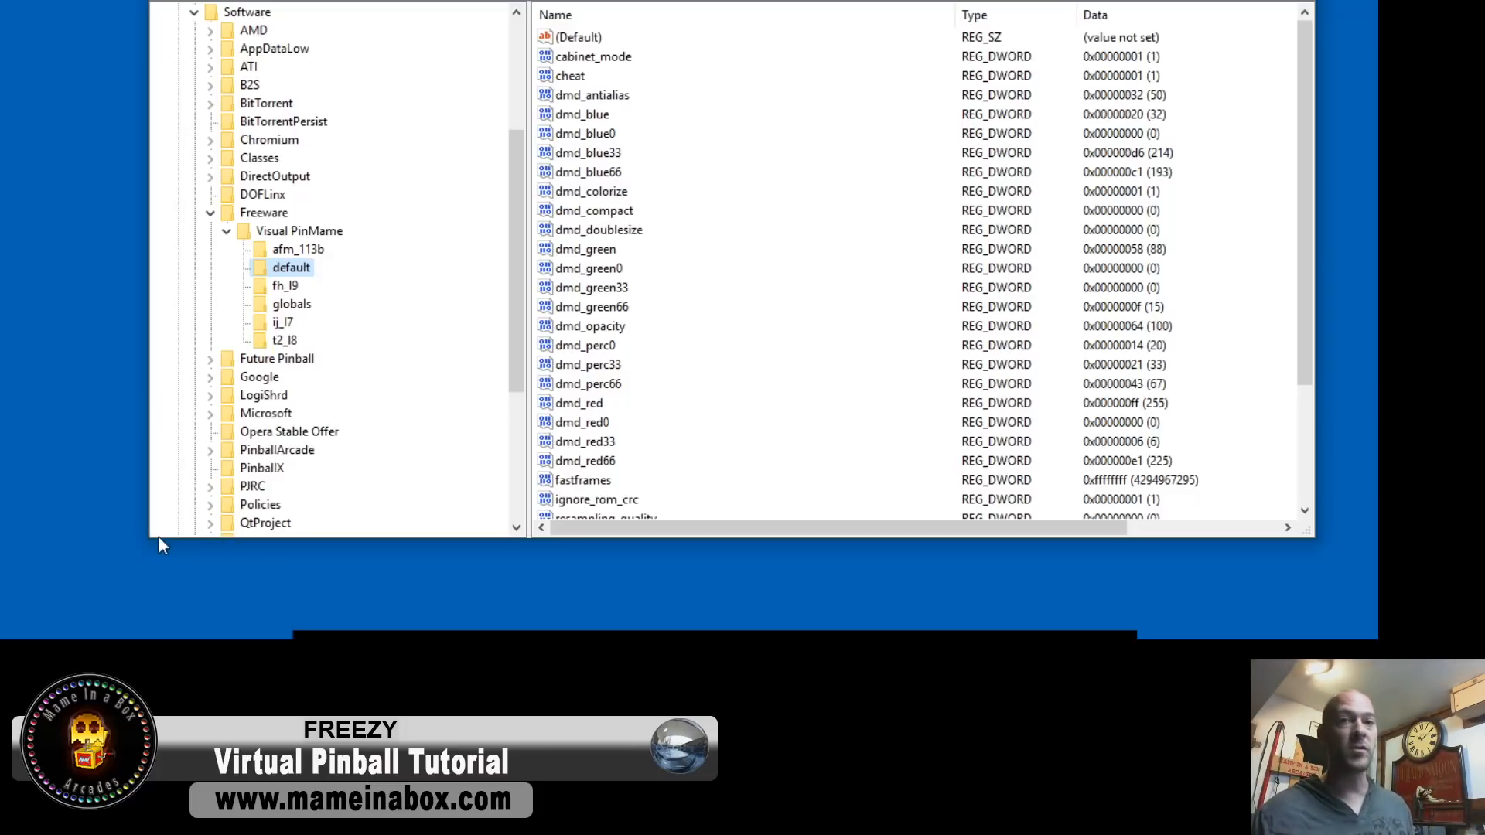
{"action": "mouse_move", "coordinate": [110, 541]}
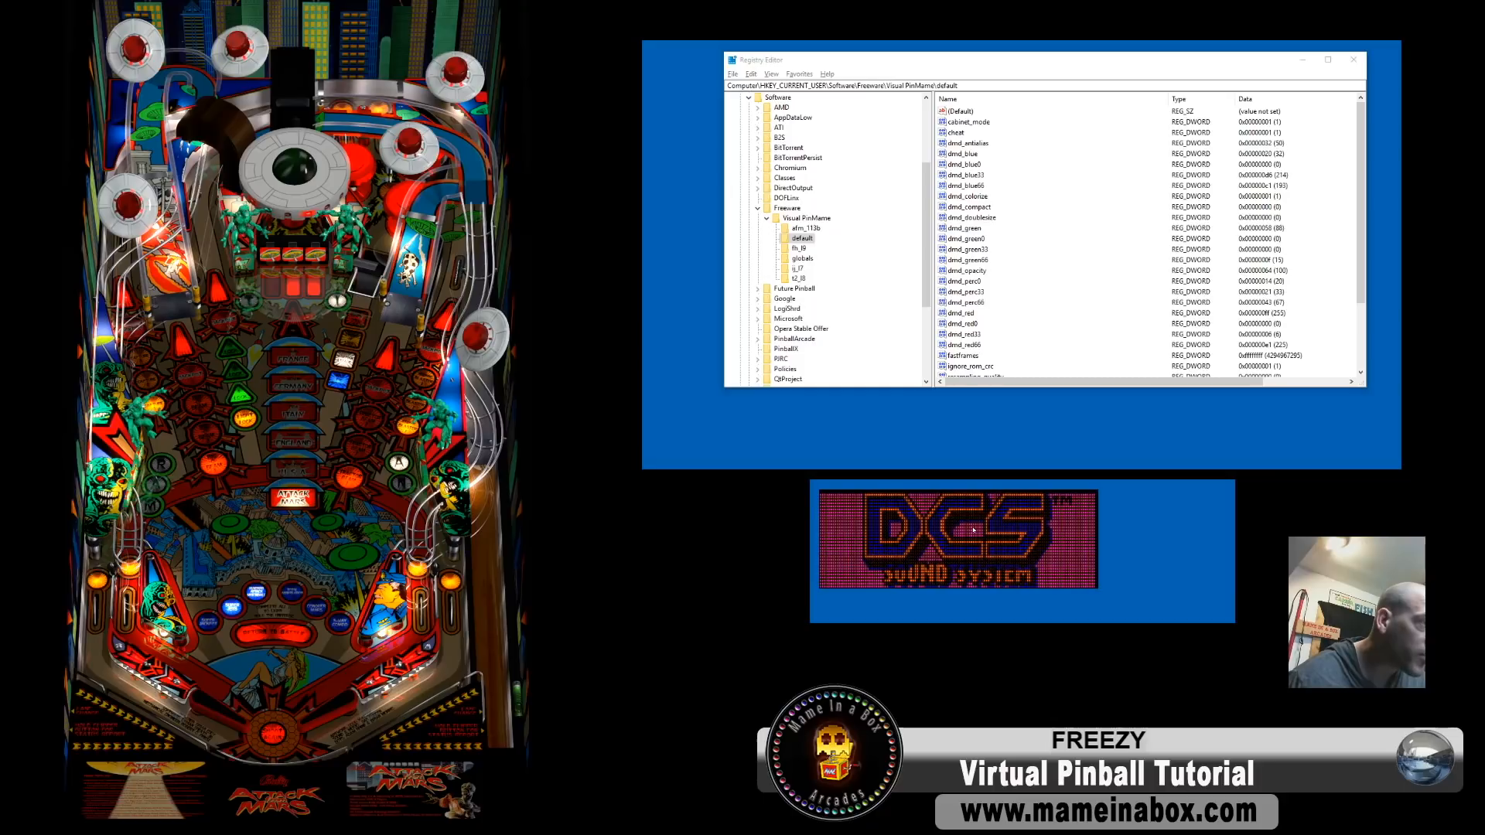
Enlarge and reposition the running game's DMD window using its right-click menu.
{"action": "right_click", "coordinate": [973, 531]}
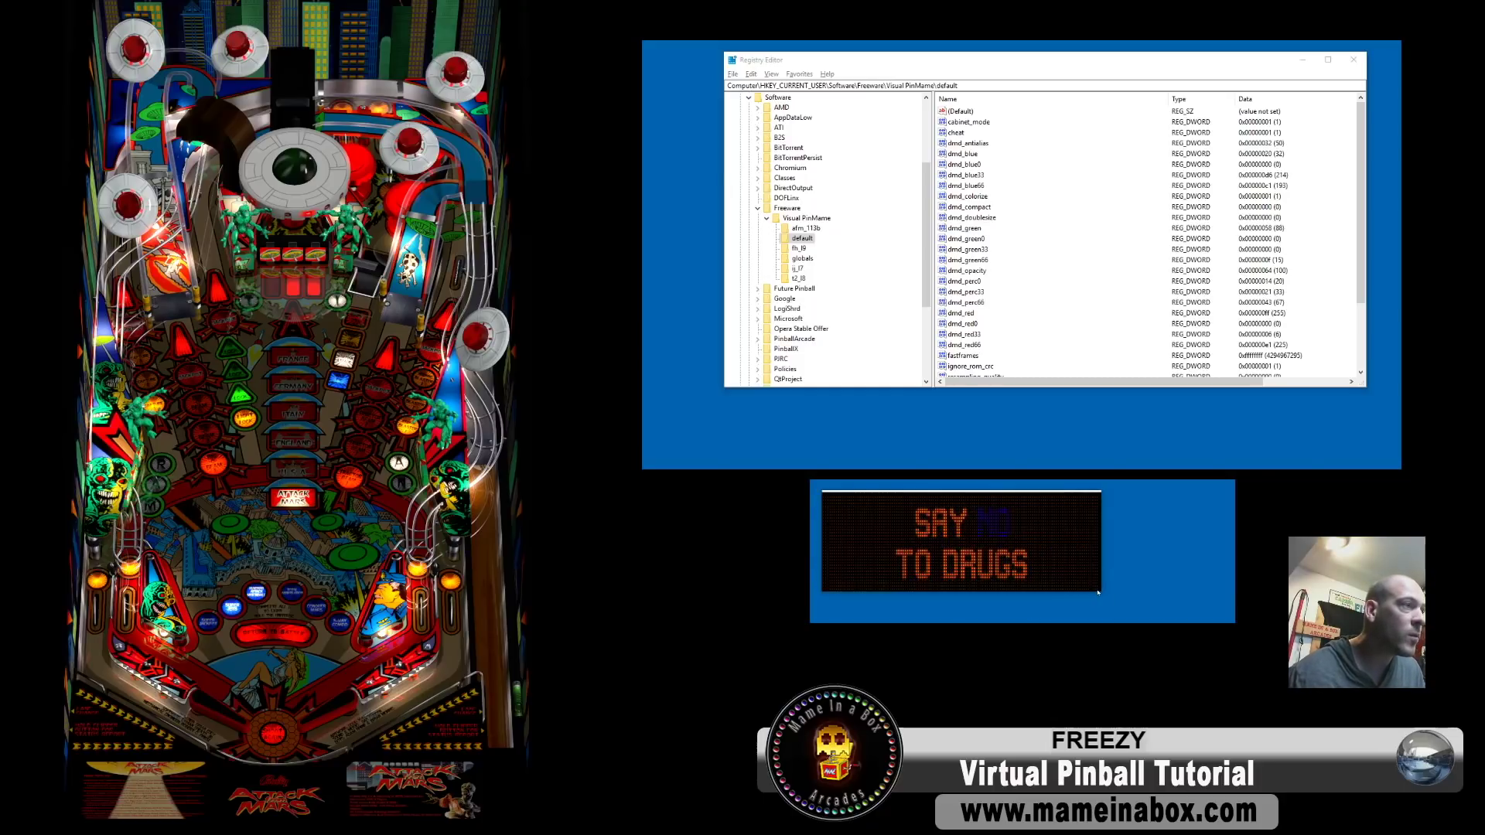
{"action": "right_click", "coordinate": [1071, 554]}
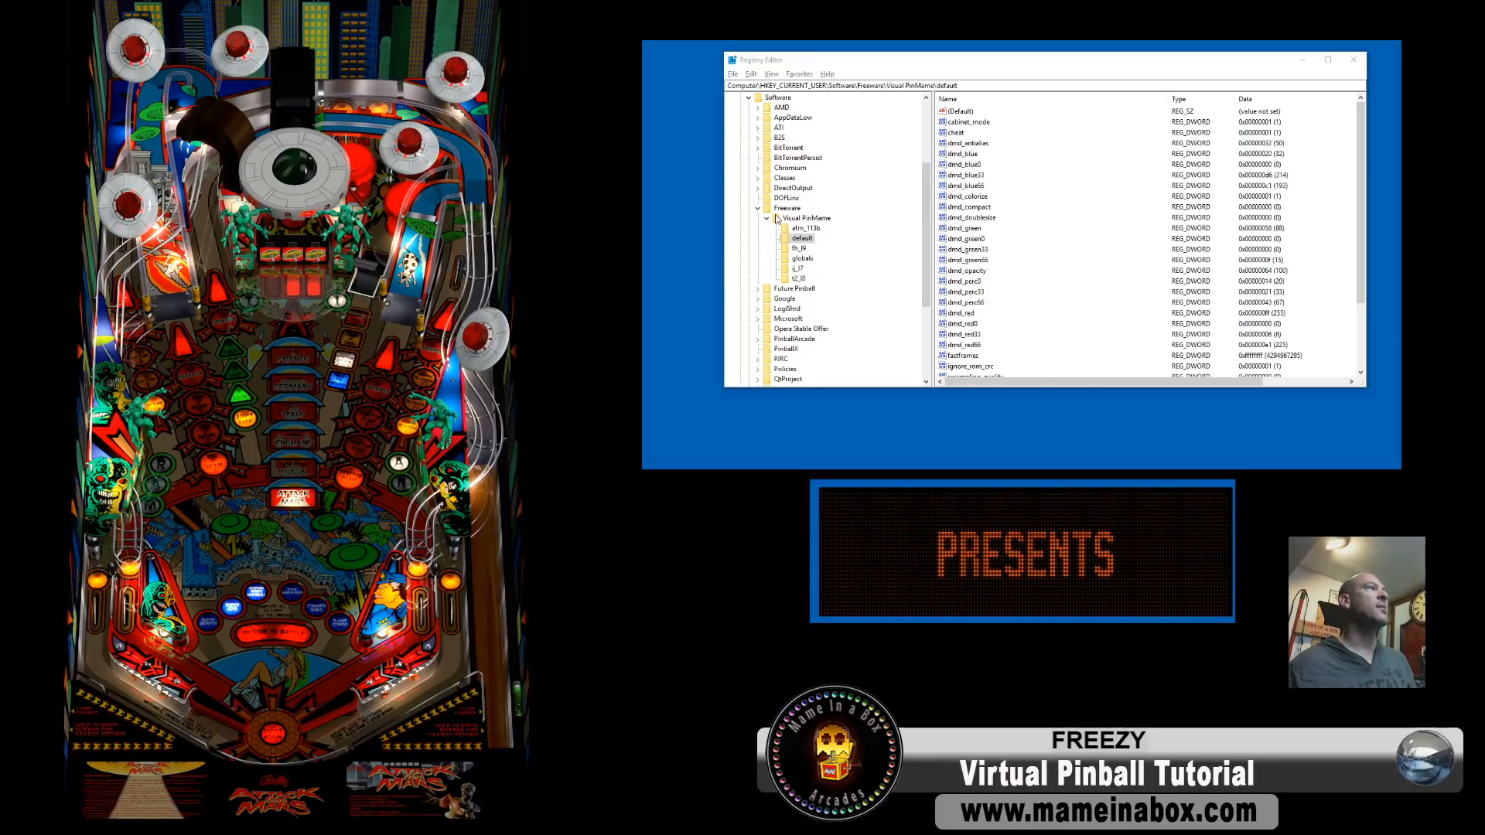
Select afm_113b and check its updated dmd_height and neighbouring DMD values.
{"action": "left_click", "coordinate": [806, 227]}
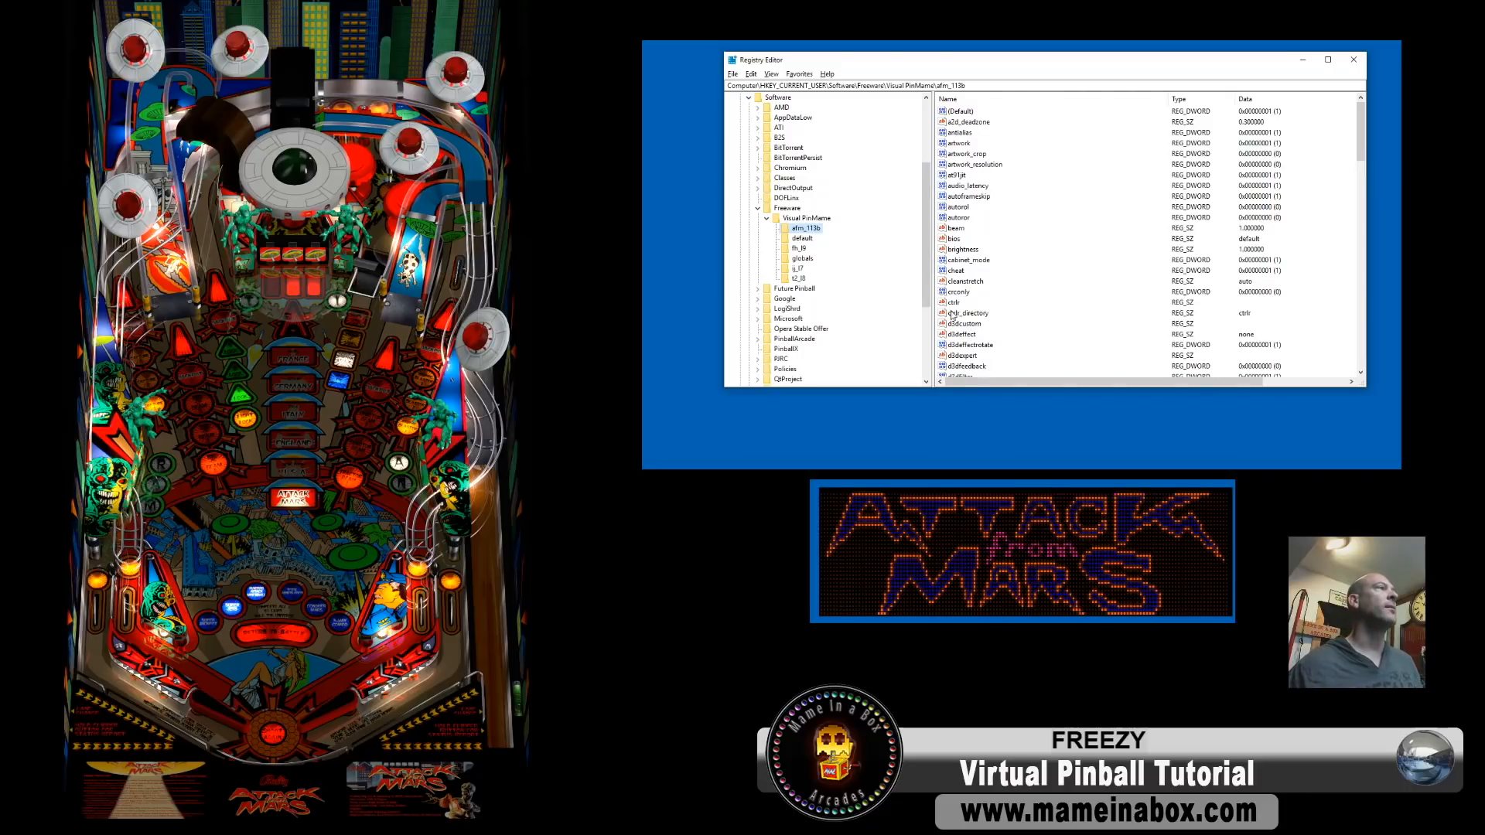
{"action": "scroll", "scroll_direction": "down", "scroll_amount": 3}
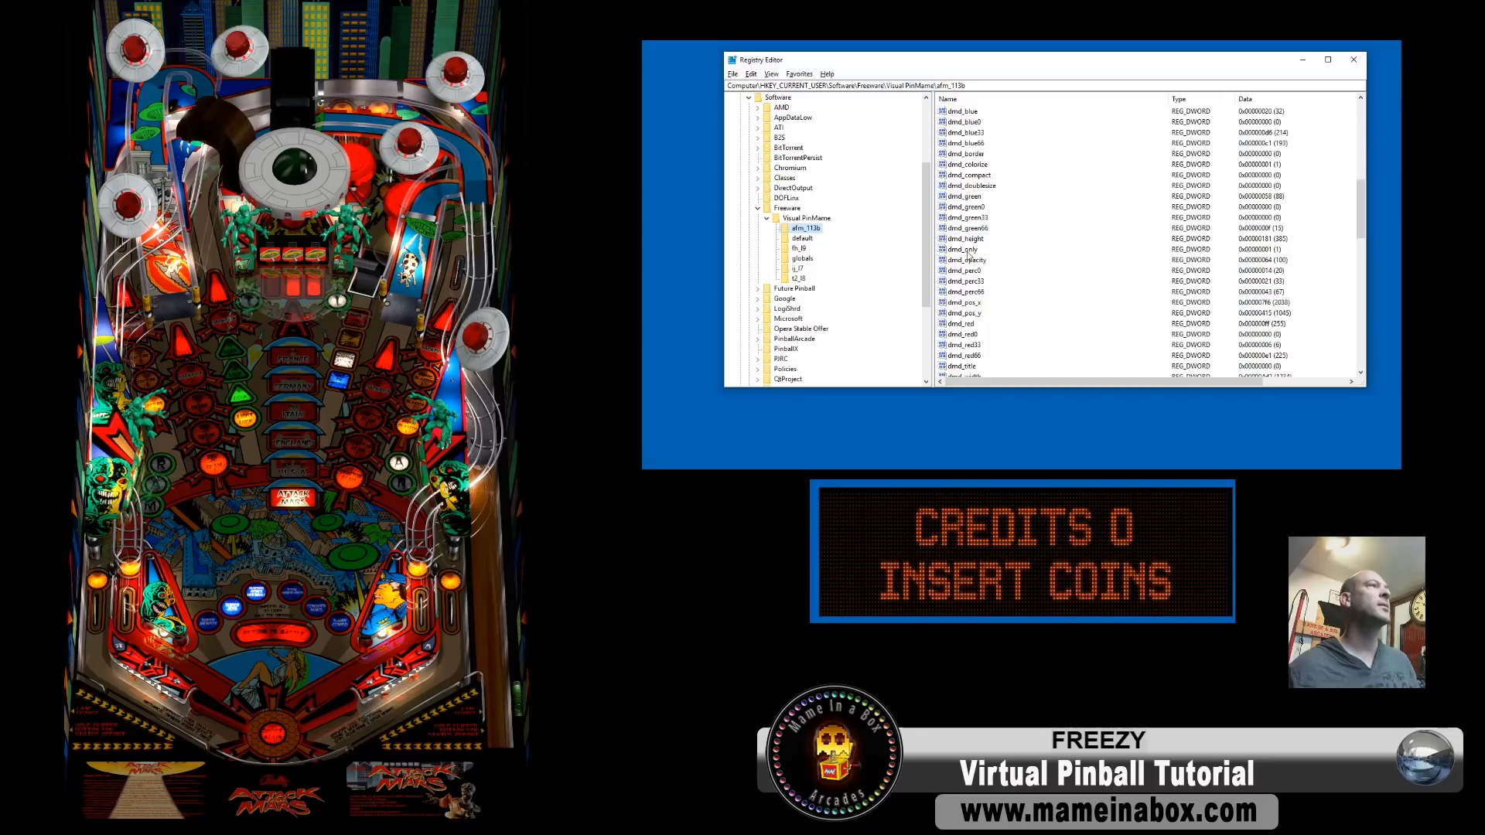
{"action": "left_click", "coordinate": [965, 239]}
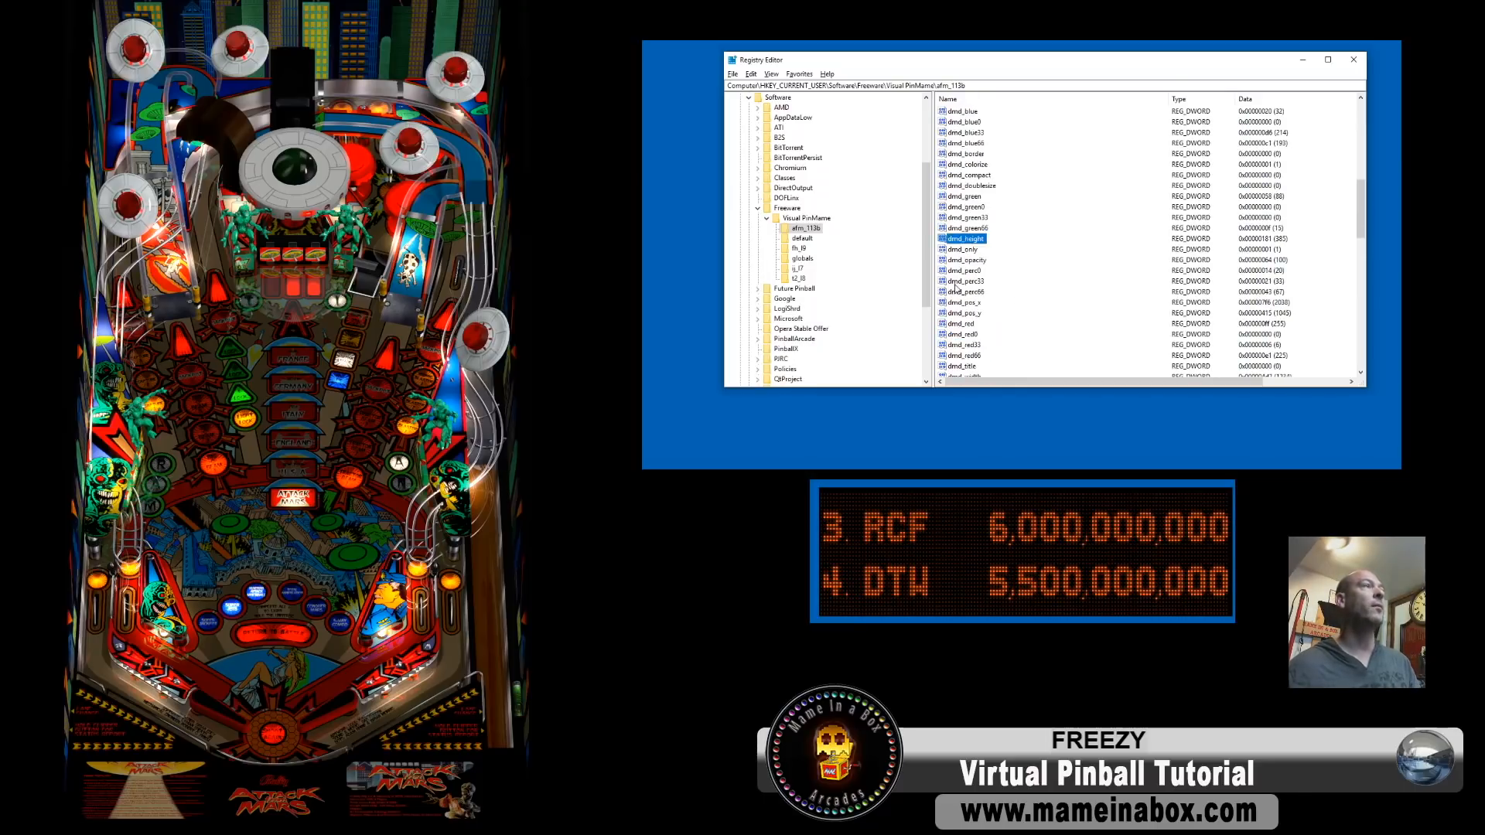
{"action": "left_click", "coordinate": [965, 302]}
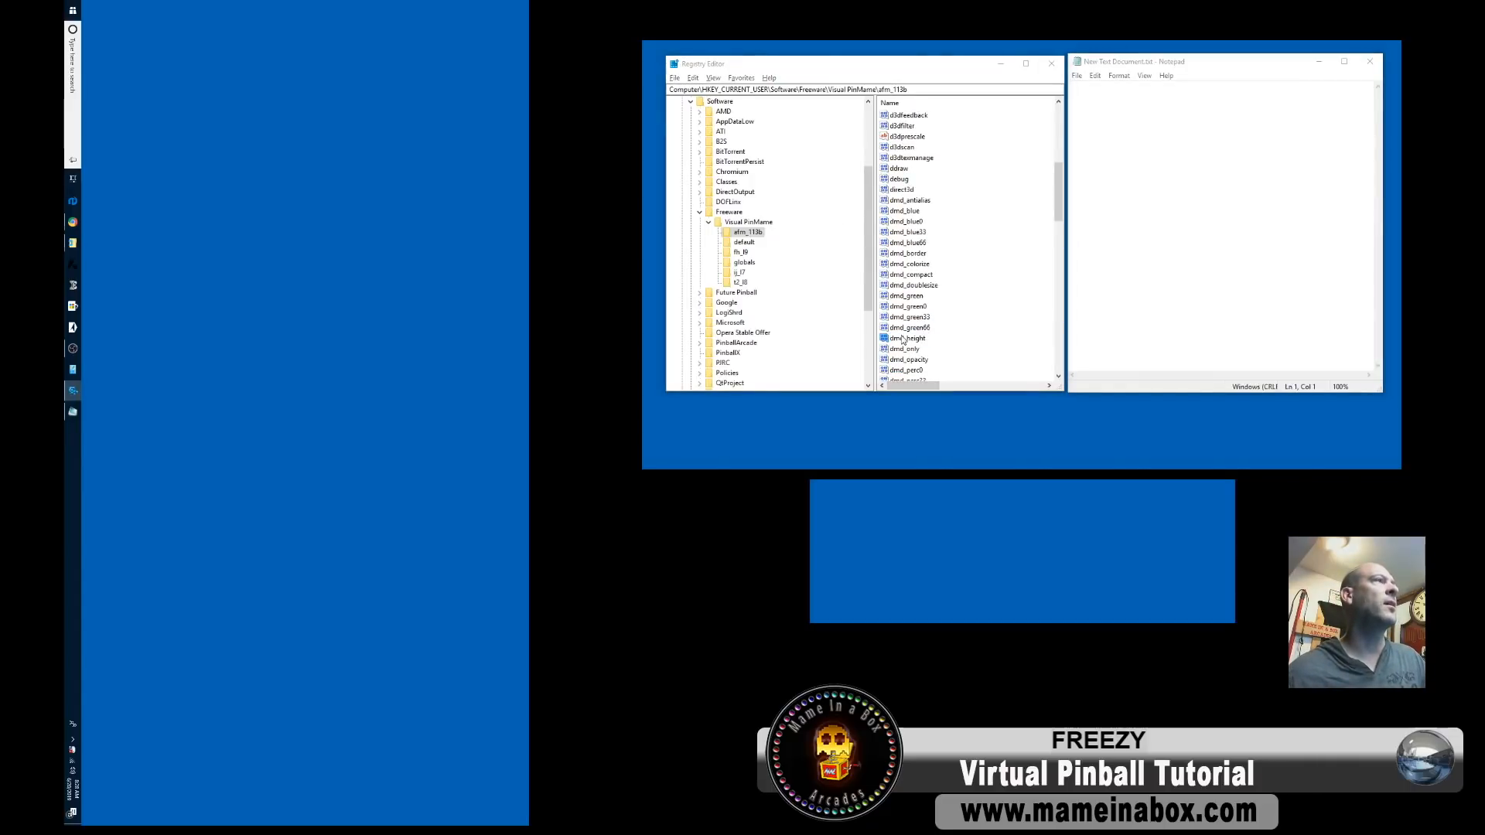
Record dmd_height in Notepad, reading its value 385 in decimal base.
{"action": "double_click", "coordinate": [906, 338]}
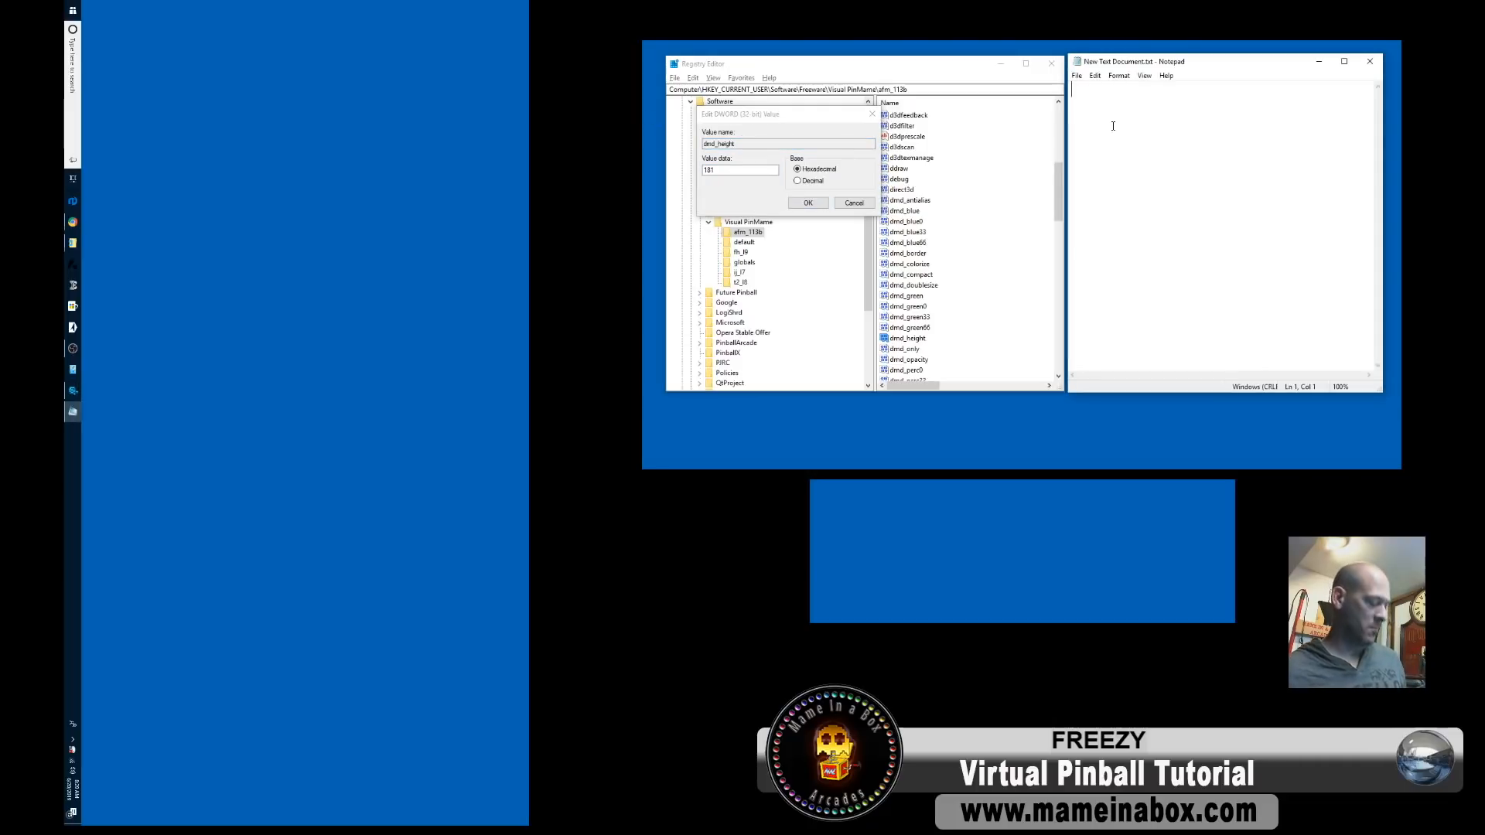
{"action": "type", "text": "dmd_height"}
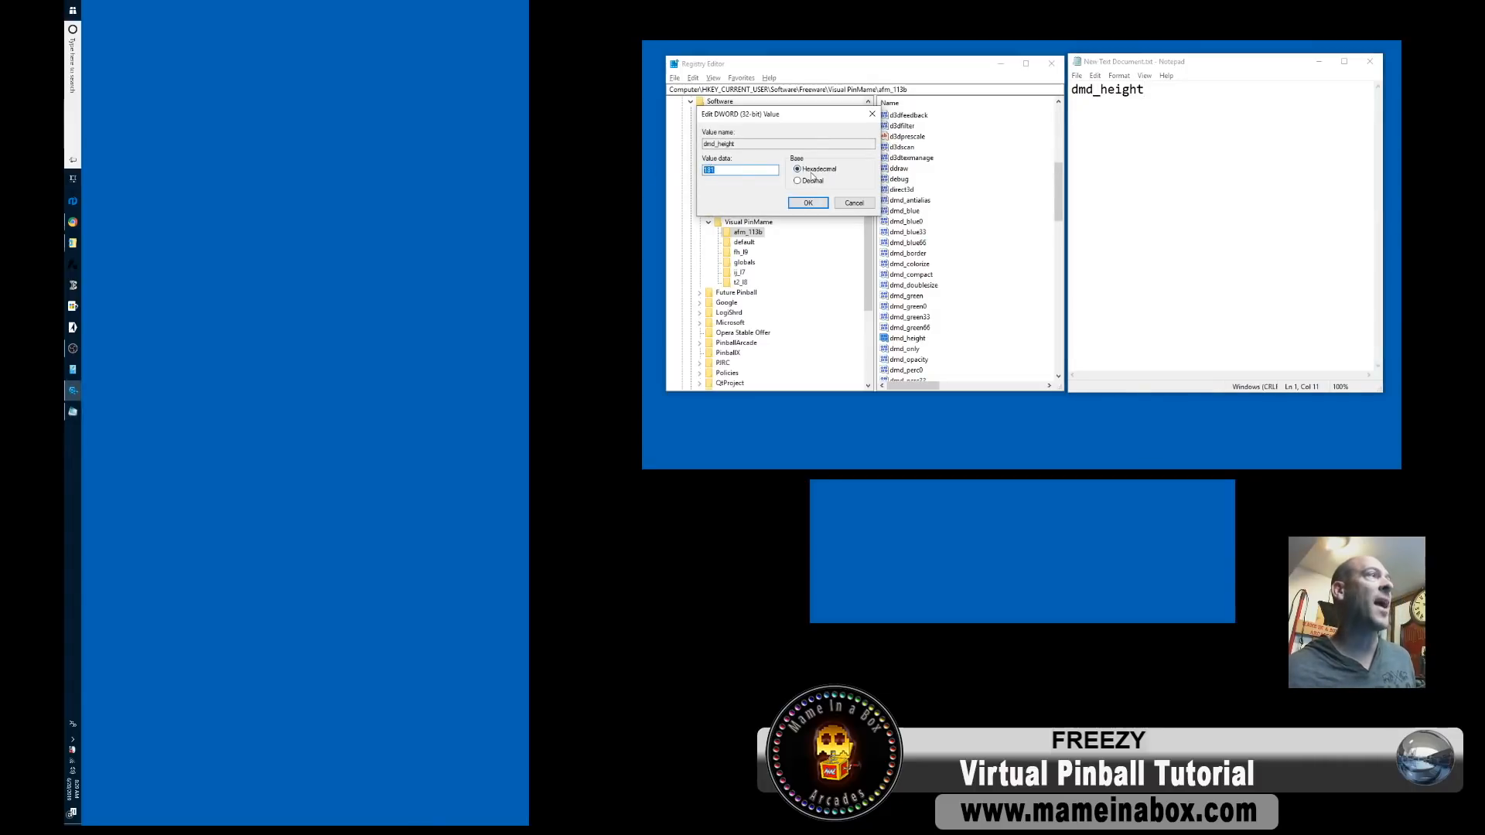
{"action": "left_click", "coordinate": [798, 180]}
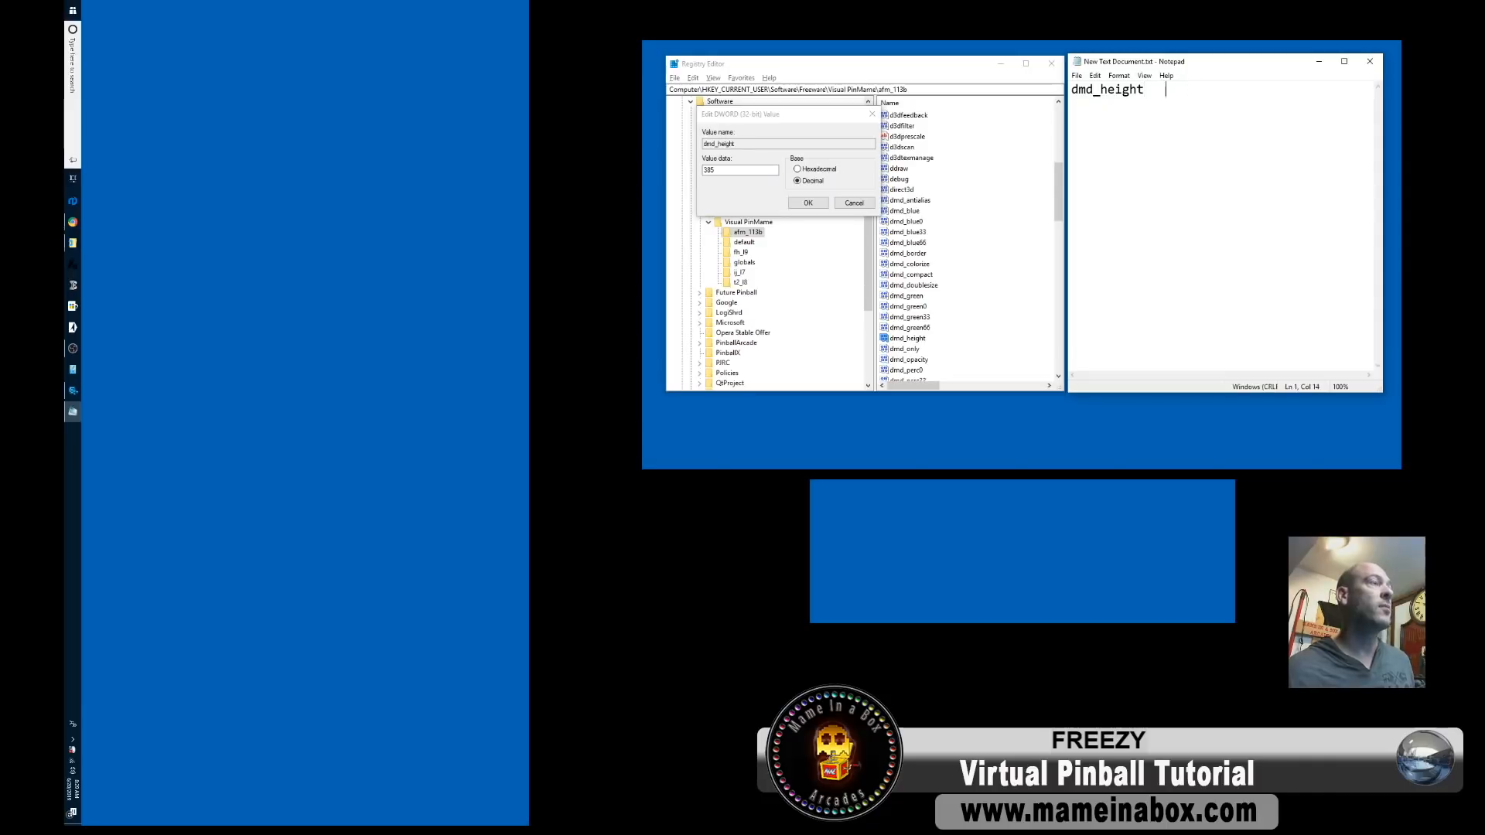
{"action": "left_click", "coordinate": [809, 202]}
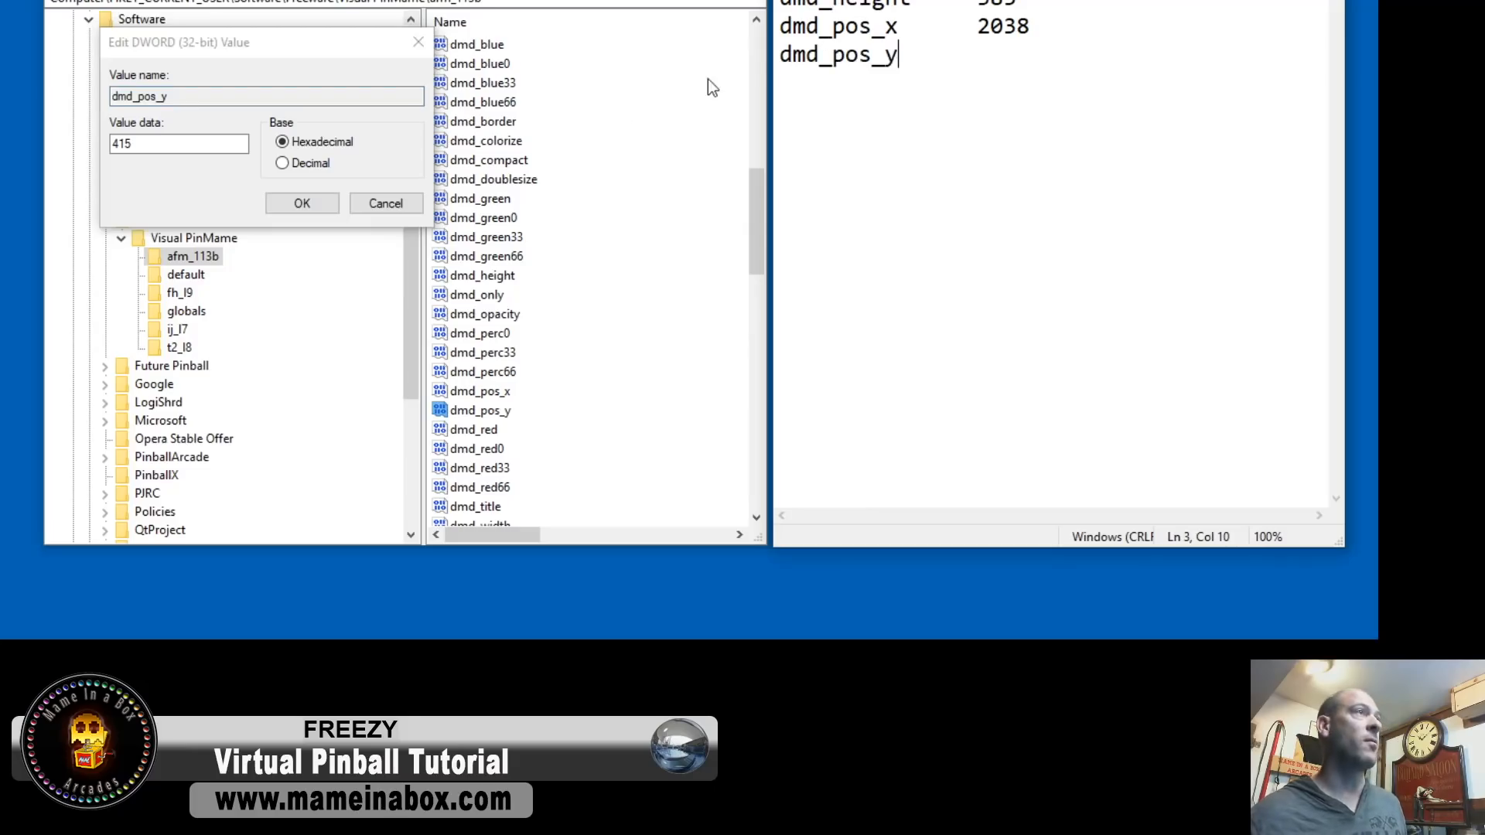
Note dmd_pos_y as 1045 in Notepad, then view dmd_width in decimal.
{"action": "left_click", "coordinate": [278, 164]}
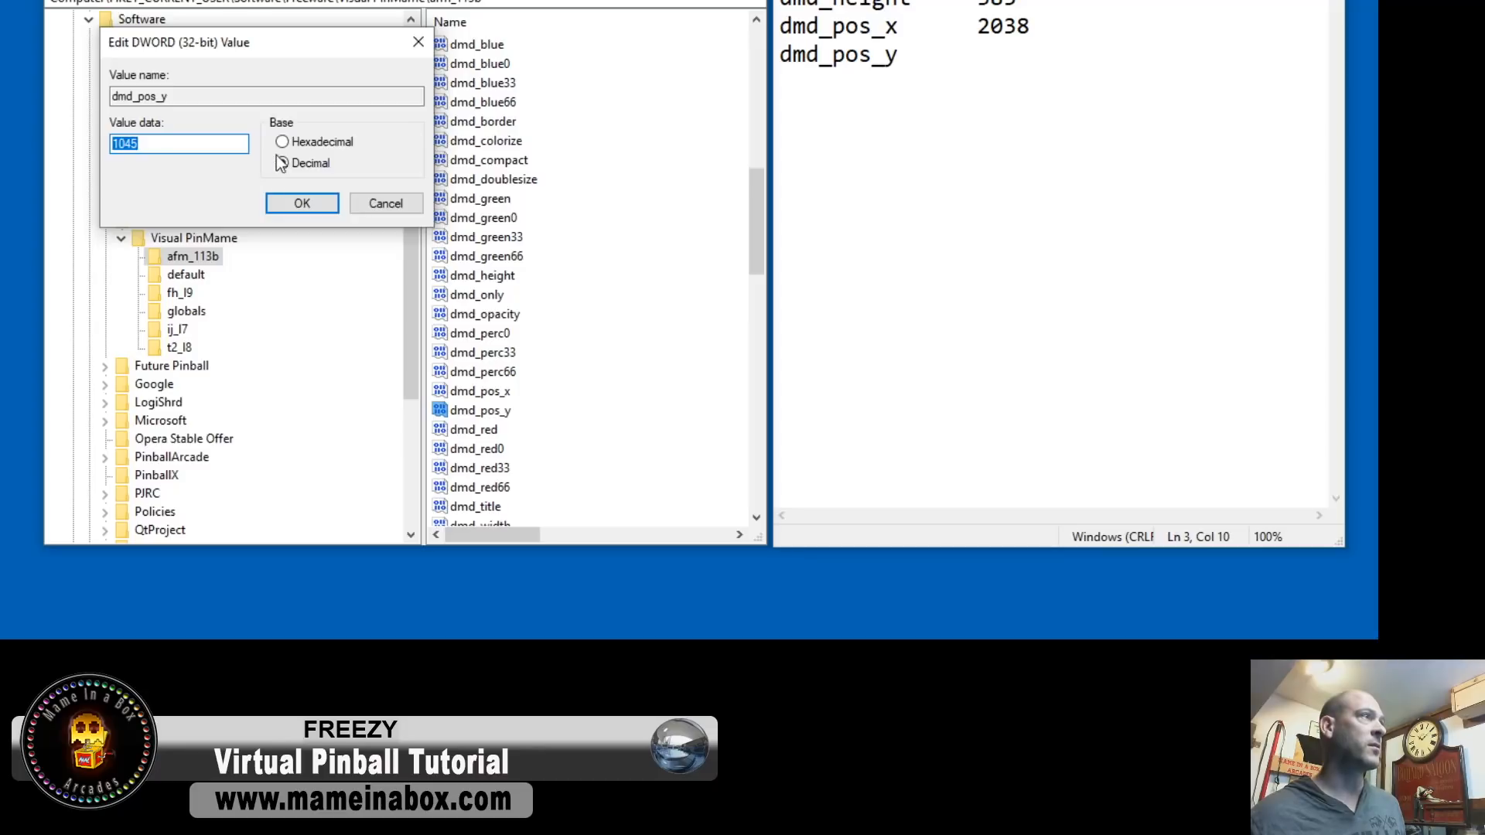
{"action": "left_click", "coordinate": [284, 164]}
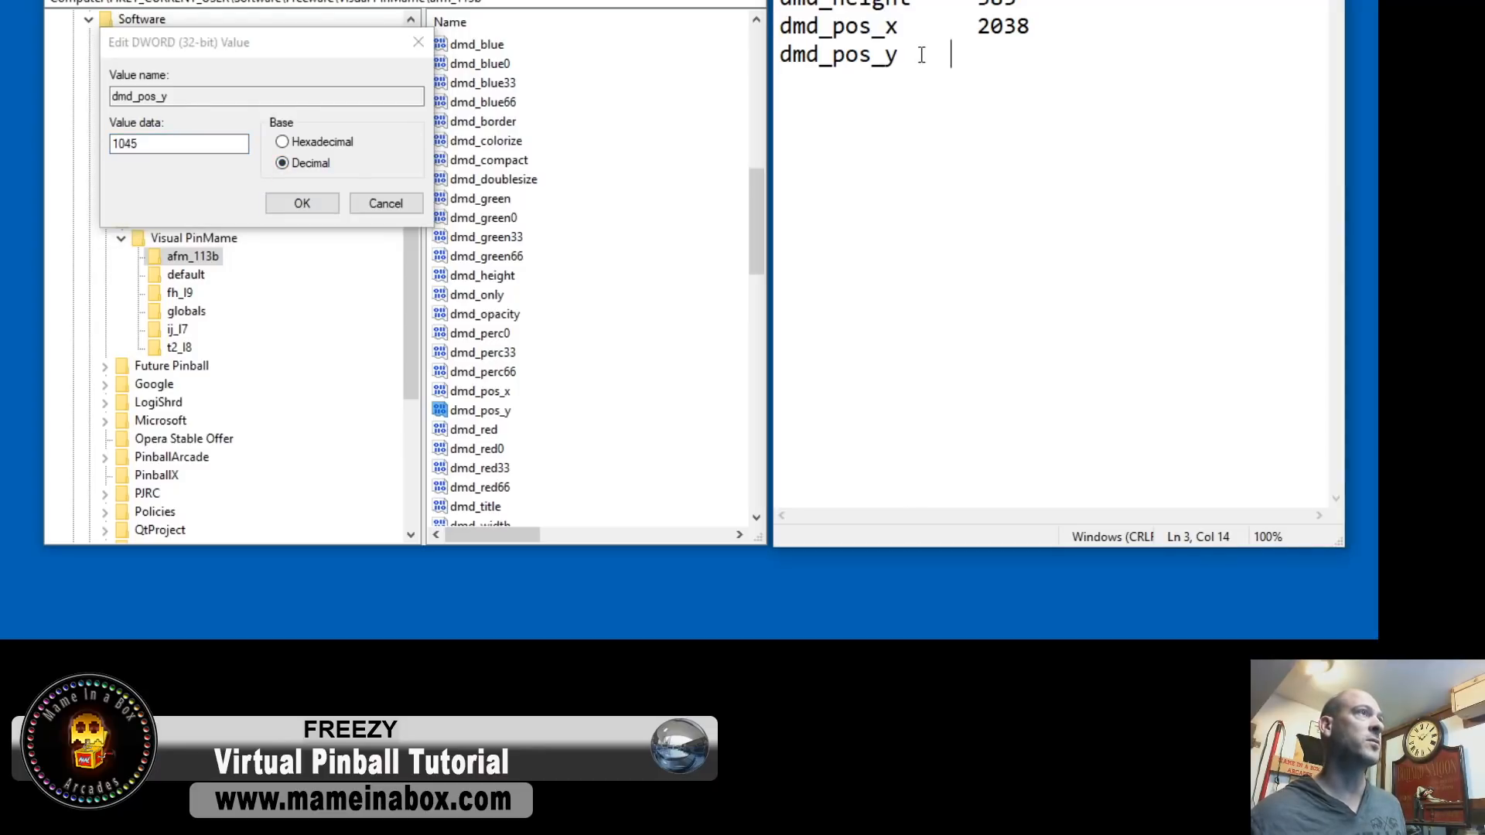
{"action": "type", "text": "1045"}
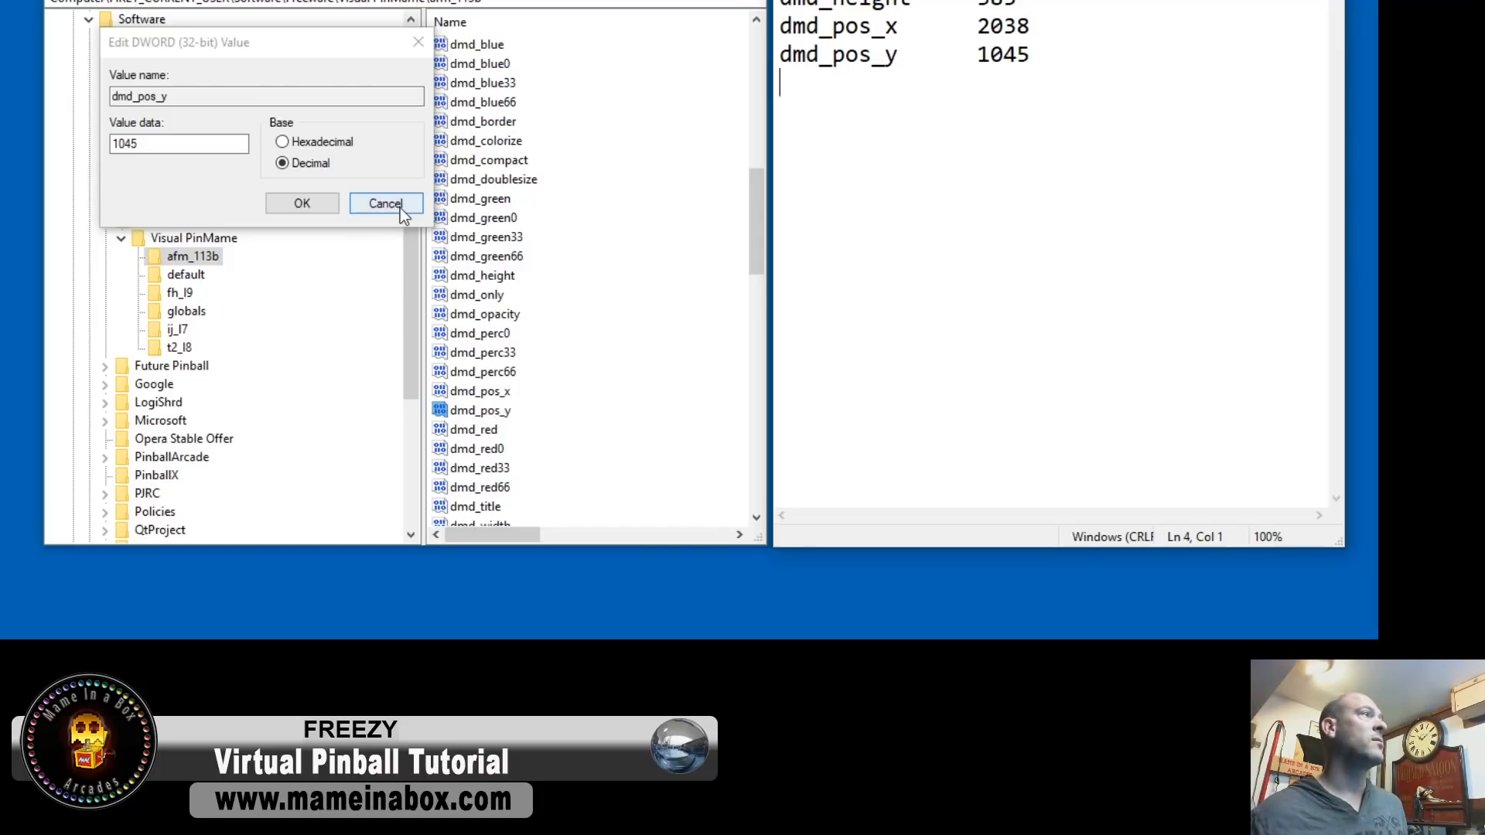
{"action": "left_click", "coordinate": [385, 204]}
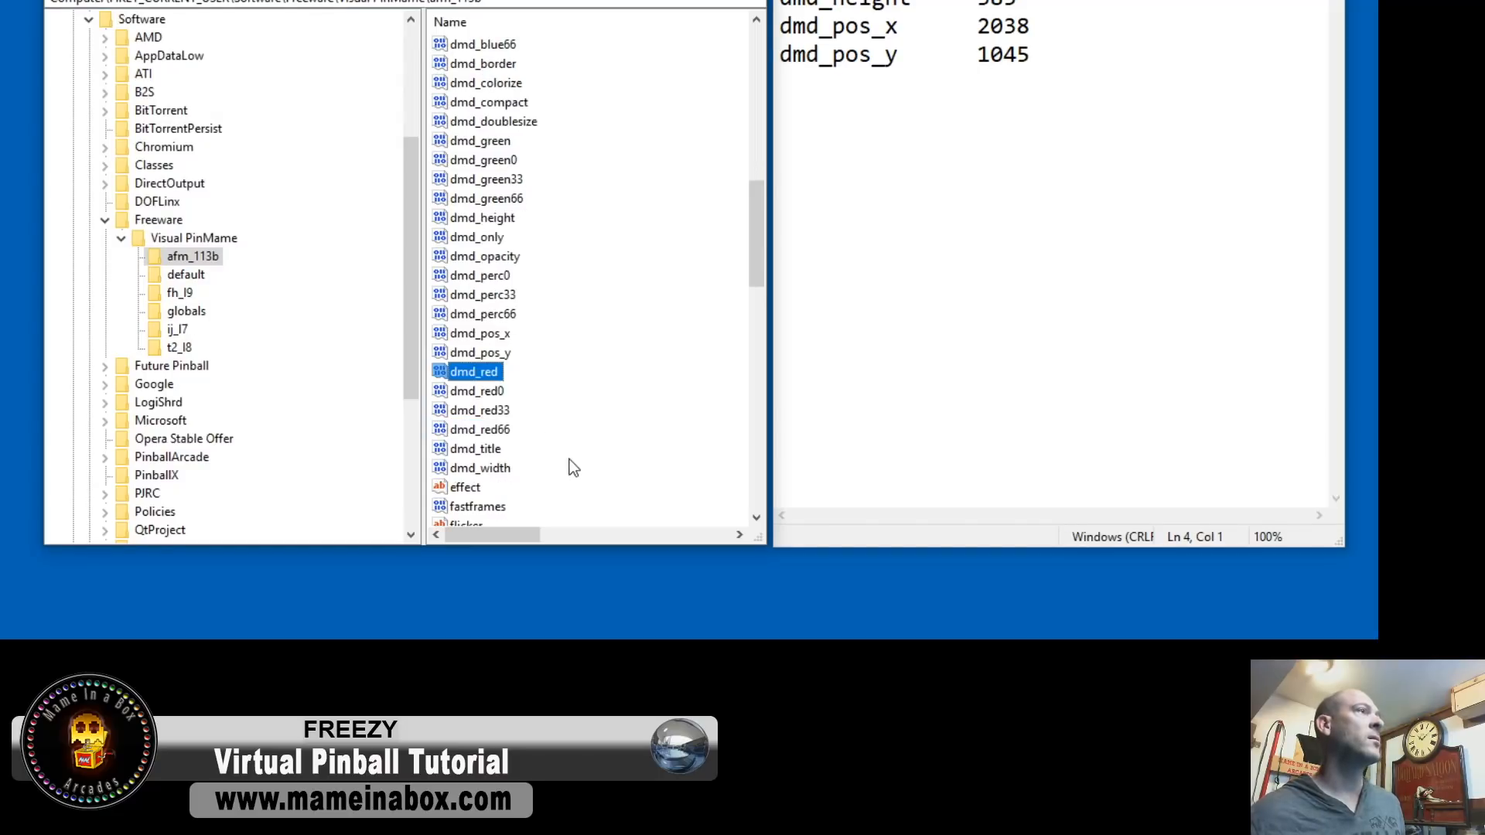
{"action": "double_click", "coordinate": [480, 468]}
{"action": "type", "text": "dmd_width"}
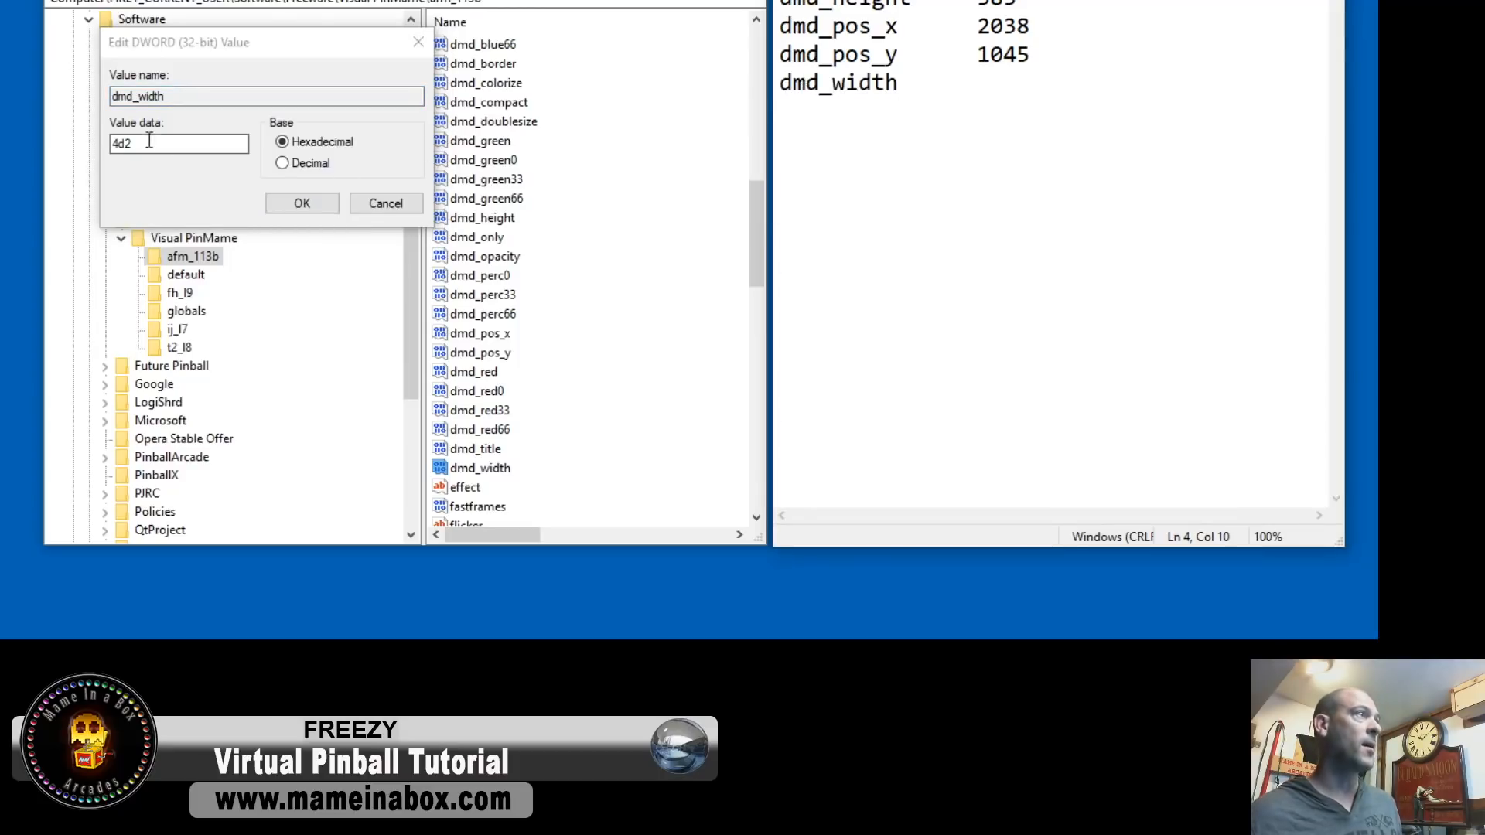
{"action": "left_click", "coordinate": [280, 163]}
{"action": "type", "text": "      1234"}
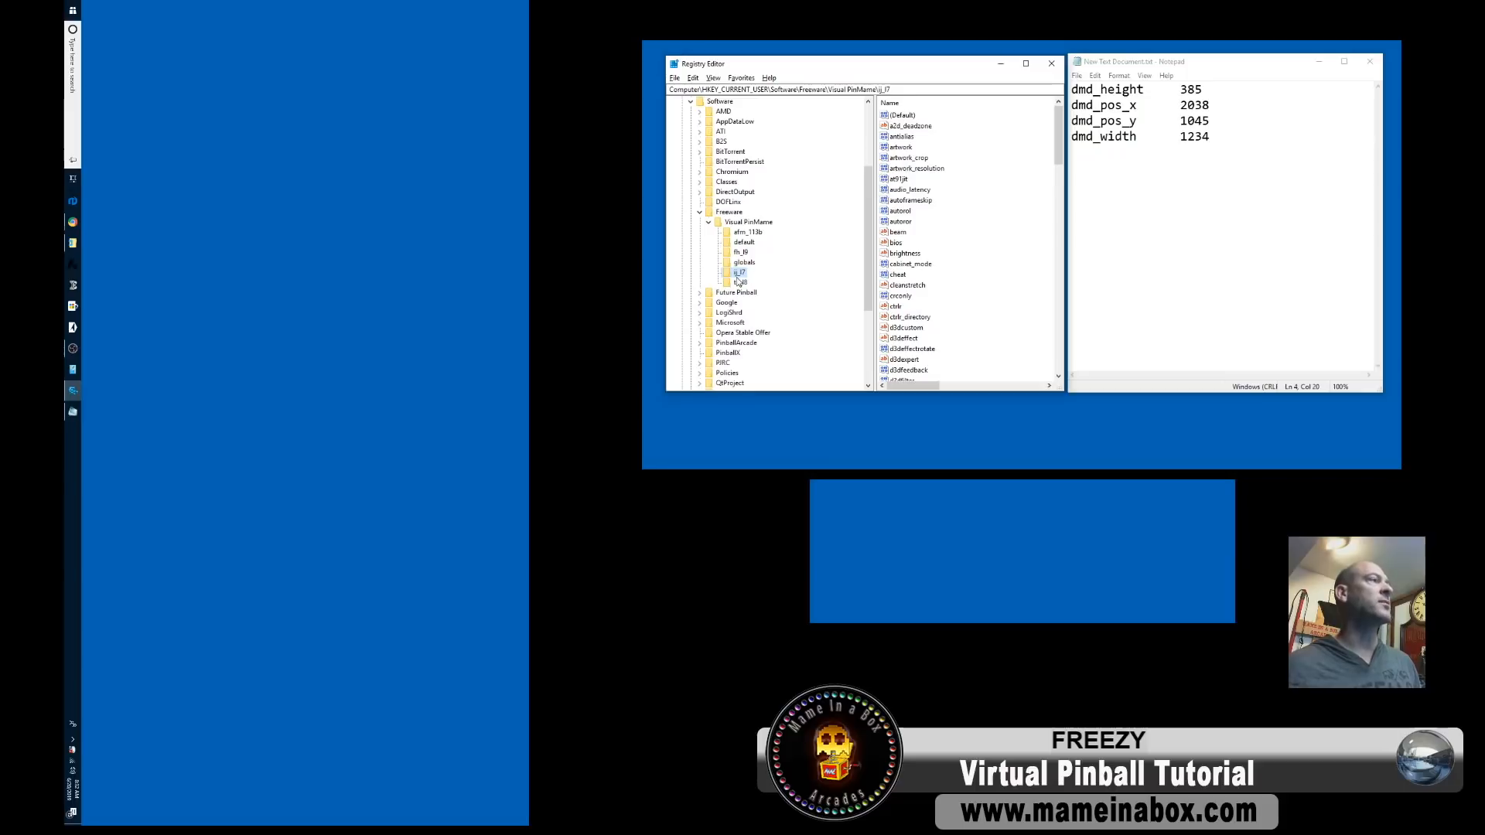
Delete the ij_l7 and t2_l8 keys under Visual PinMame and select the default key.
{"action": "left_click", "coordinate": [740, 252]}
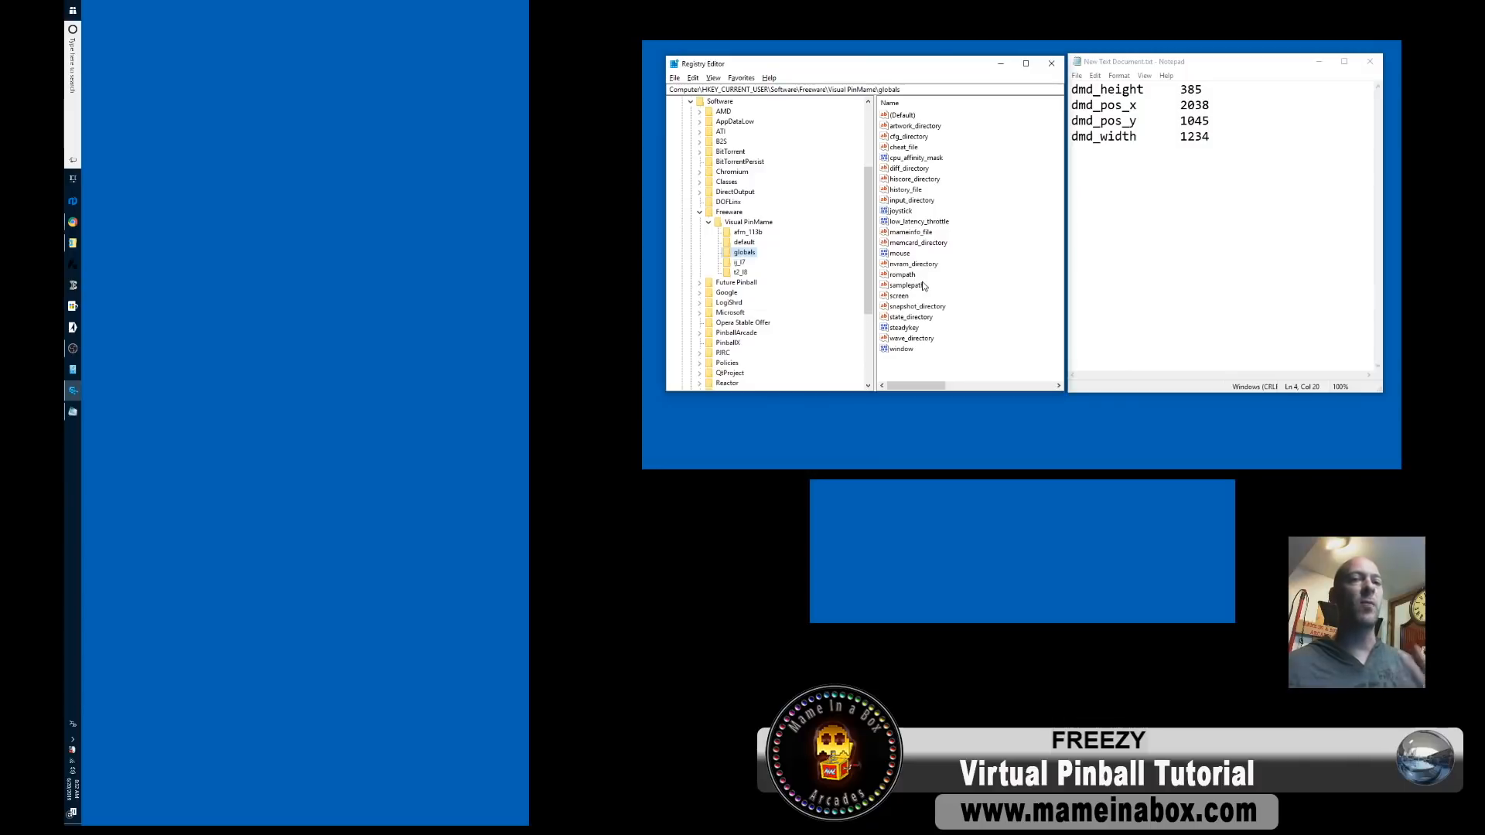
{"action": "left_click", "coordinate": [738, 262]}
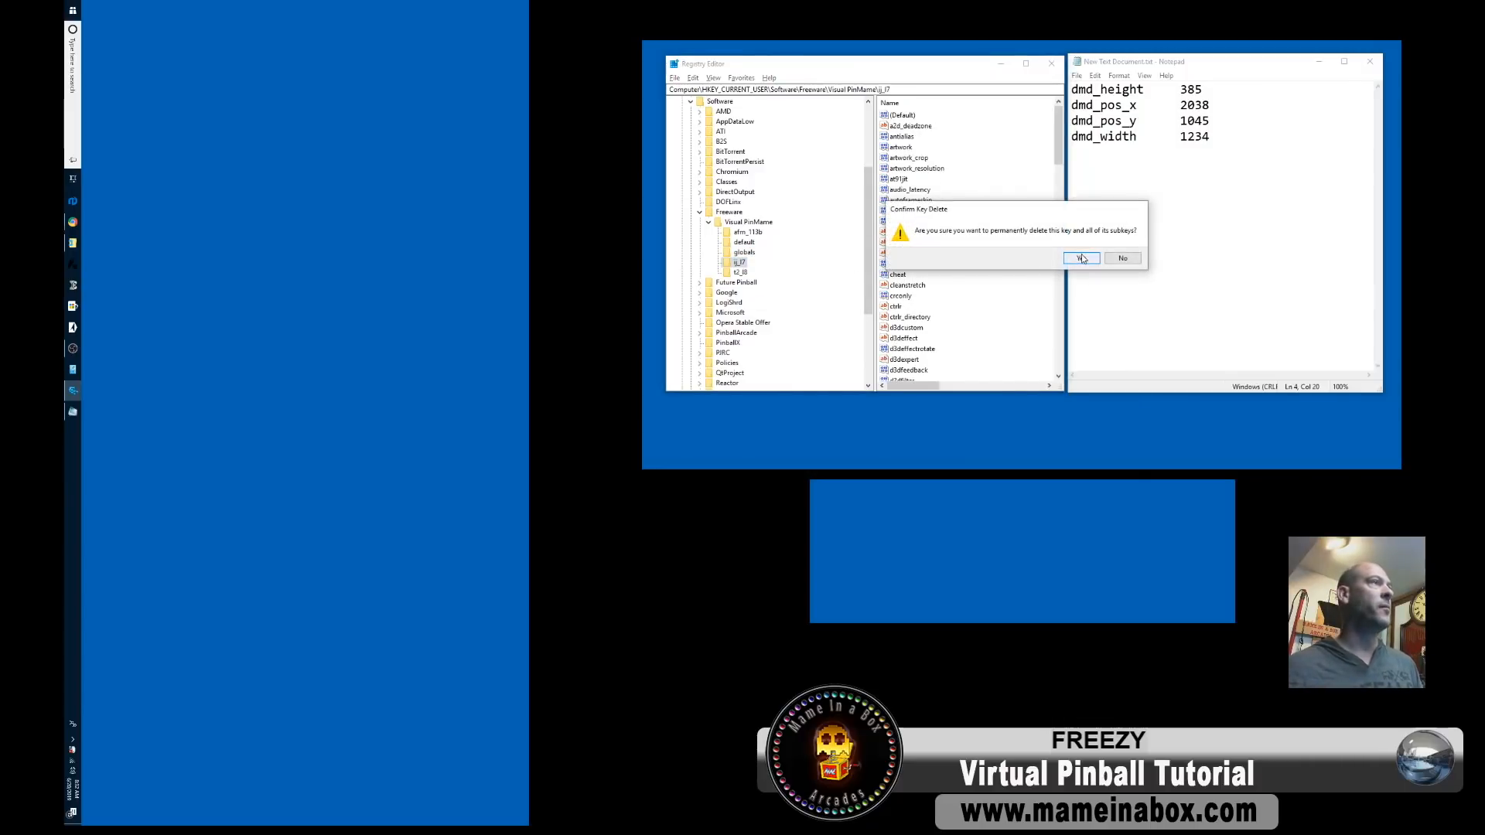
{"action": "left_click", "coordinate": [1079, 257]}
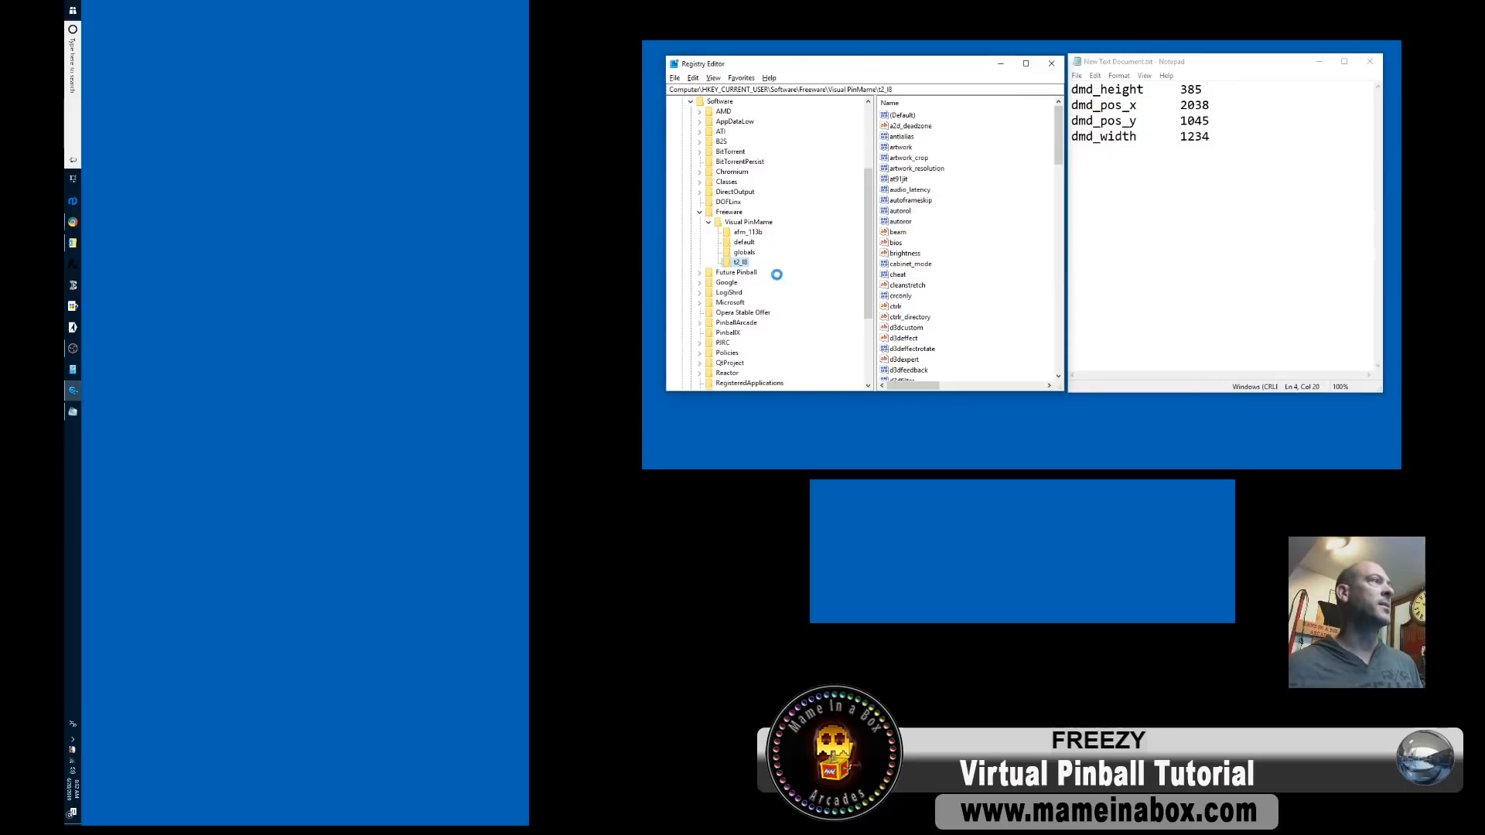
{"action": "left_click", "coordinate": [743, 252]}
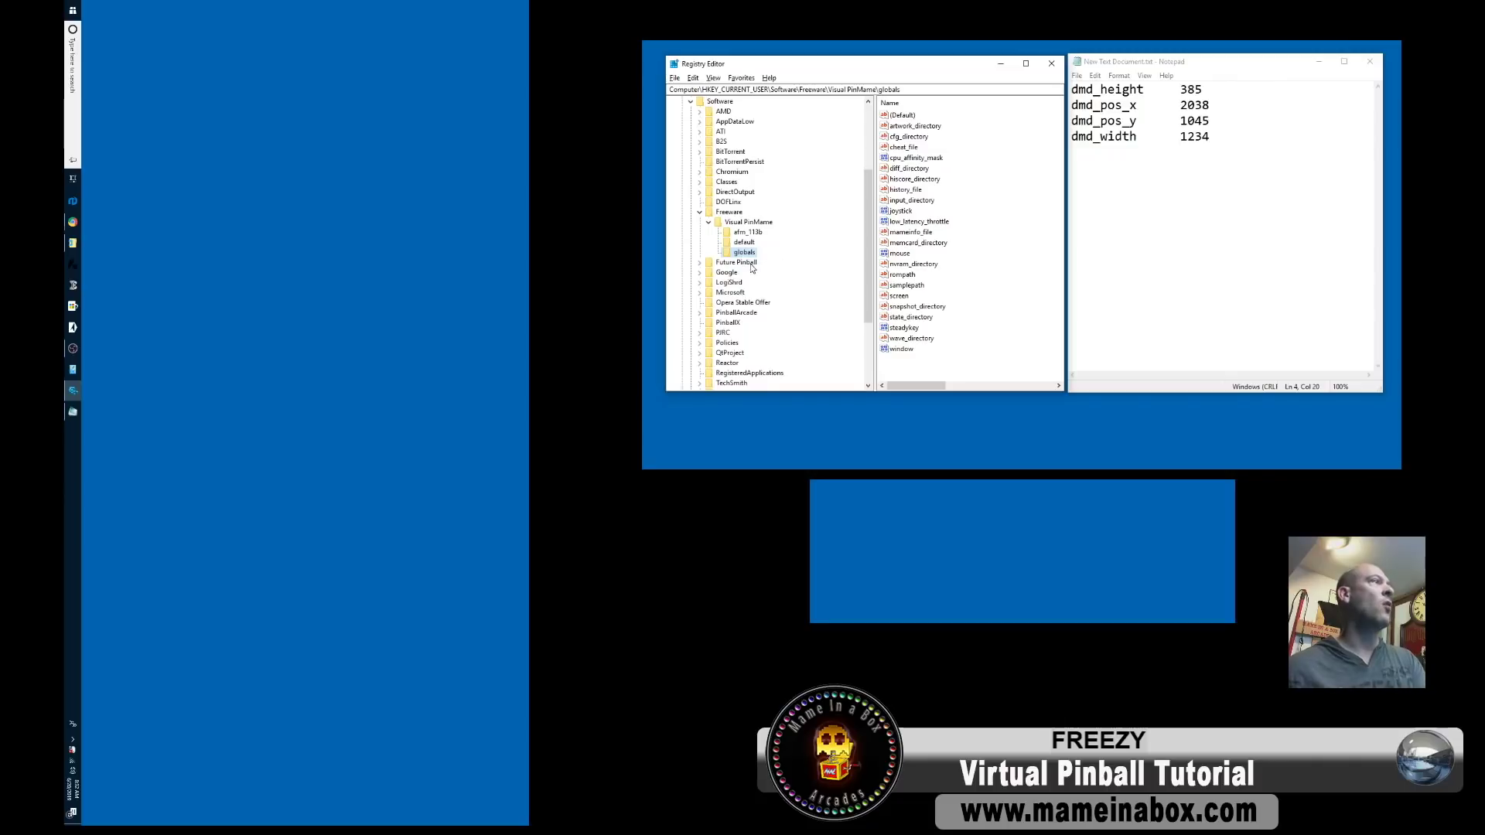
{"action": "left_click", "coordinate": [743, 242]}
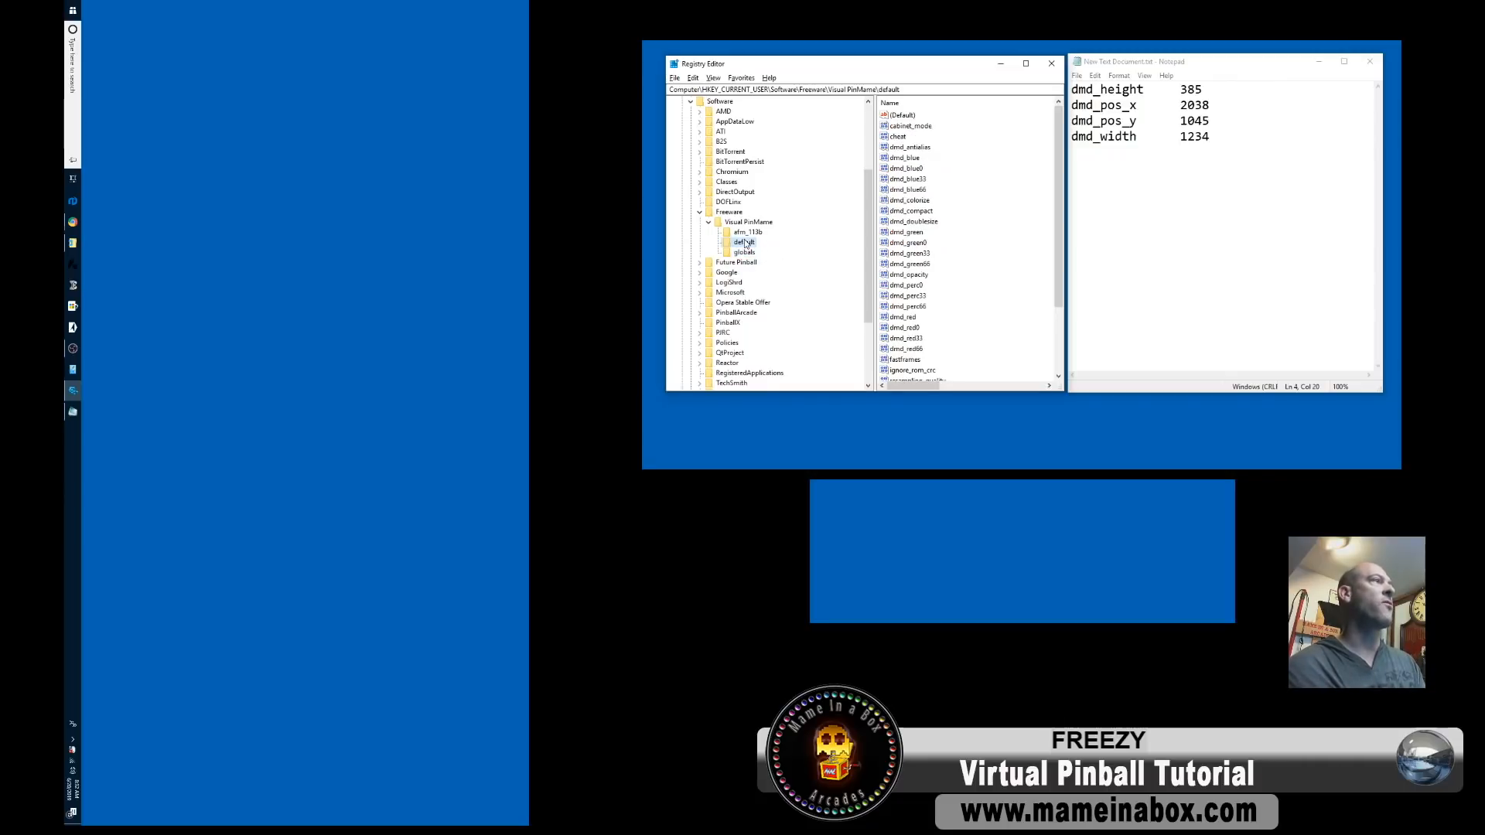
{"action": "left_click", "coordinate": [744, 242]}
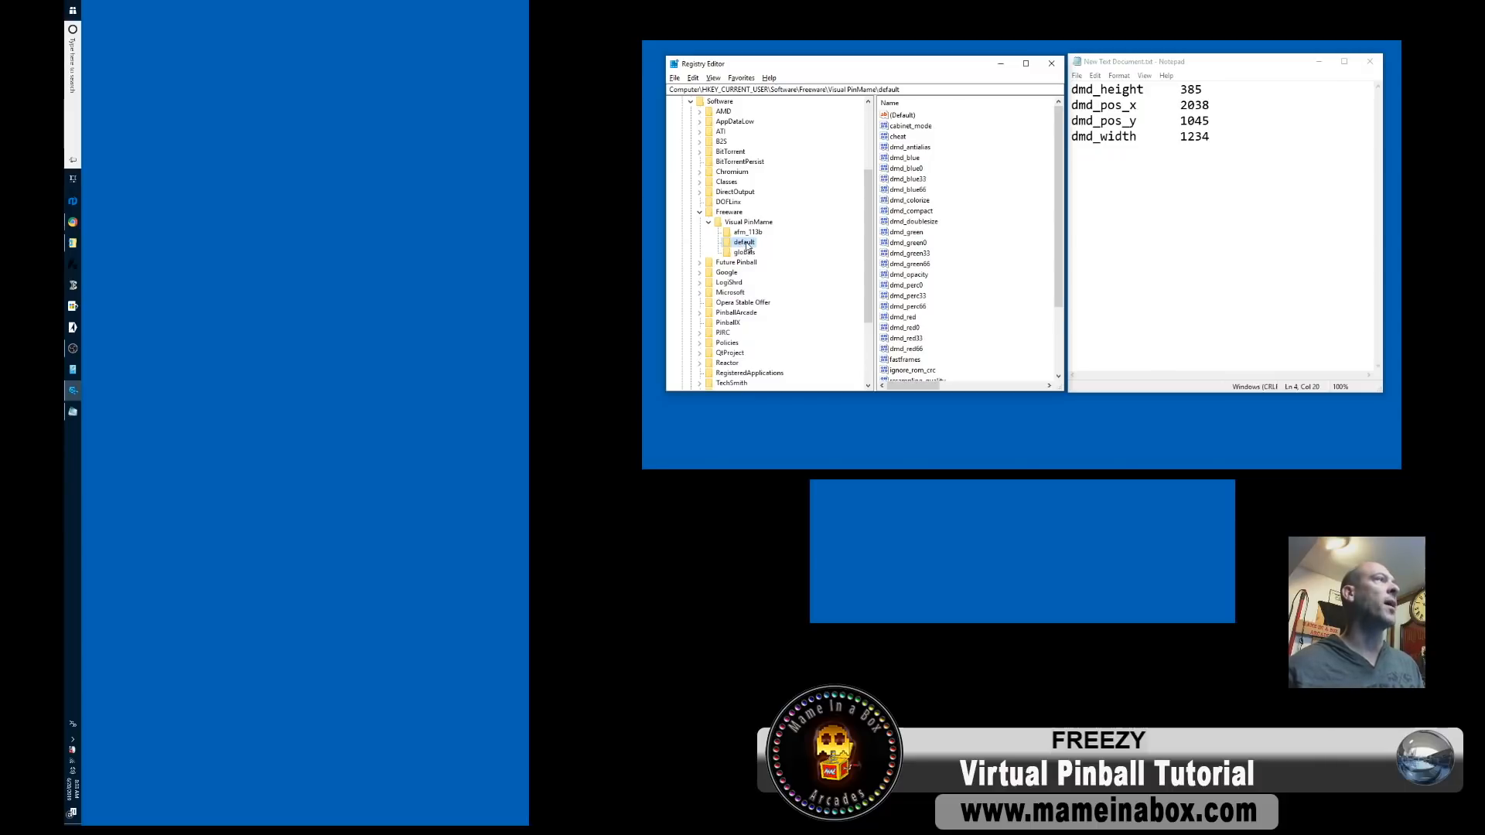
{"action": "left_click", "coordinate": [747, 232]}
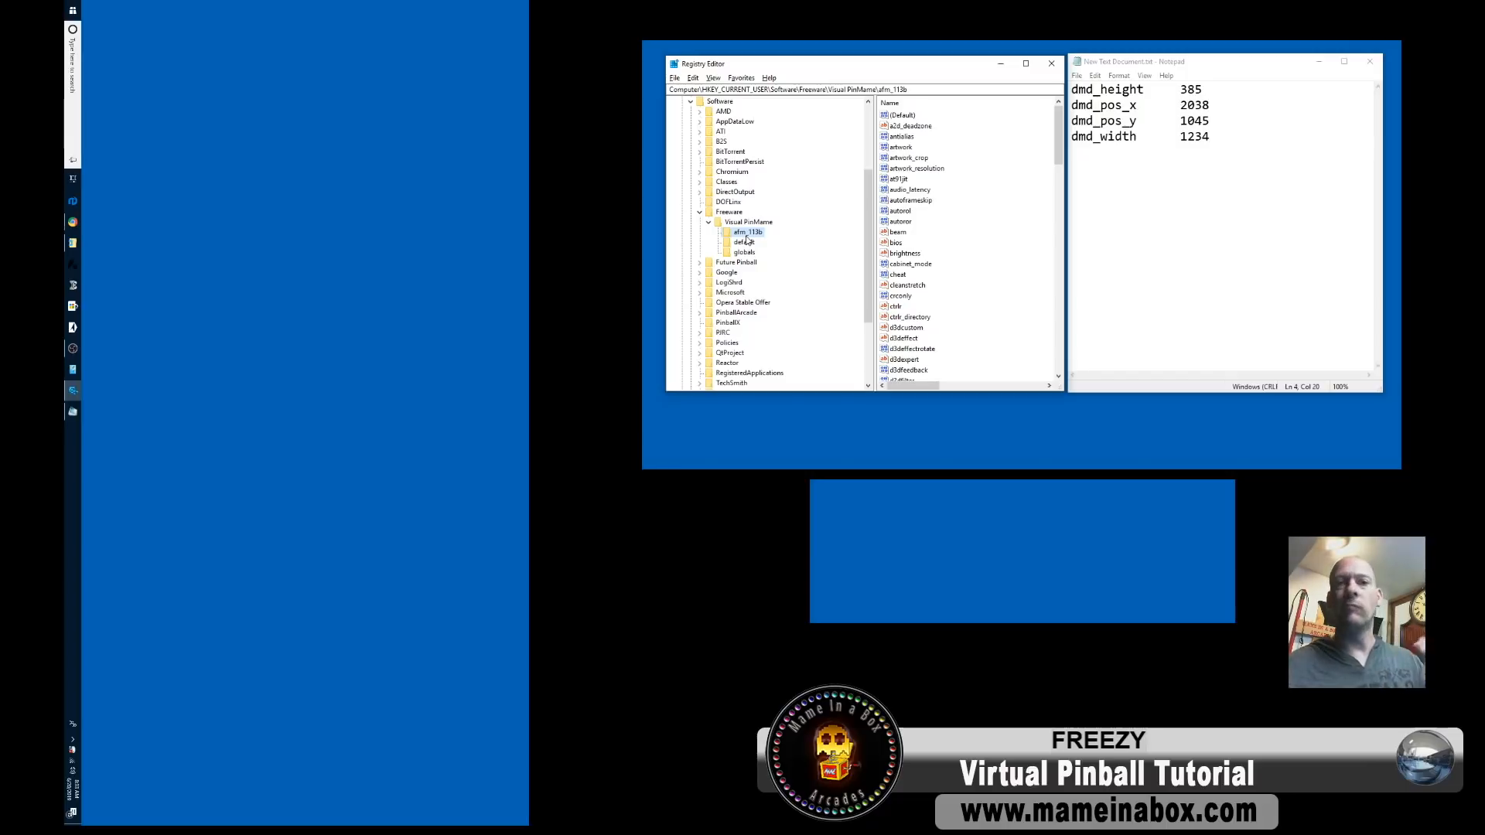
{"action": "mouse_move", "coordinate": [750, 241]}
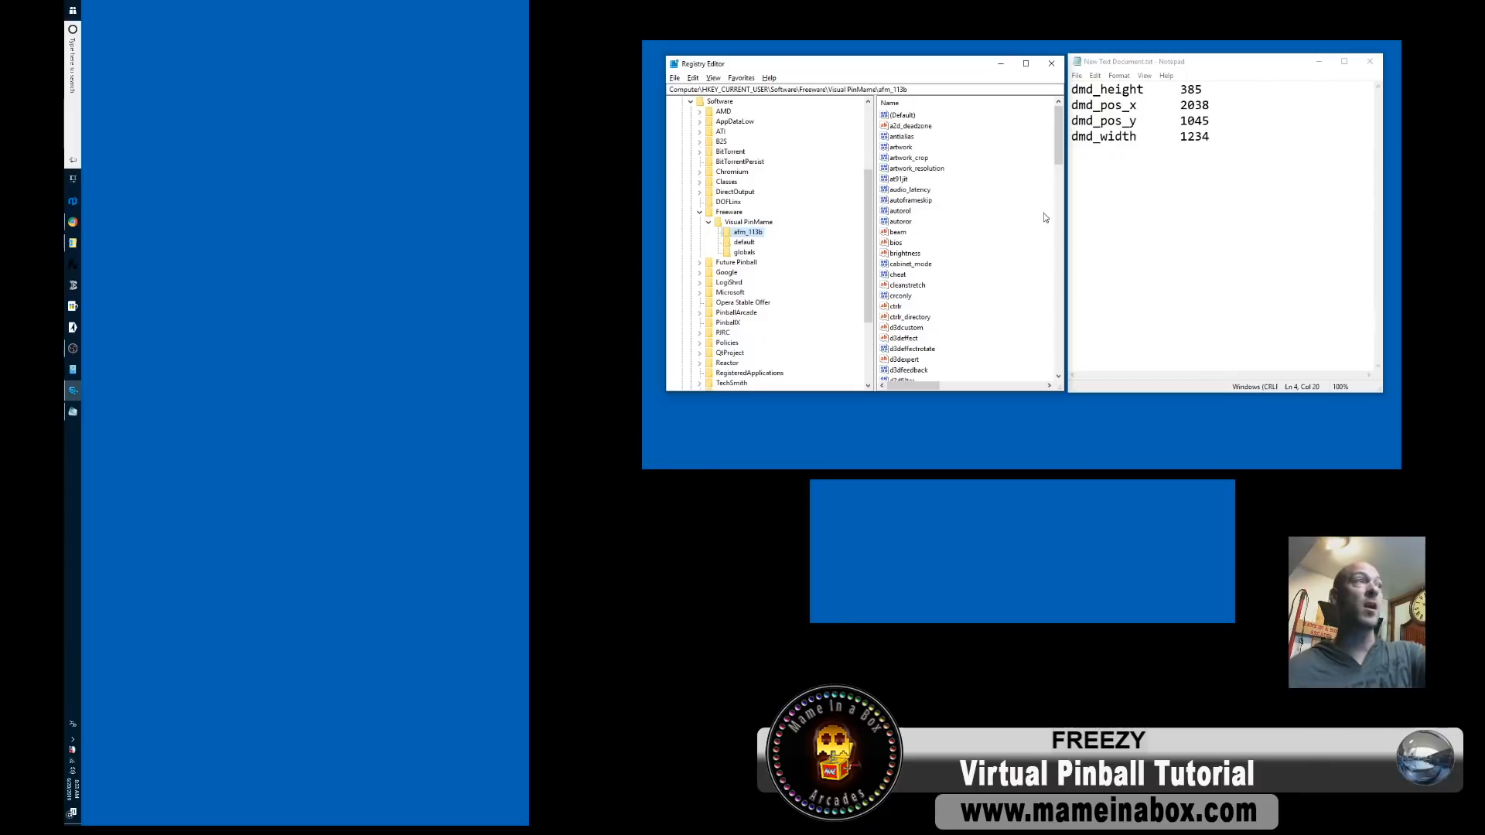
{"action": "left_click", "coordinate": [1194, 137]}
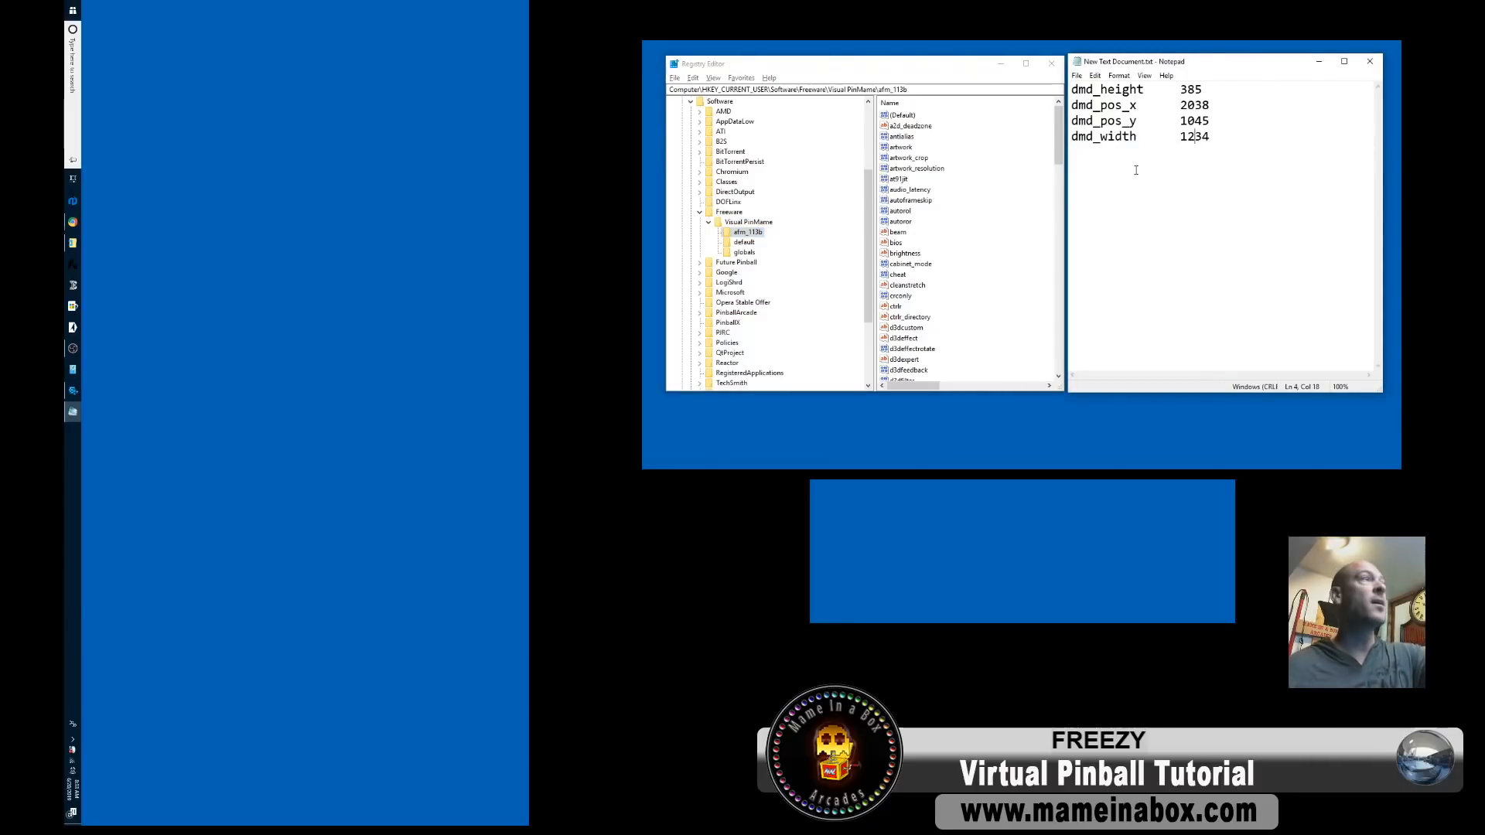
{"action": "mouse_move", "coordinate": [963, 261]}
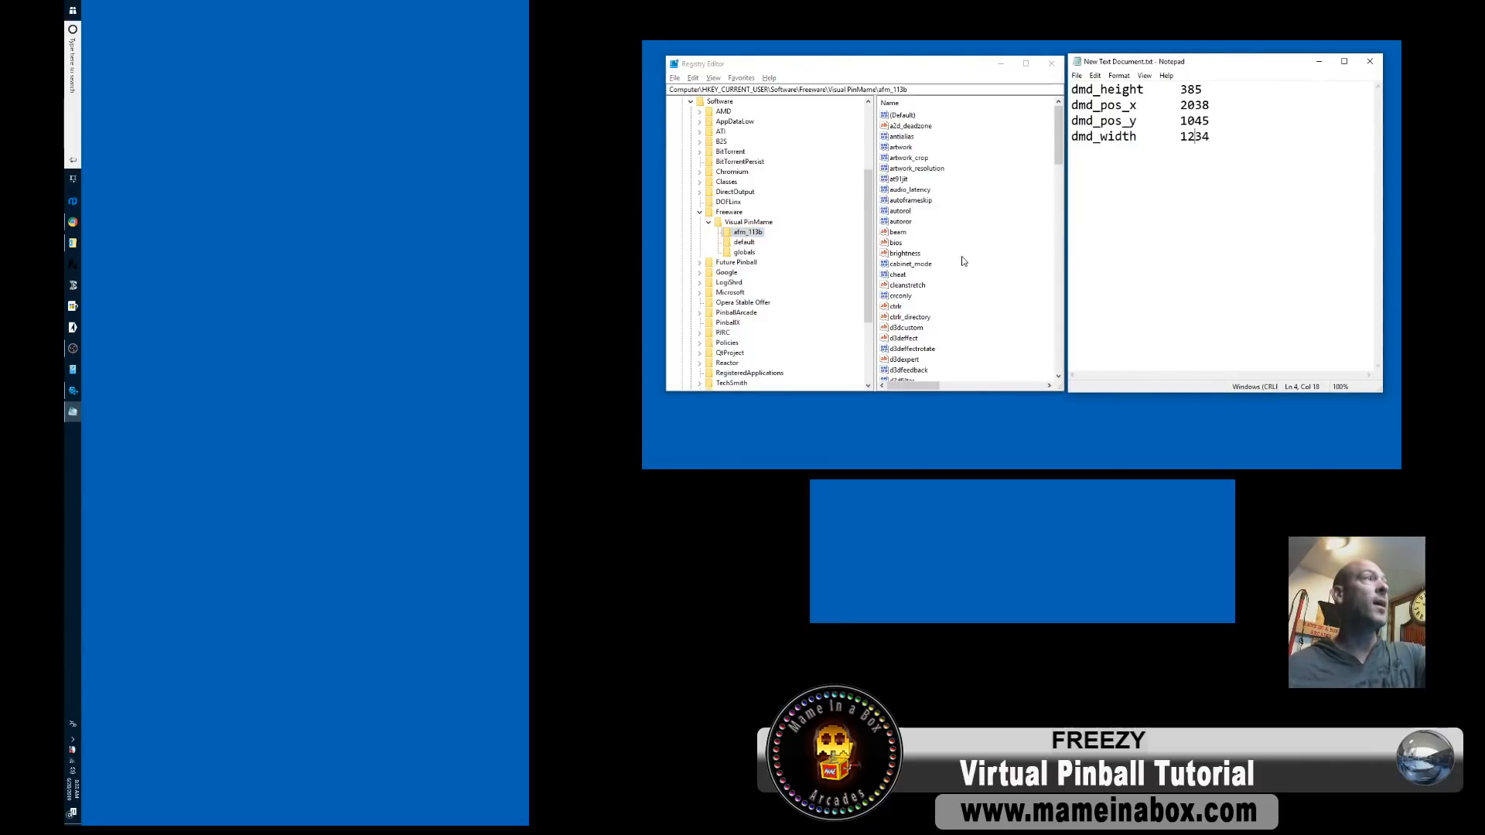
{"action": "left_click", "coordinate": [743, 241]}
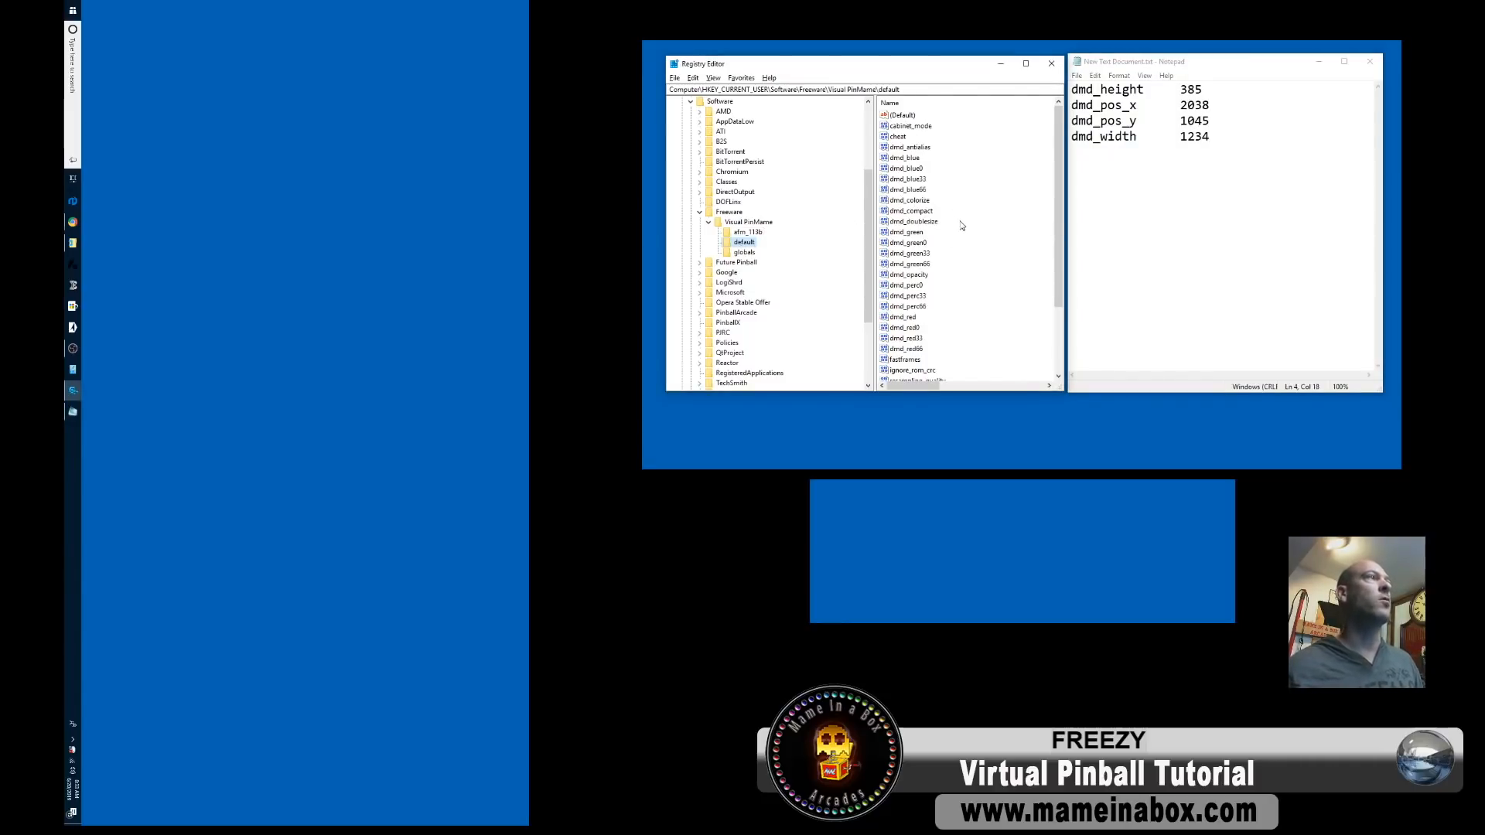
Create a dmd_height DWORD under the default key with decimal data 385.
{"action": "right_click", "coordinate": [962, 226]}
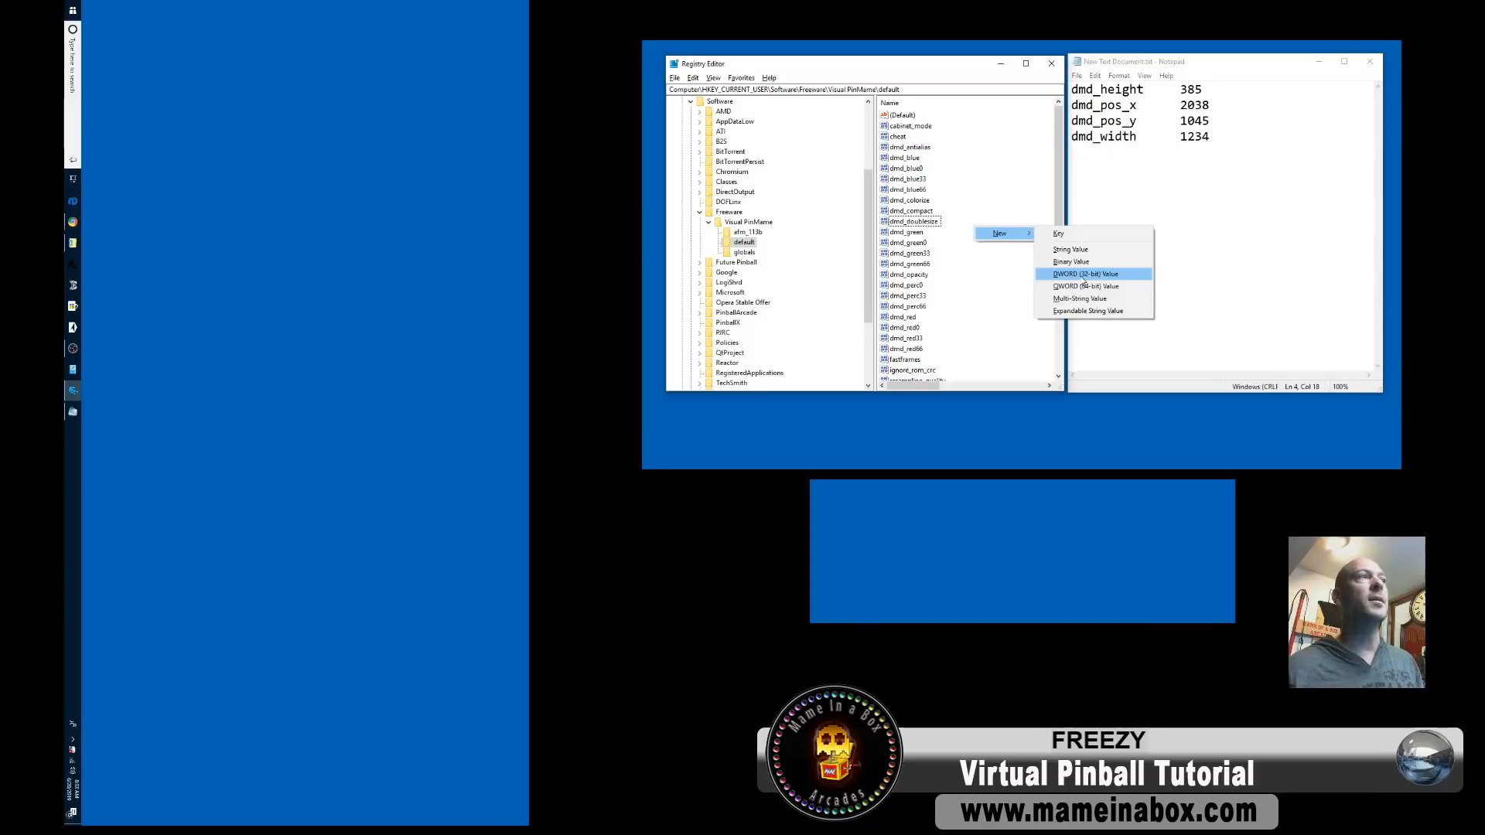
{"action": "left_click", "coordinate": [1085, 274]}
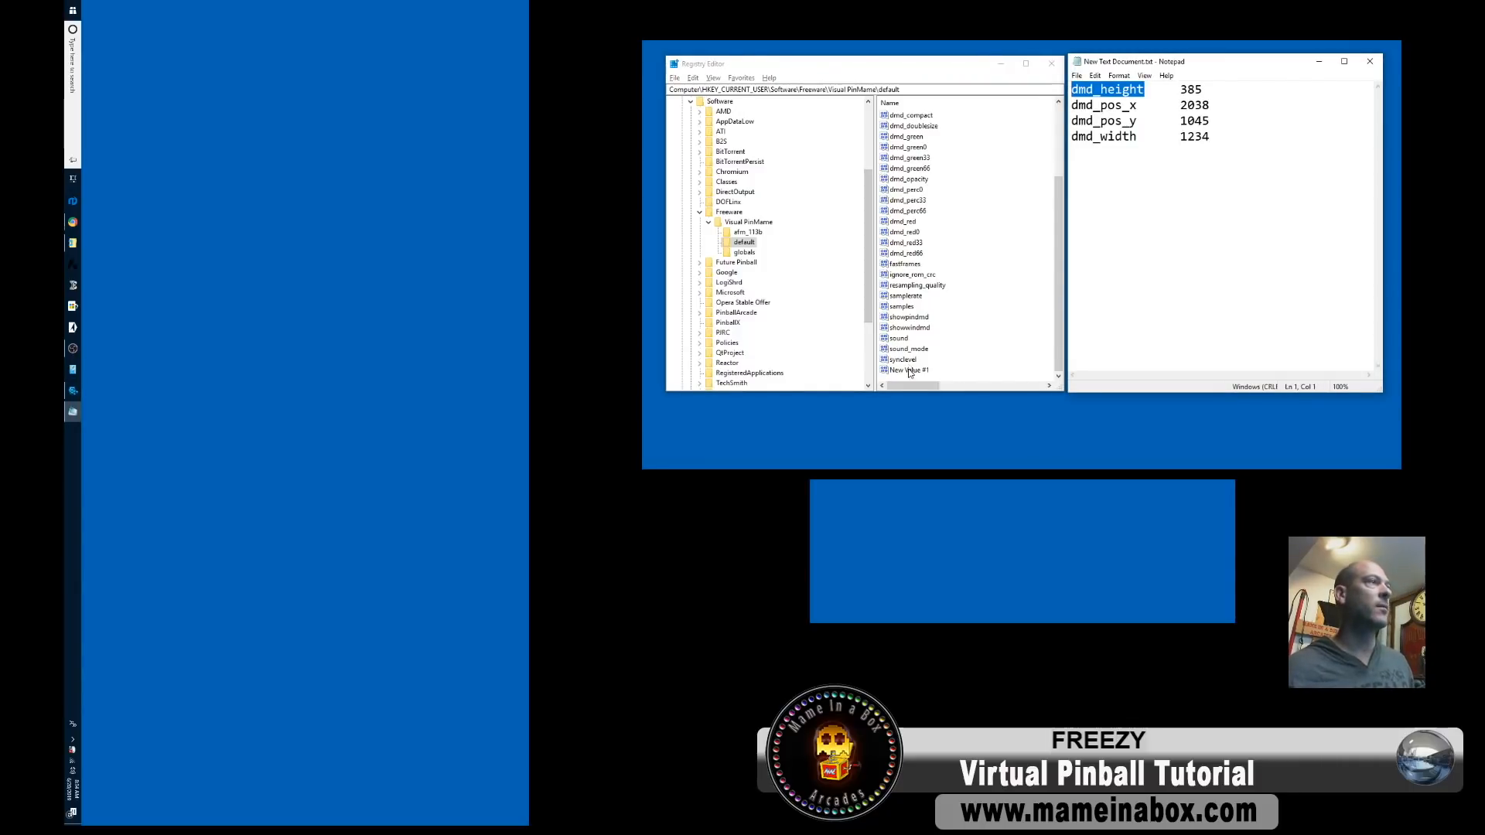
{"action": "right_click", "coordinate": [907, 370]}
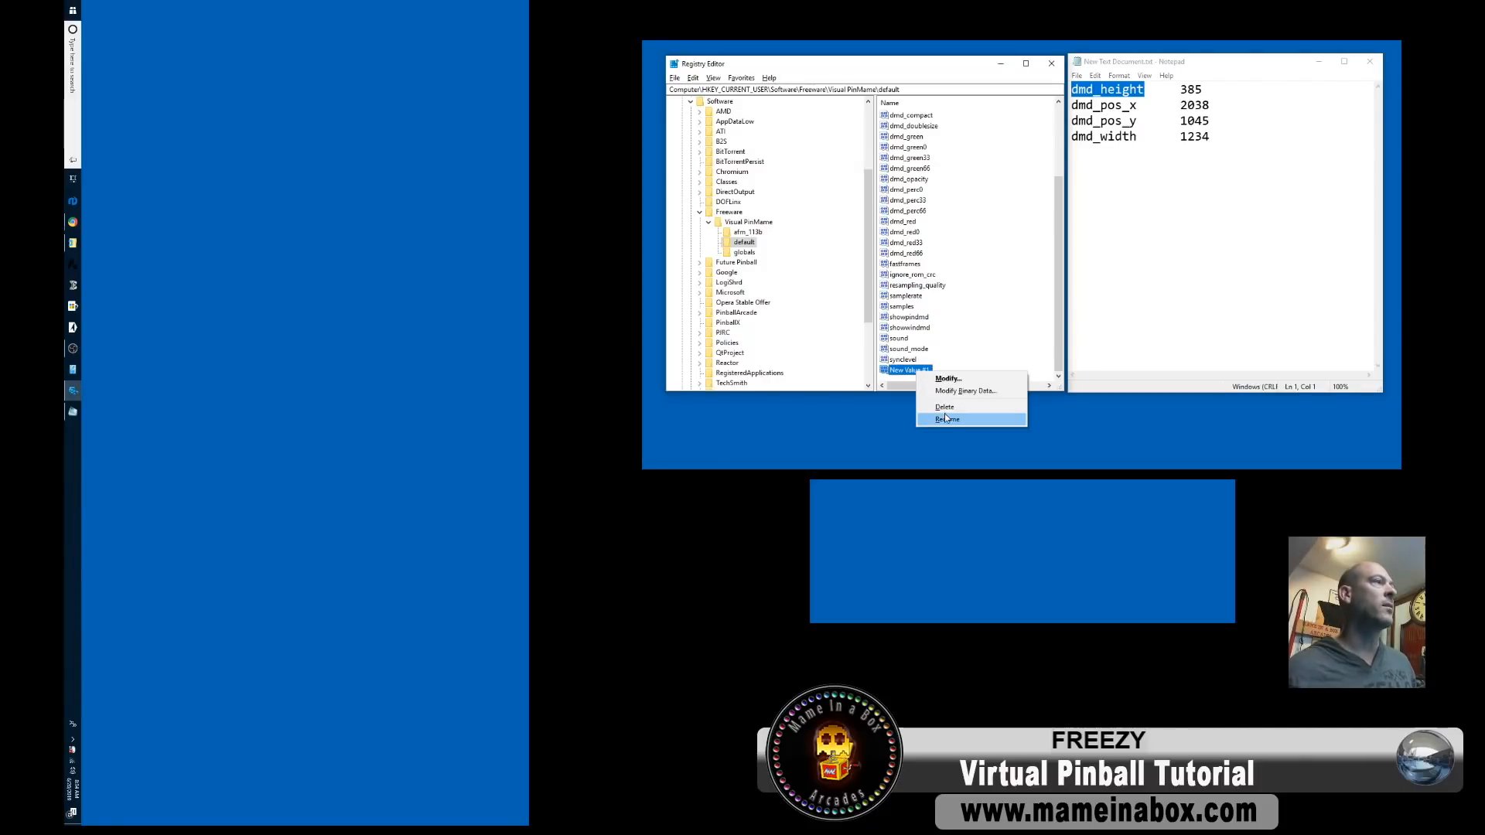
{"action": "left_click", "coordinate": [948, 419]}
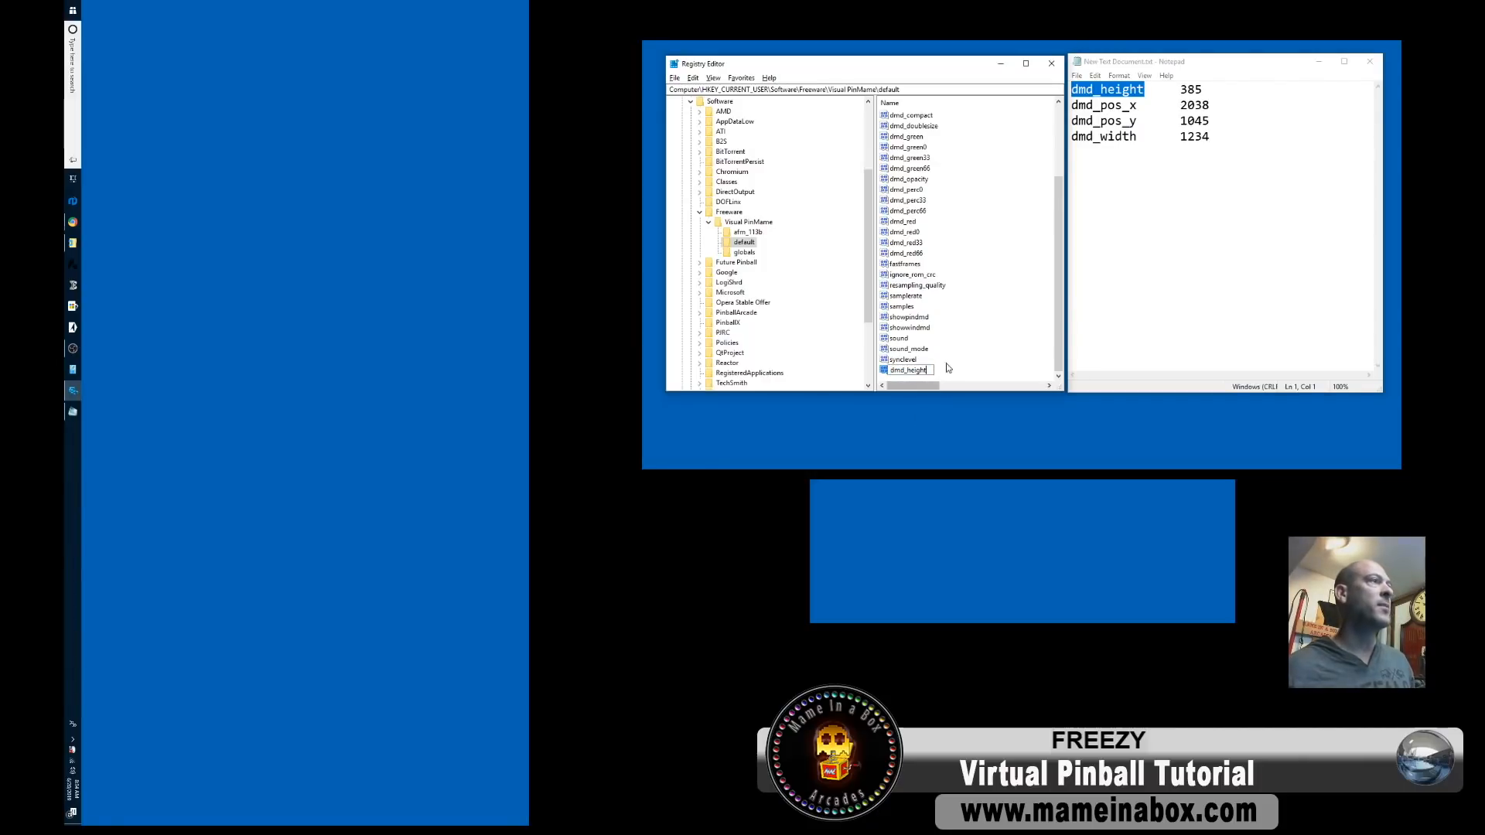
{"action": "double_click", "coordinate": [908, 370]}
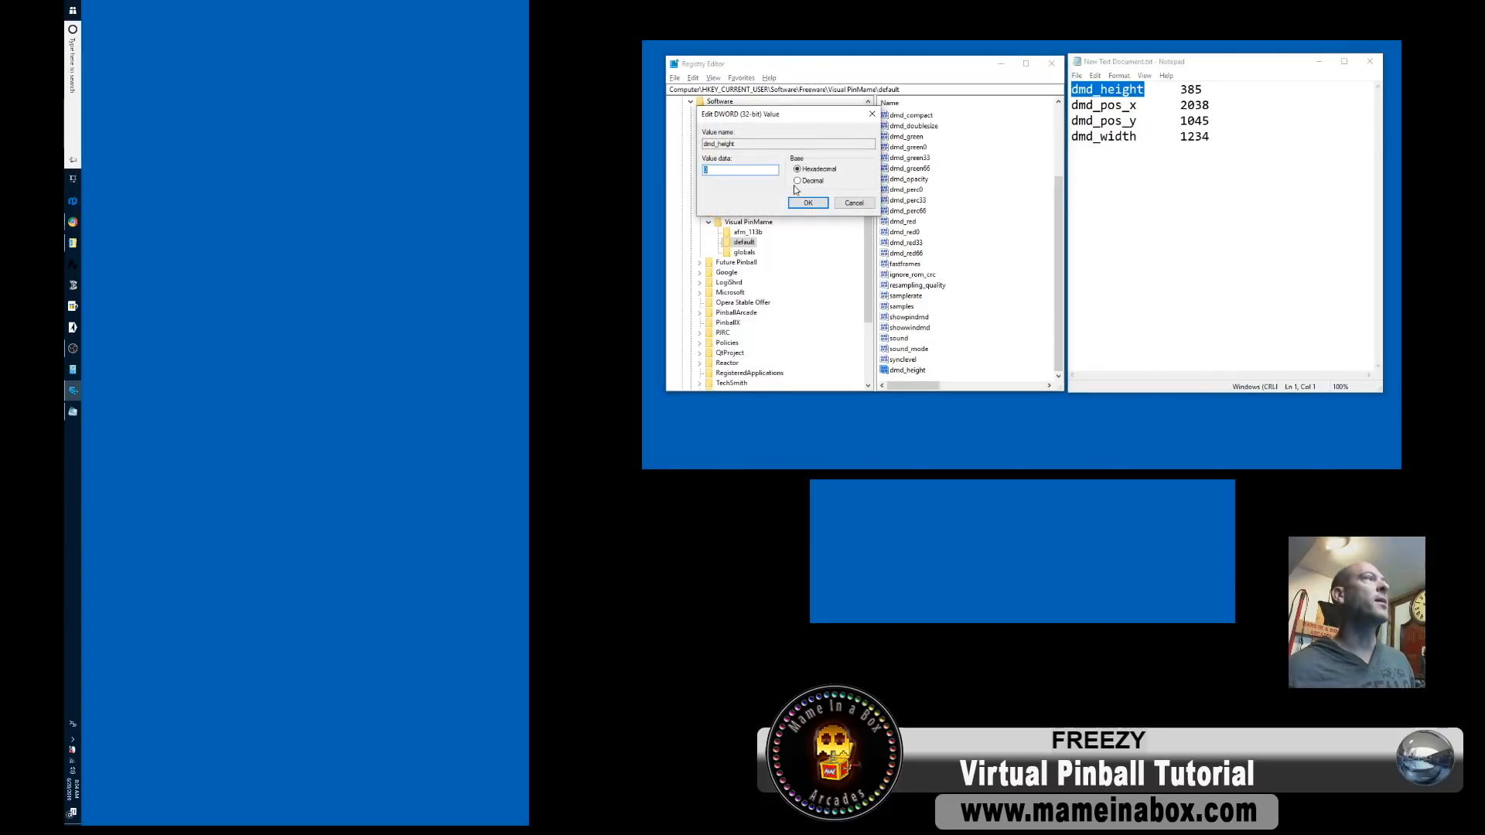
{"action": "left_click", "coordinate": [797, 180]}
{"action": "type", "text": "385"}
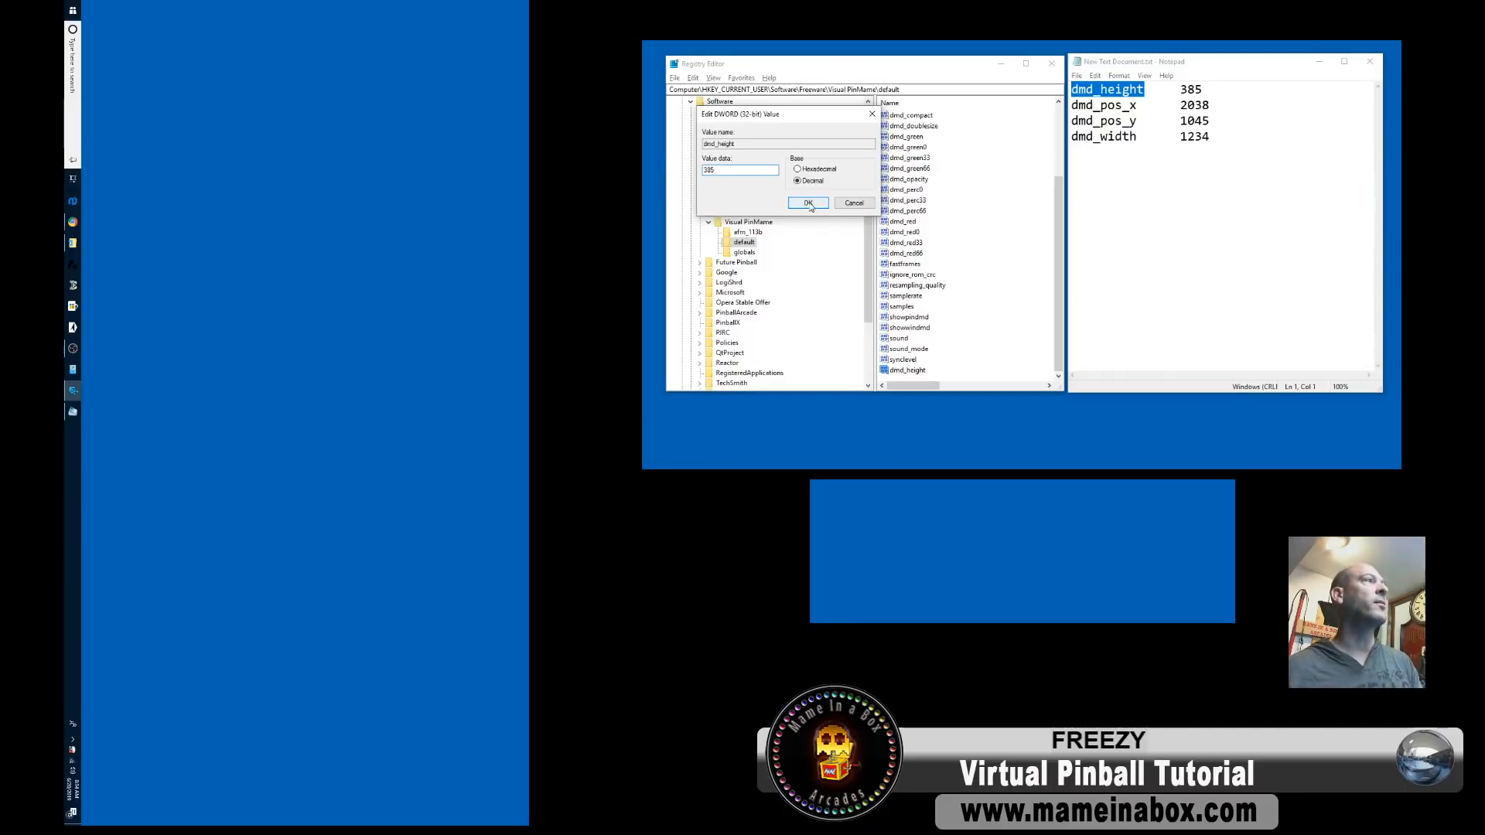
{"action": "left_click", "coordinate": [808, 203]}
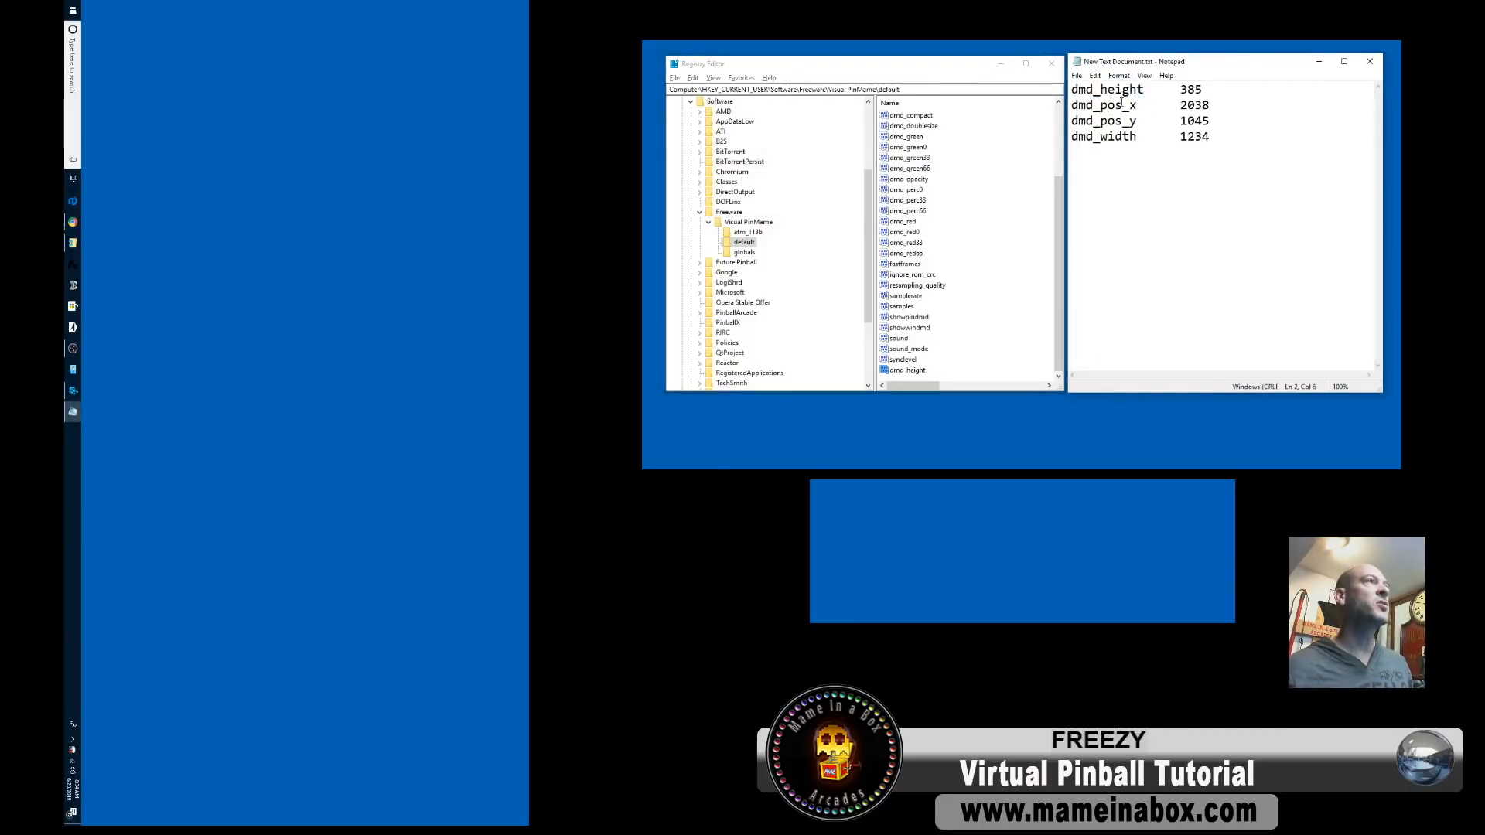
{"action": "double_click", "coordinate": [1100, 104]}
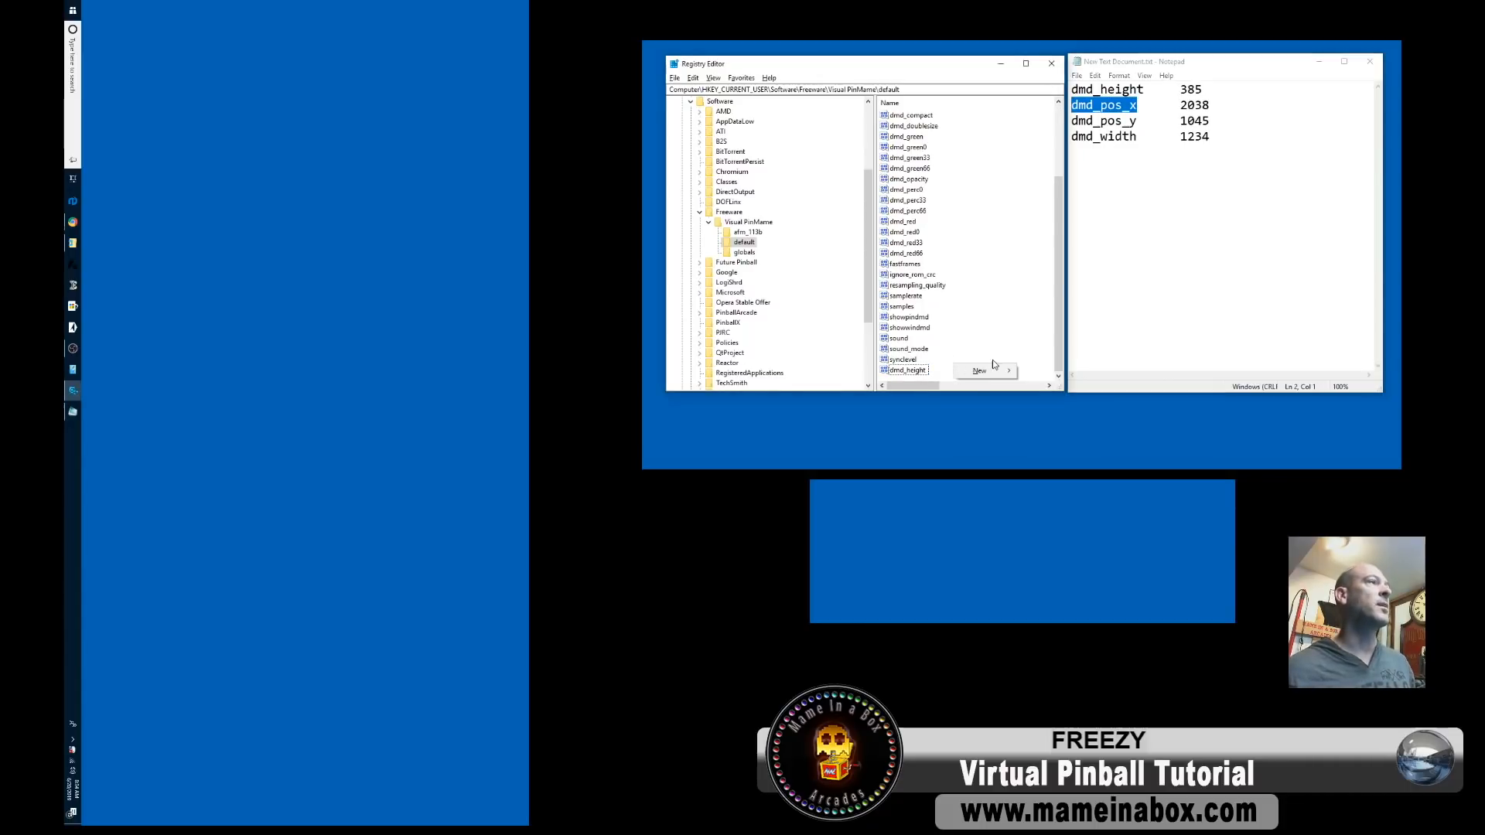
Add DWORD values dmd_pos_x and dmd_pos_y, entering dmd_pos_y as 1045.
{"action": "left_click", "coordinate": [980, 371]}
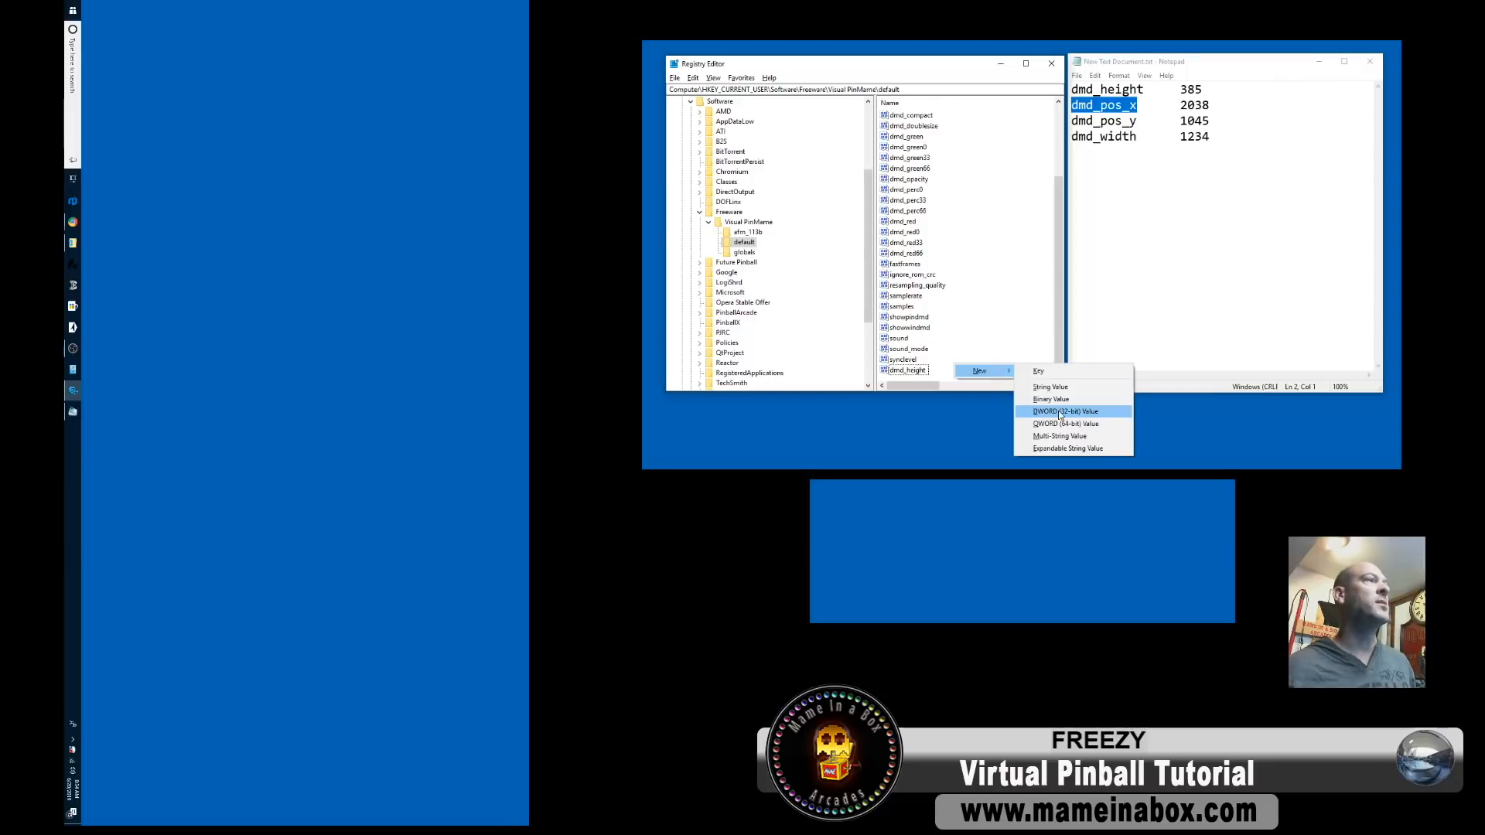
{"action": "left_click", "coordinate": [1064, 411]}
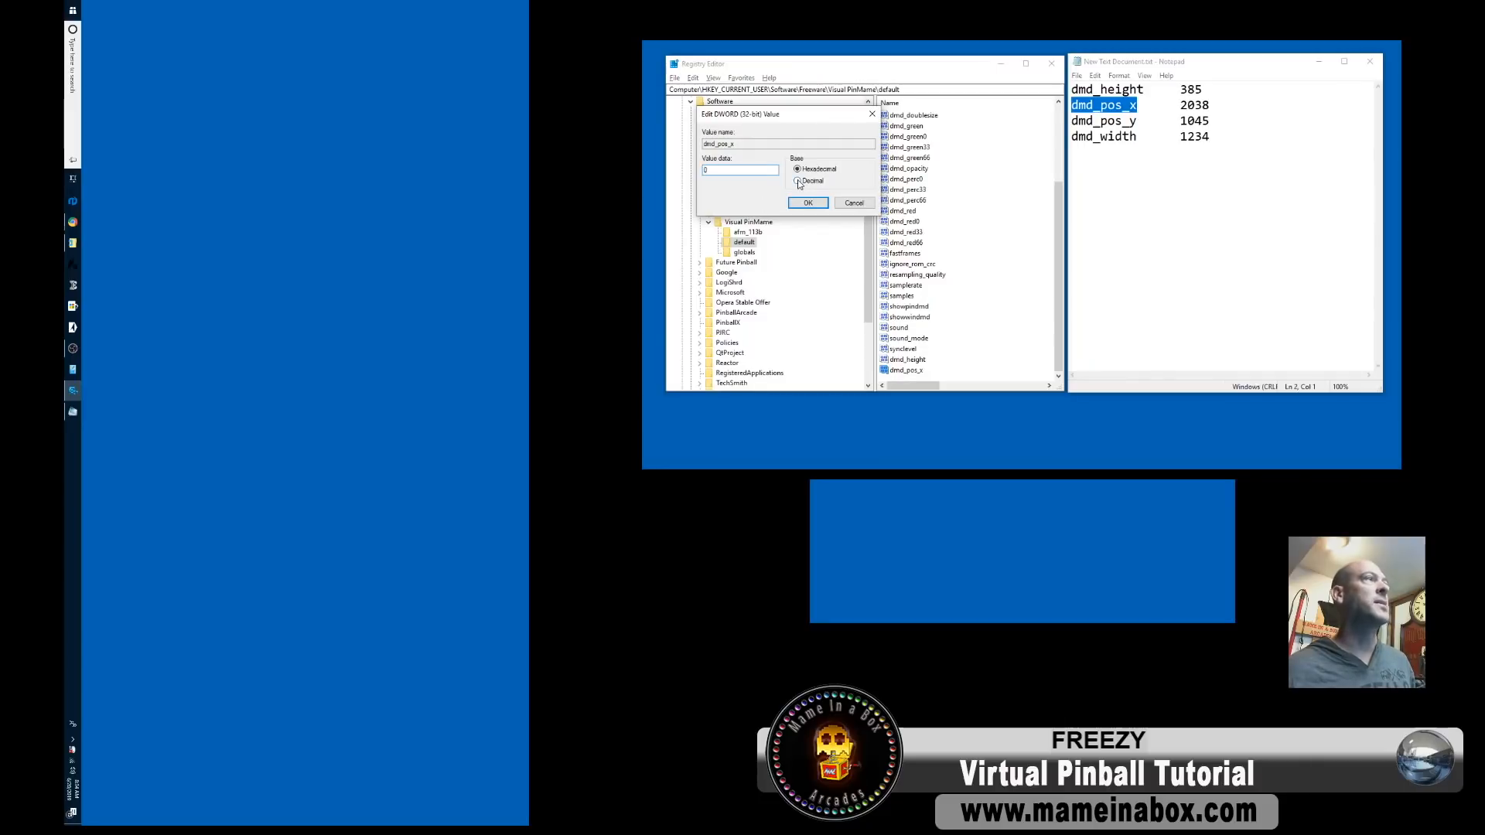
{"action": "left_click", "coordinate": [798, 180]}
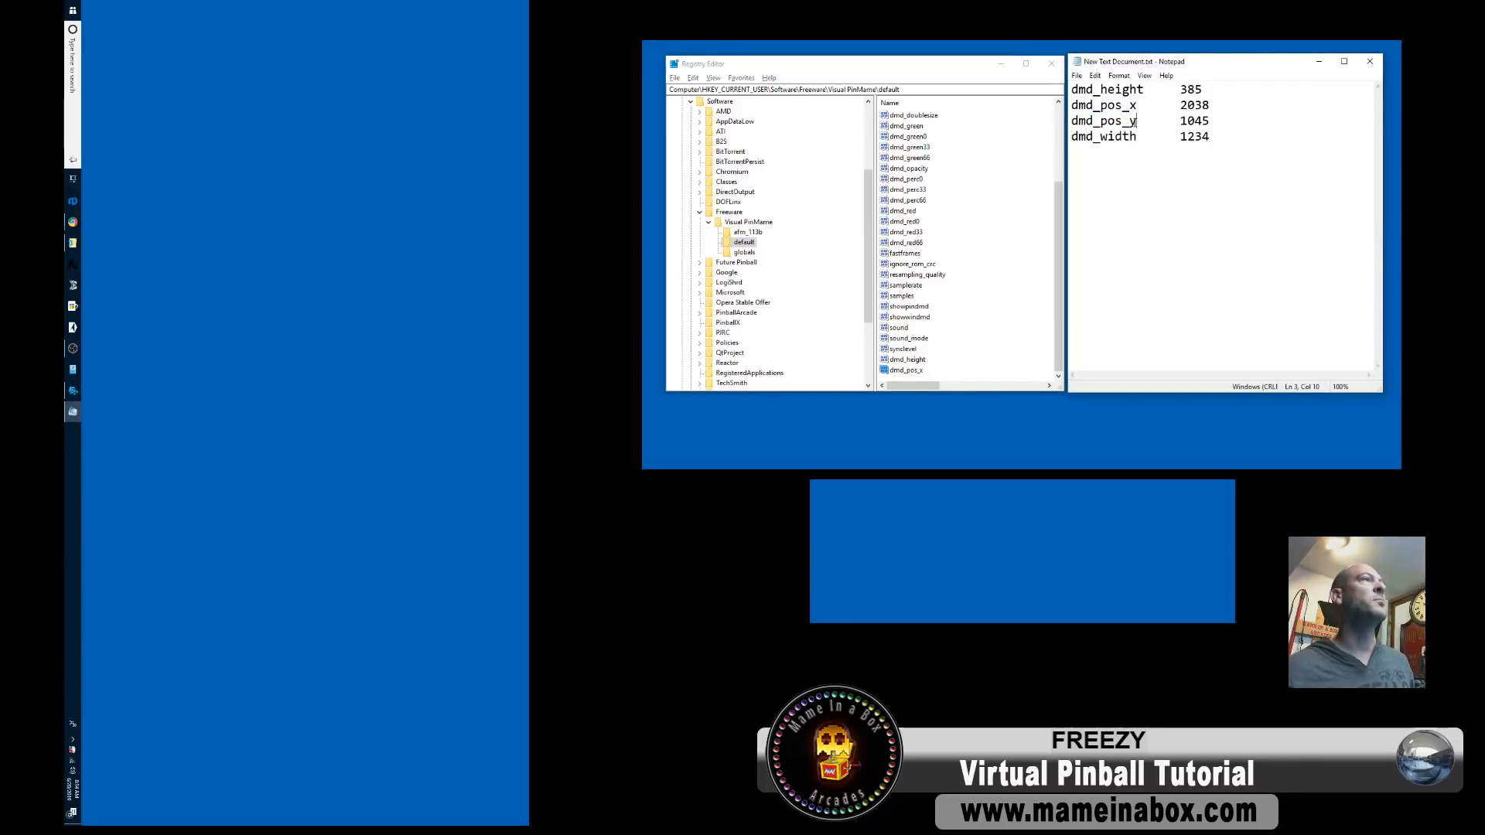
{"action": "double_click", "coordinate": [1103, 120]}
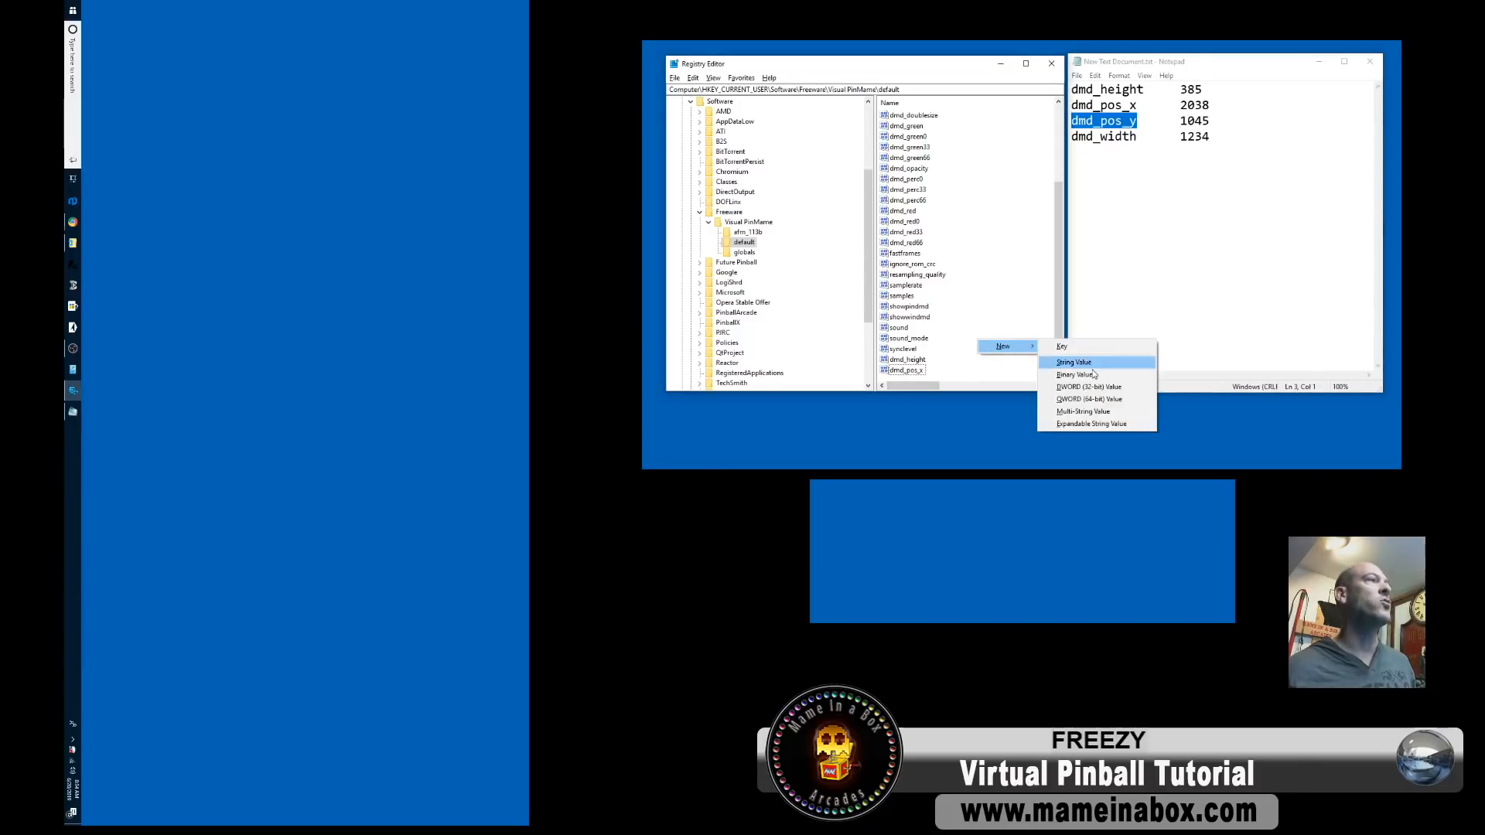
{"action": "left_click", "coordinate": [1073, 362]}
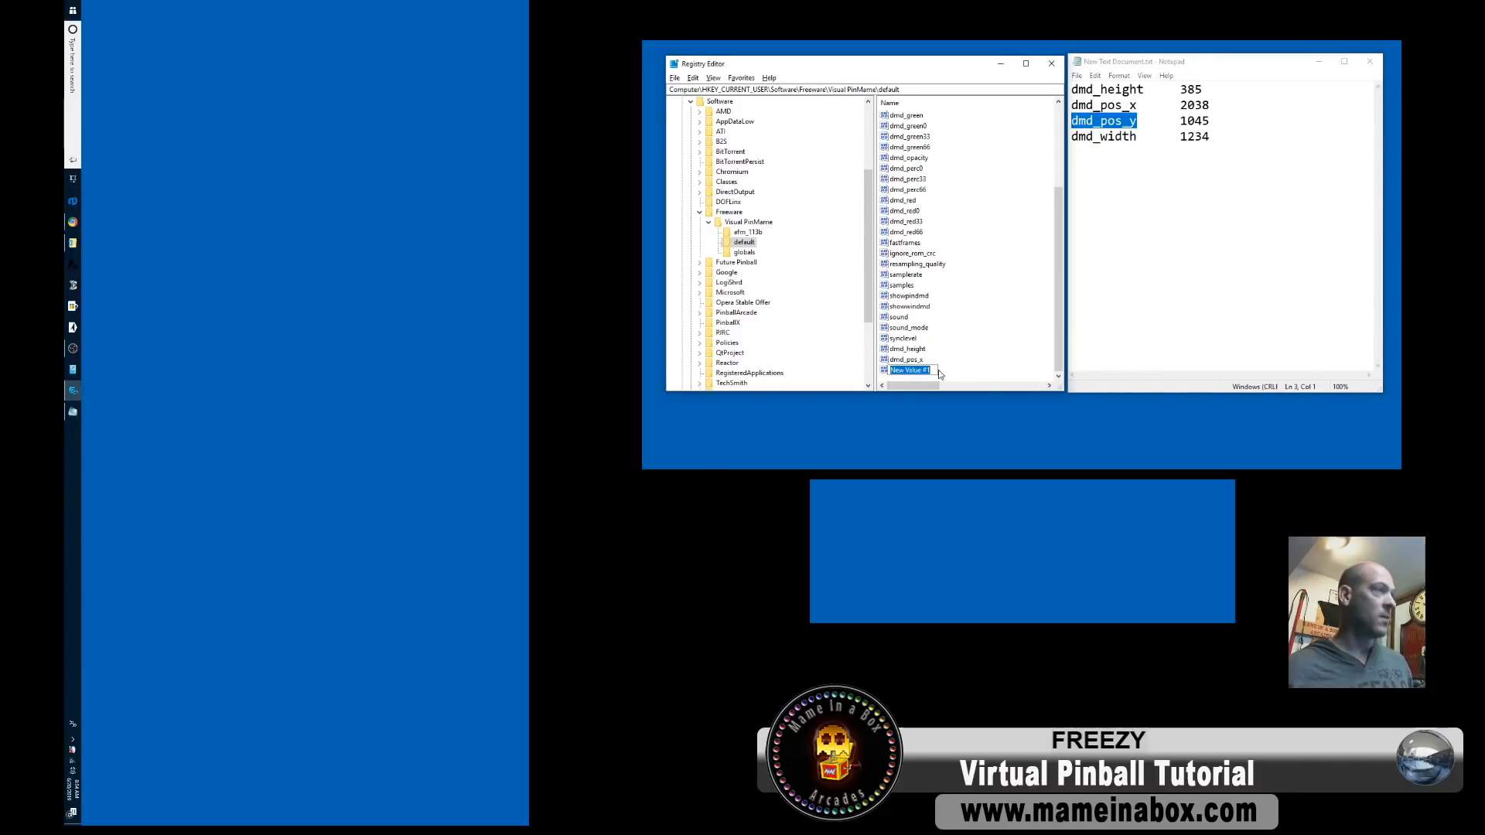
{"action": "double_click", "coordinate": [908, 370]}
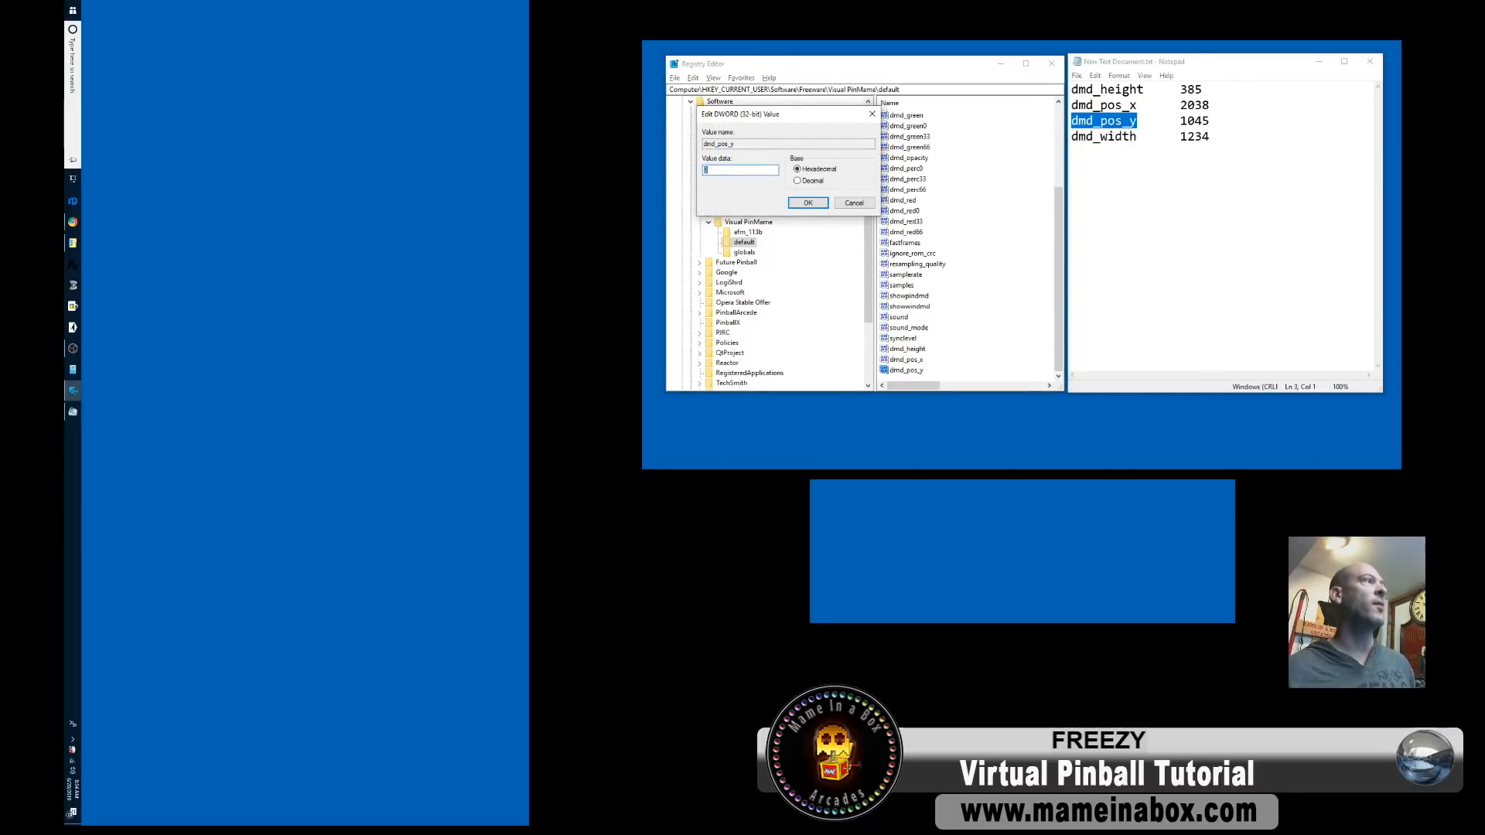
{"action": "type", "text": "1045"}
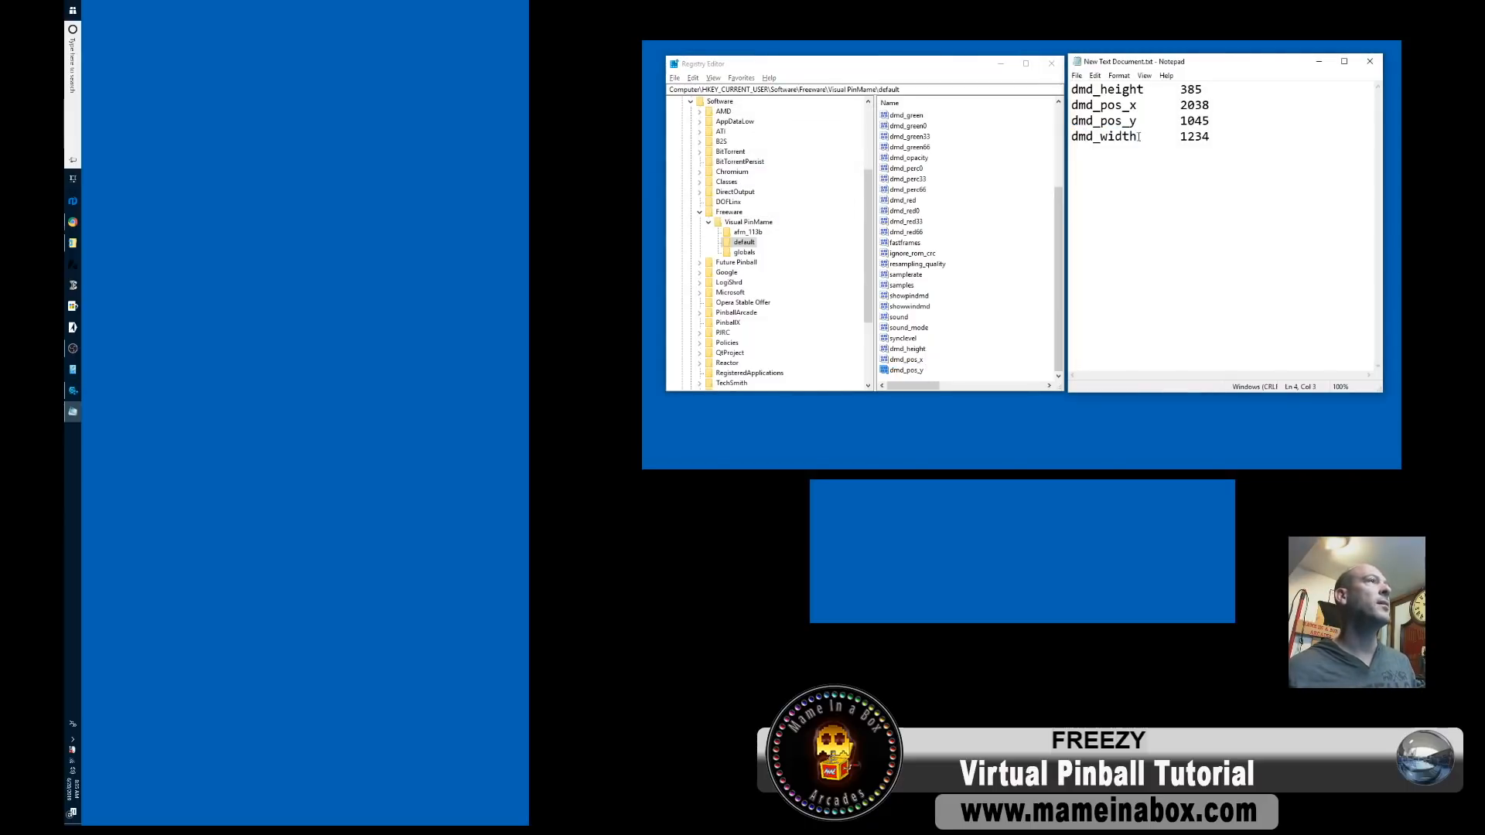
Create the dmd_width DWORD and set its data to decimal 1234.
{"action": "double_click", "coordinate": [1103, 136]}
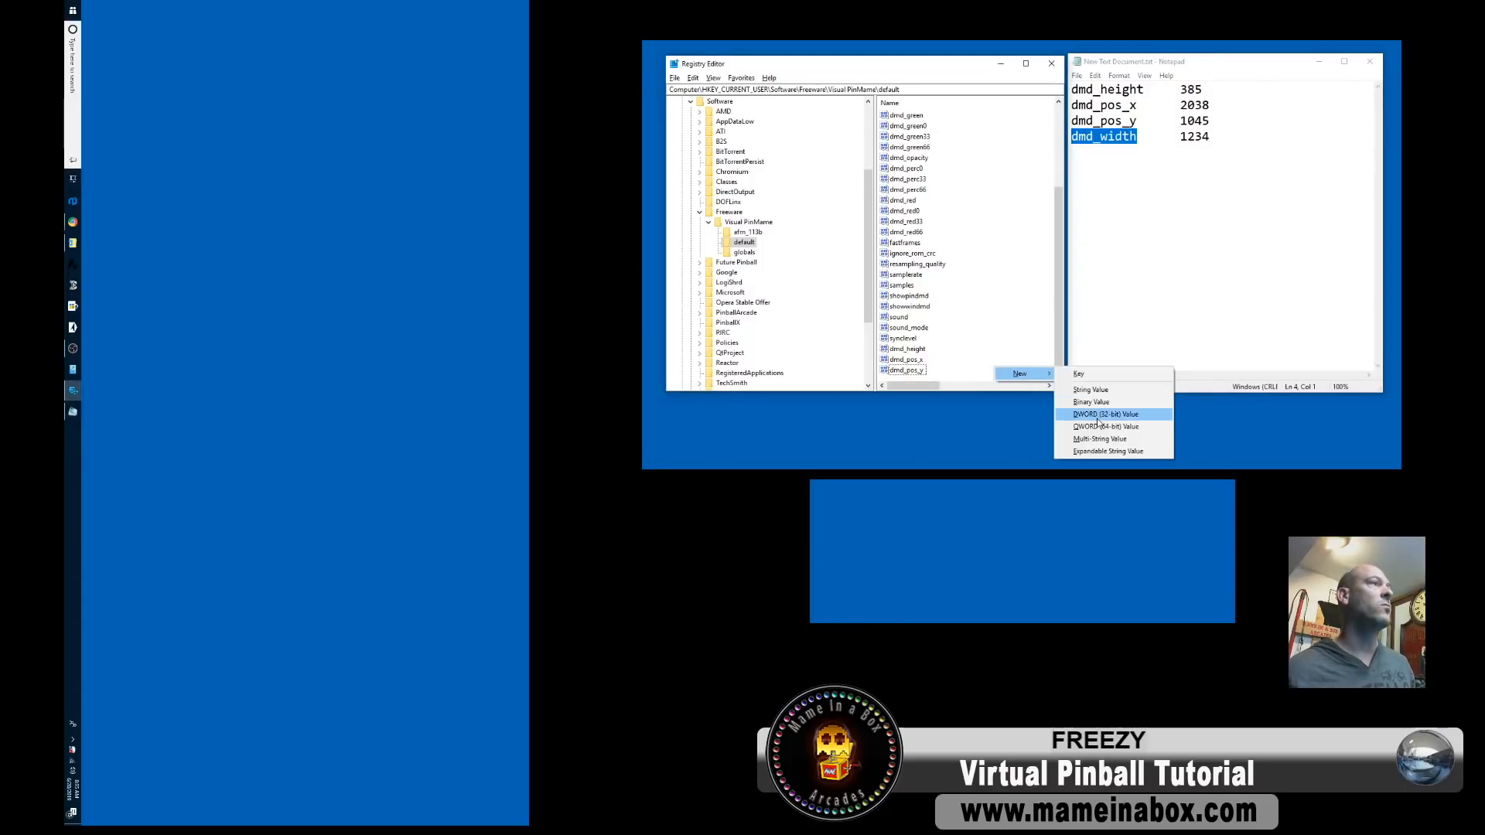
{"action": "left_click", "coordinate": [1105, 414]}
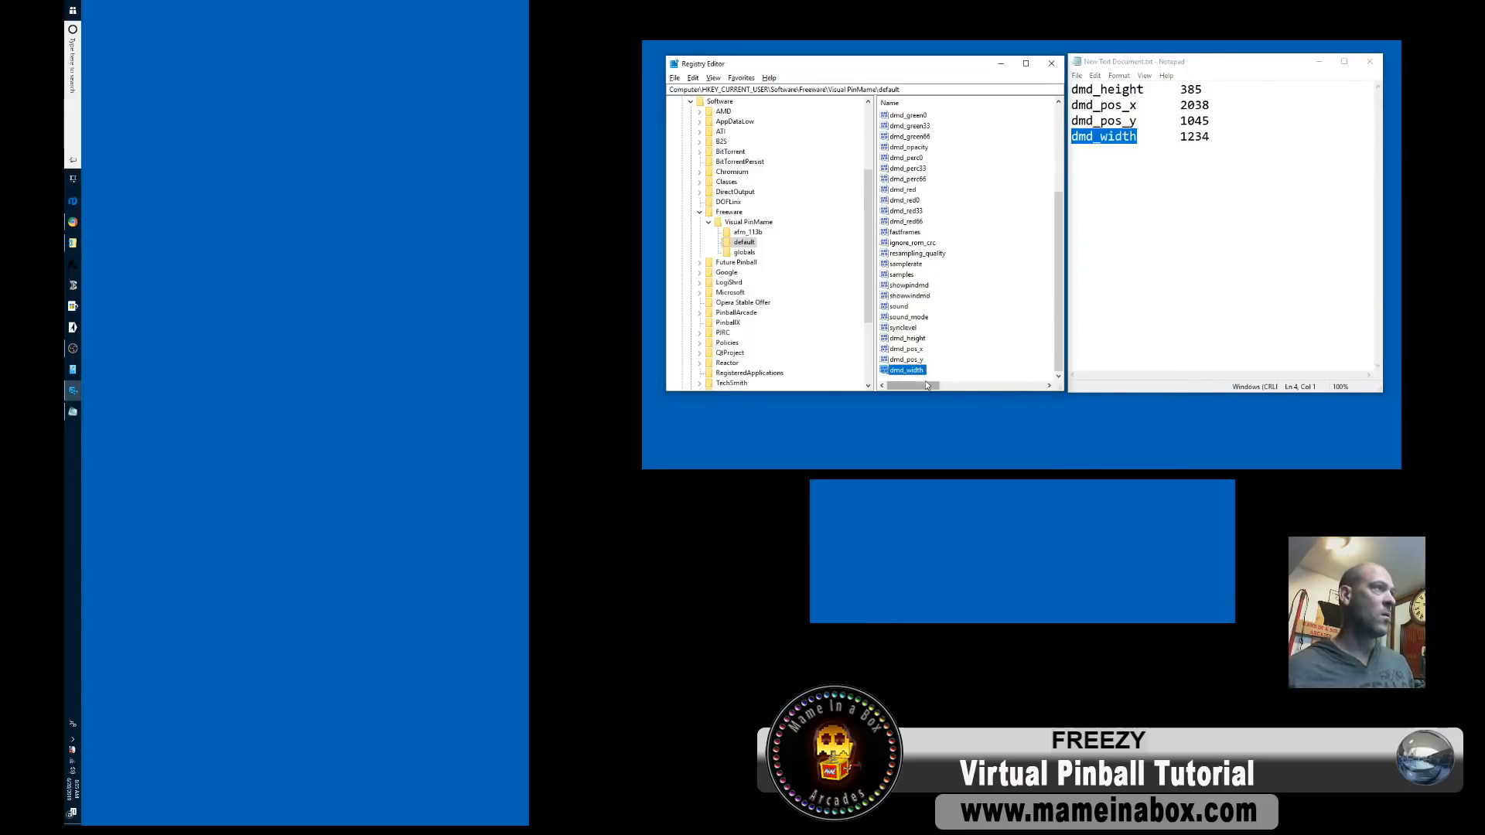
{"action": "double_click", "coordinate": [906, 369]}
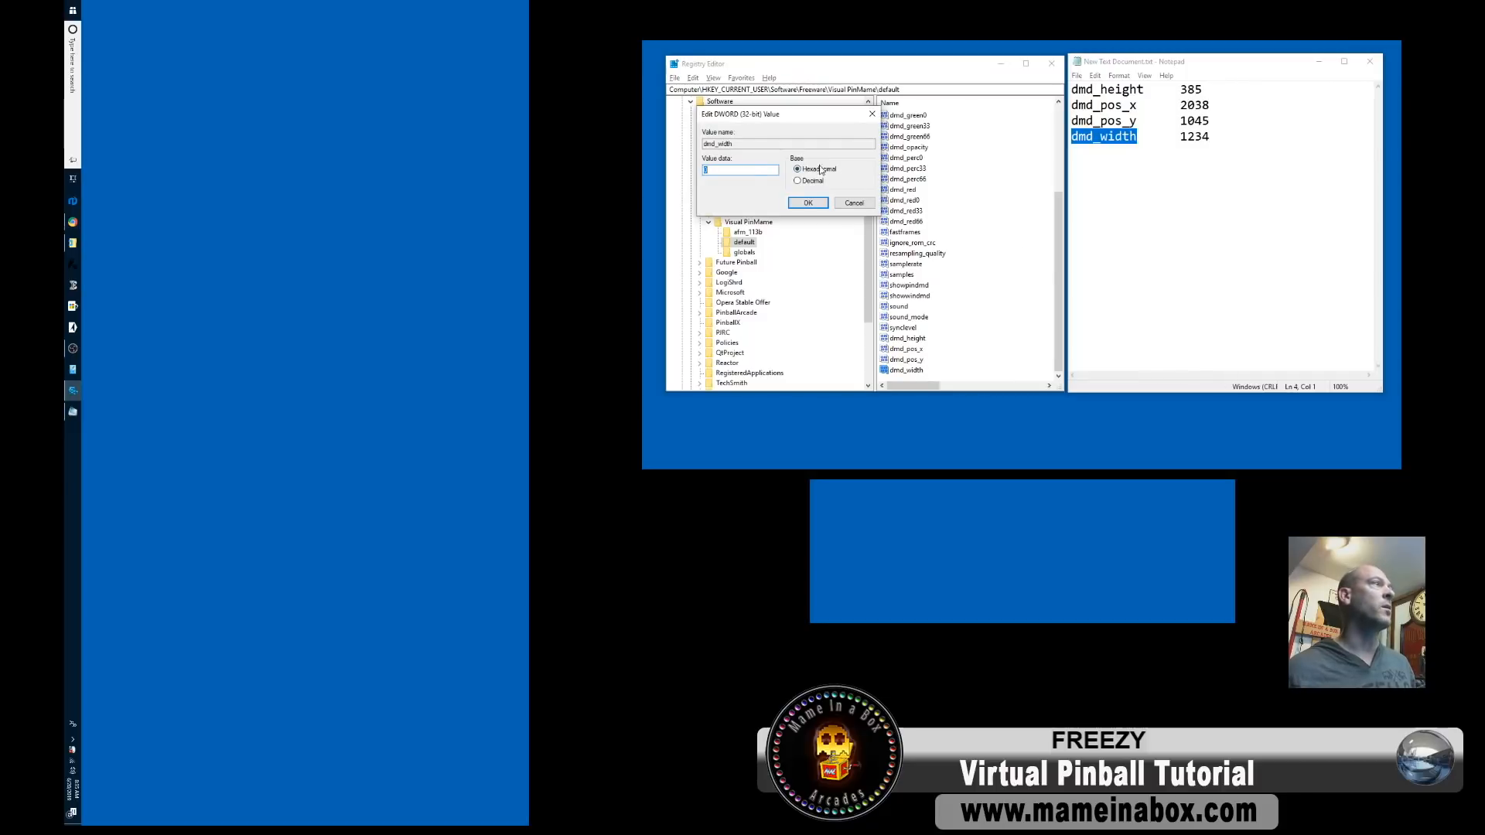
{"action": "type", "text": "1234"}
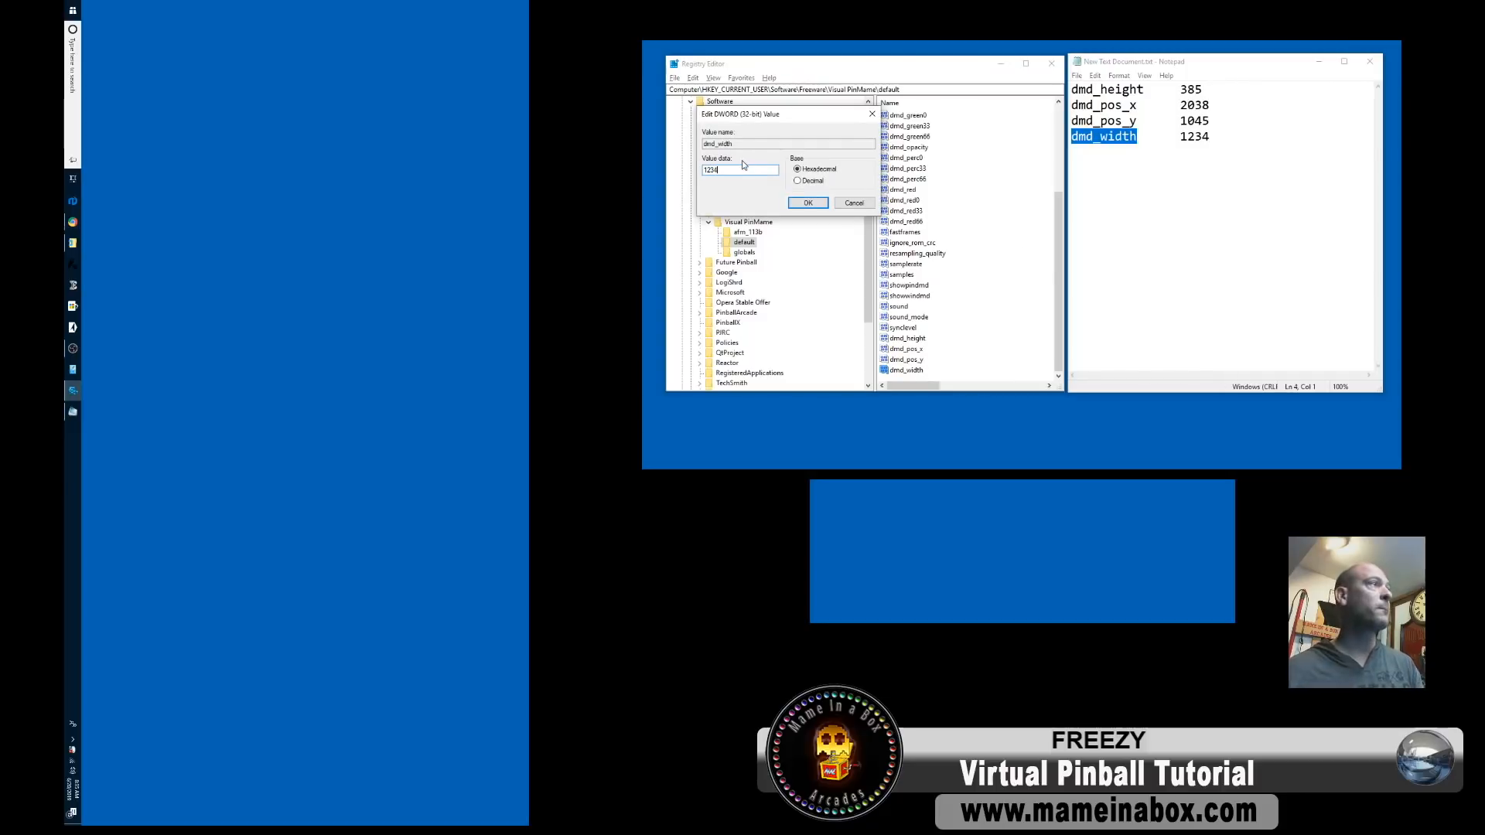
{"action": "left_click", "coordinate": [797, 181]}
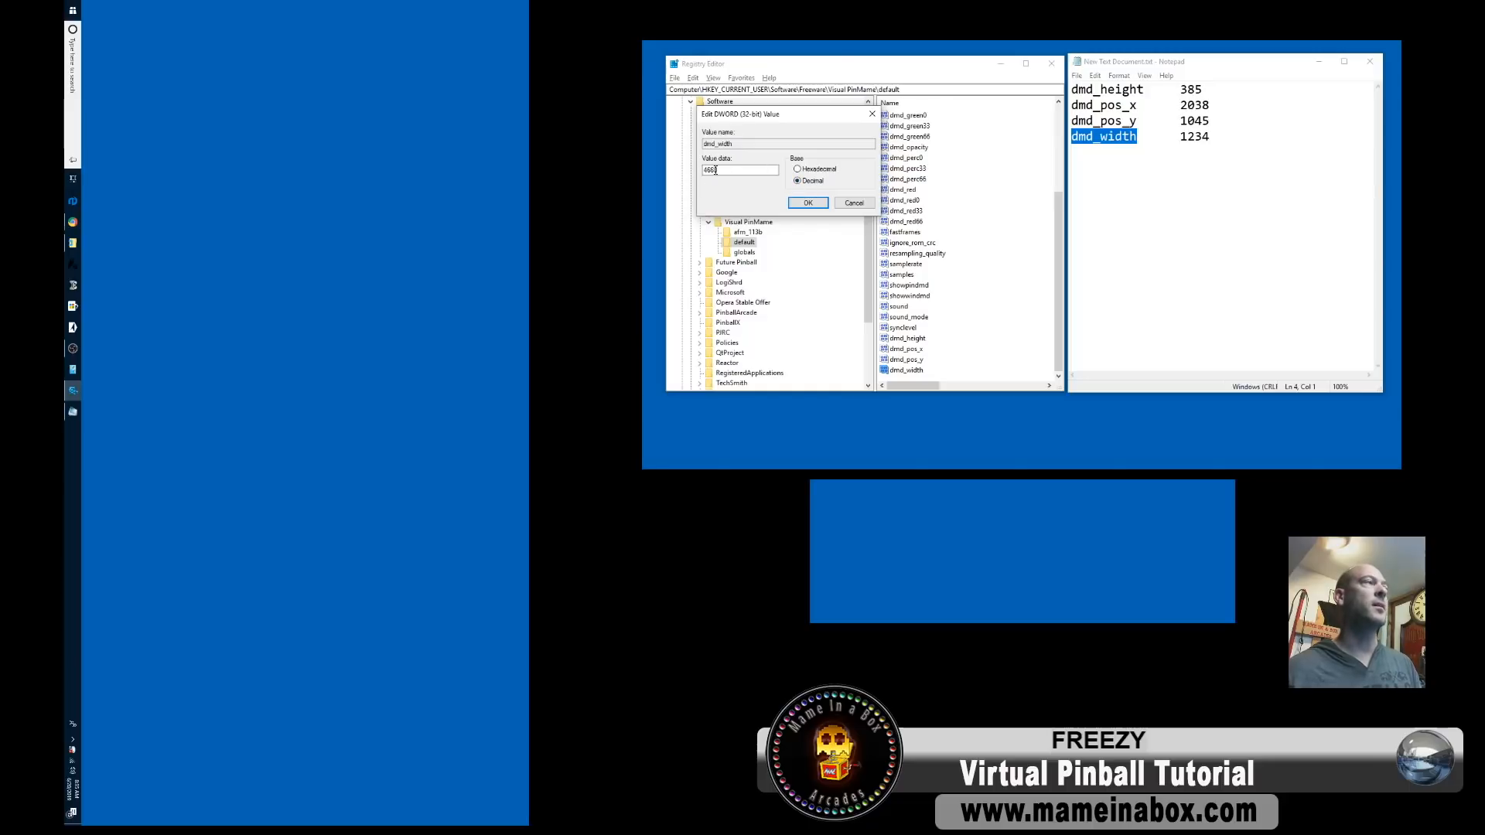
{"action": "type", "text": "1234"}
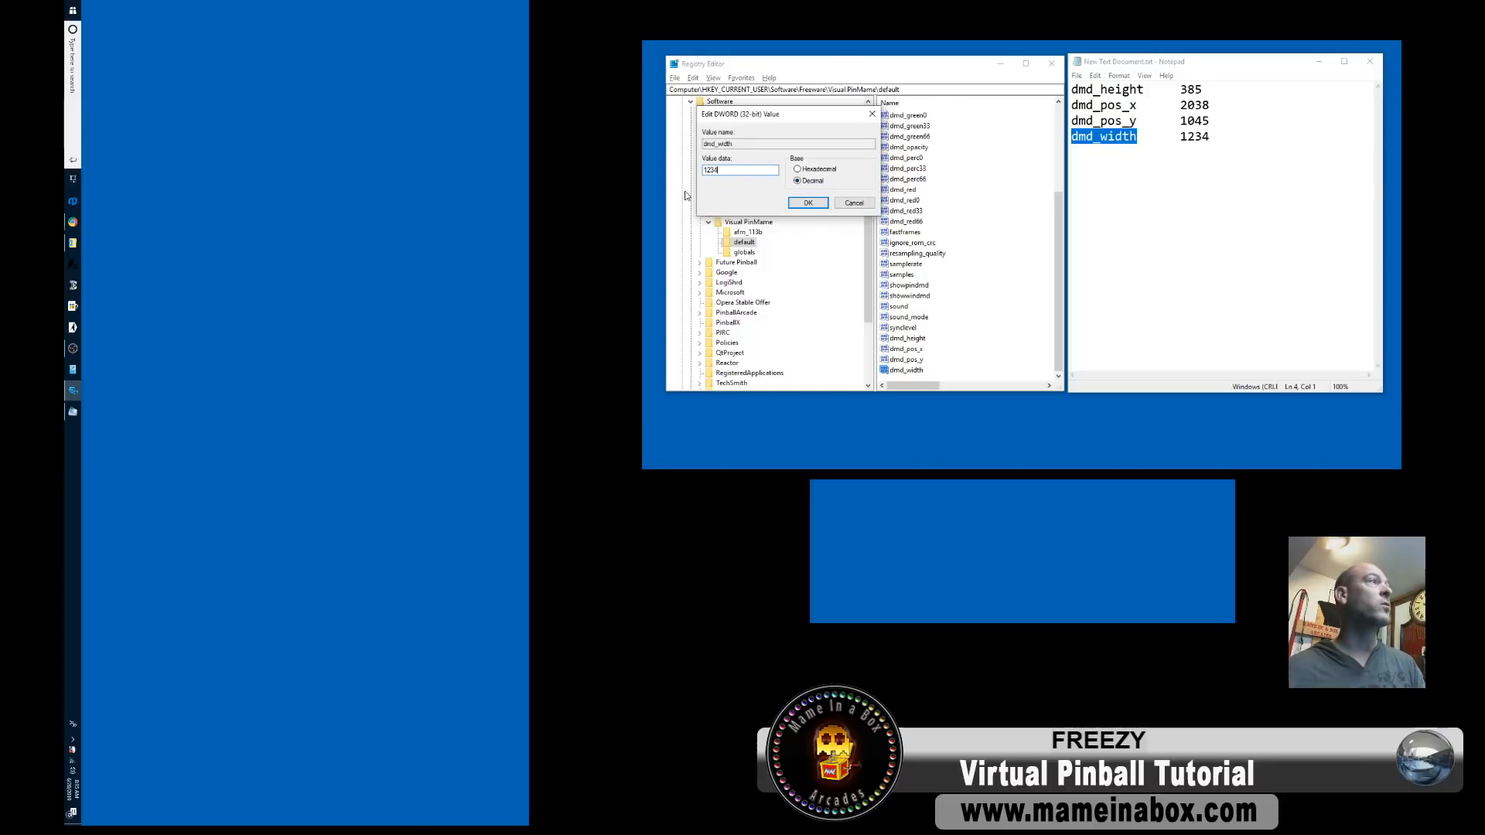
{"action": "left_click", "coordinate": [807, 202]}
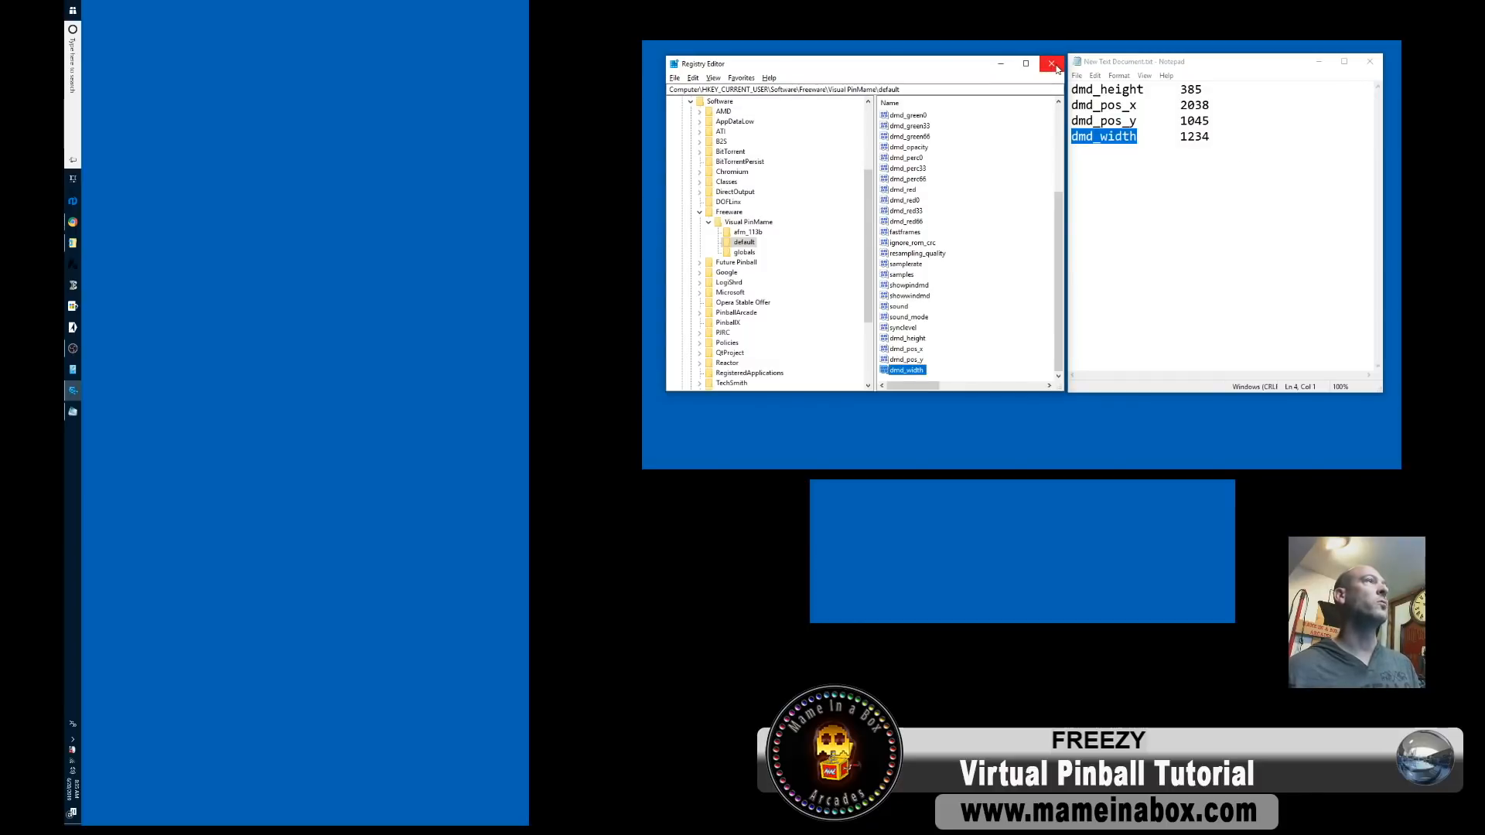
Close Registry Editor.
{"action": "left_click", "coordinate": [1051, 63]}
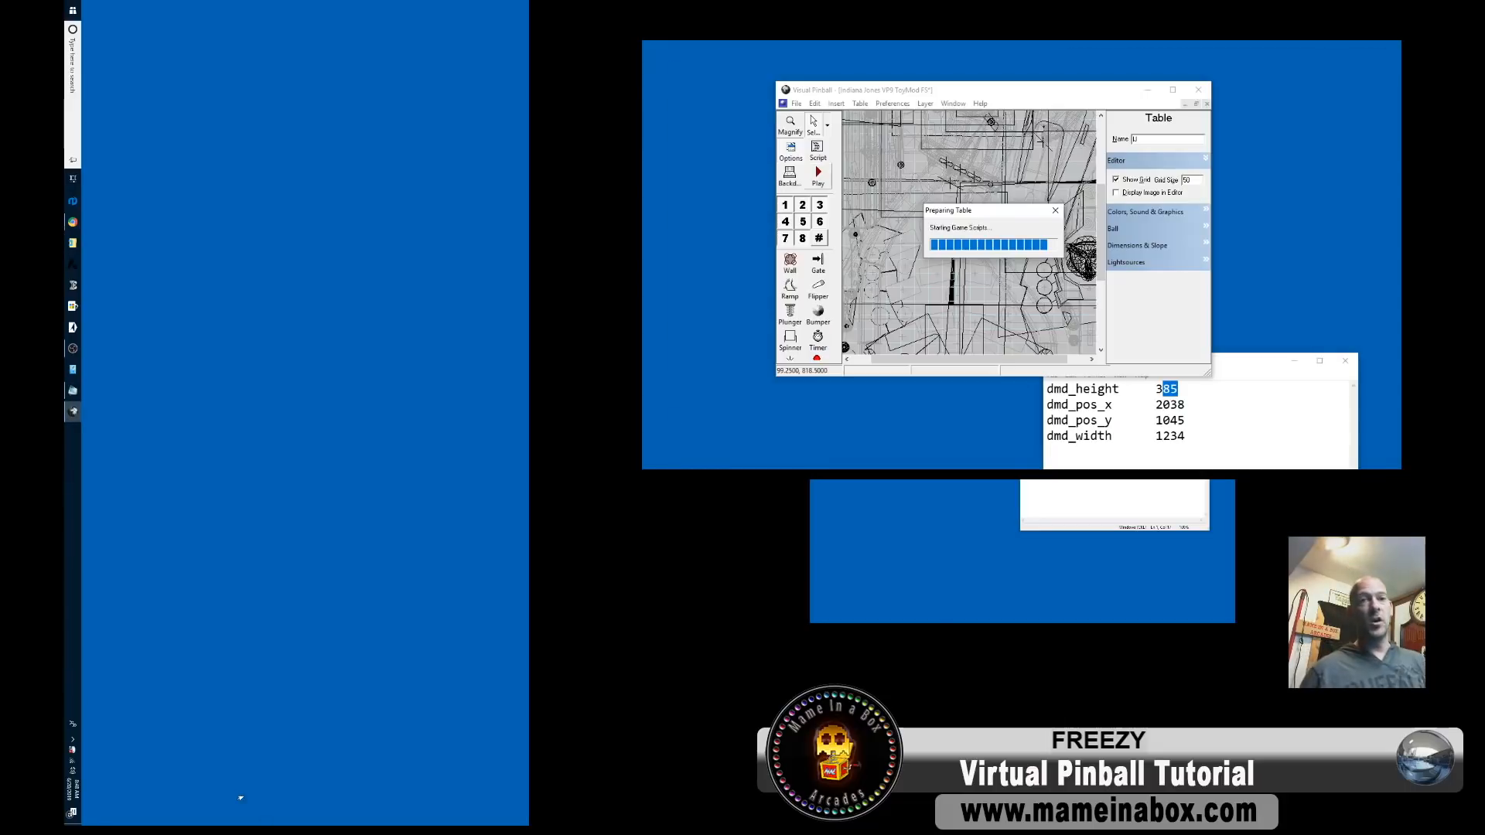
{"action": "mouse_move", "coordinate": [658, 427]}
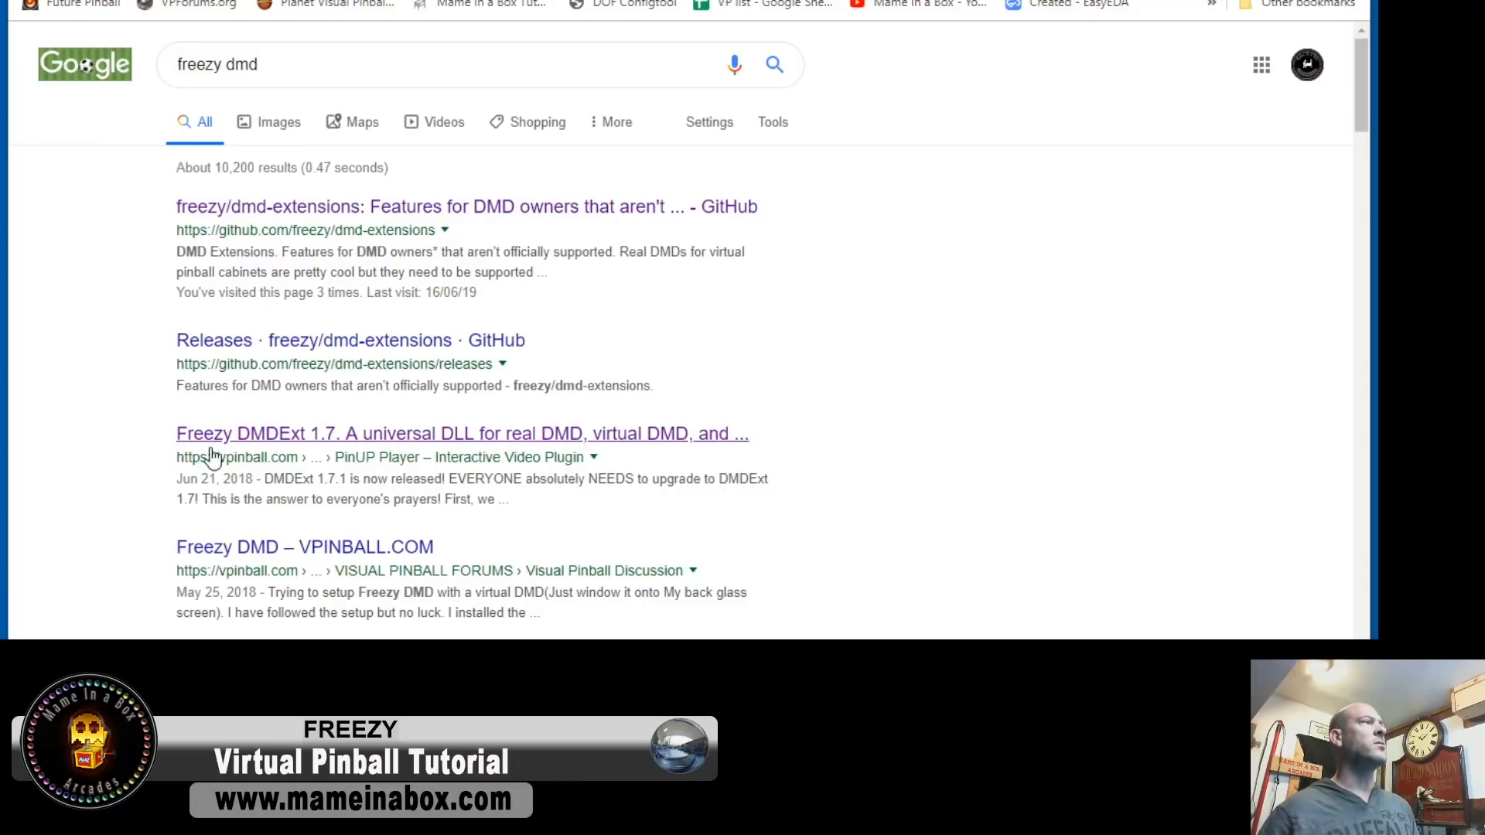
{"action": "mouse_move", "coordinate": [255, 452]}
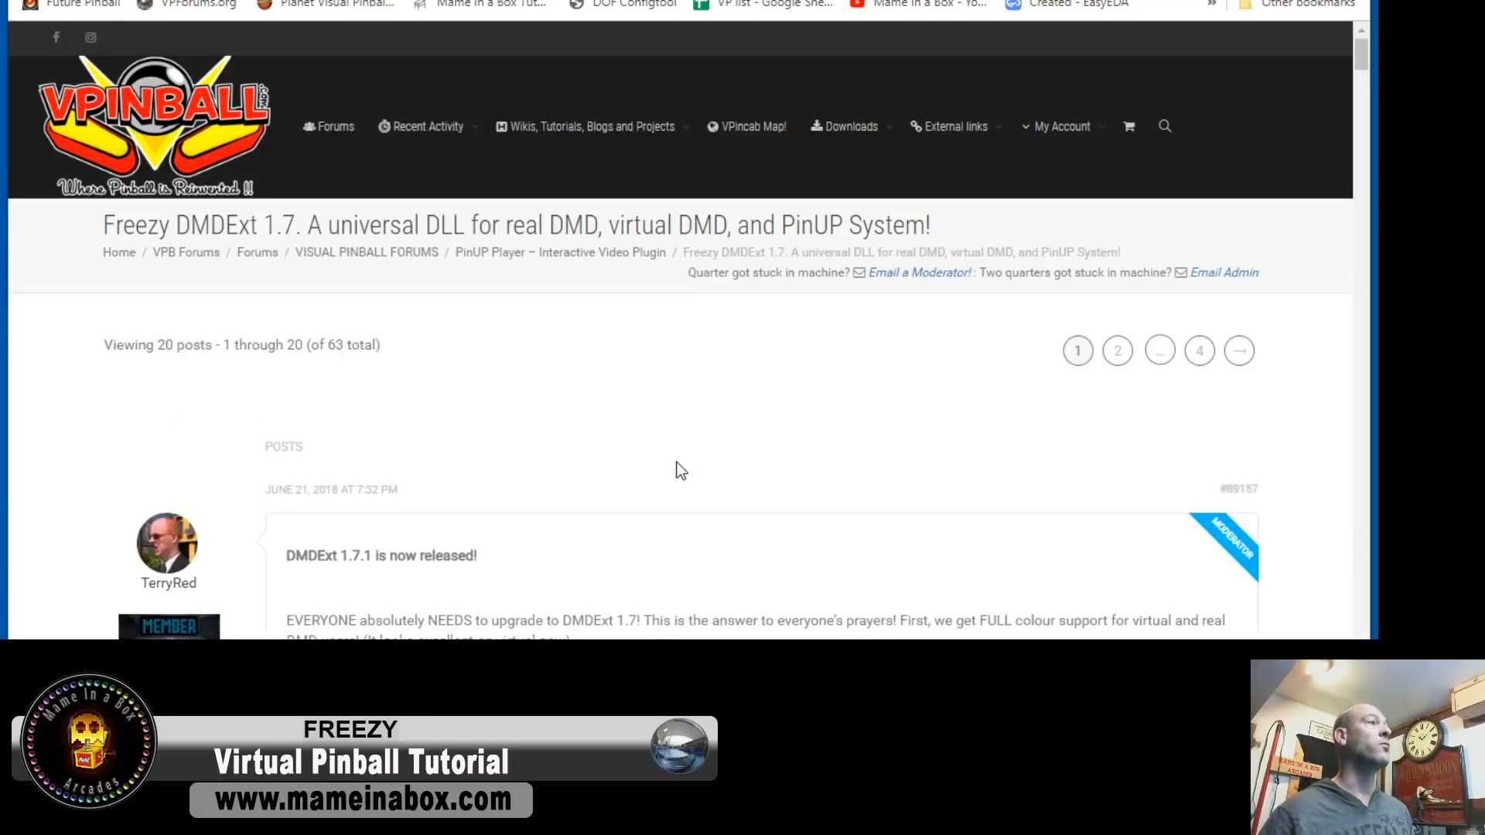
Go from the vpinball.com post to the GitHub dmd-extensions v1.7.0 release assets.
{"action": "scroll", "scroll_direction": "down", "scroll_amount": 3}
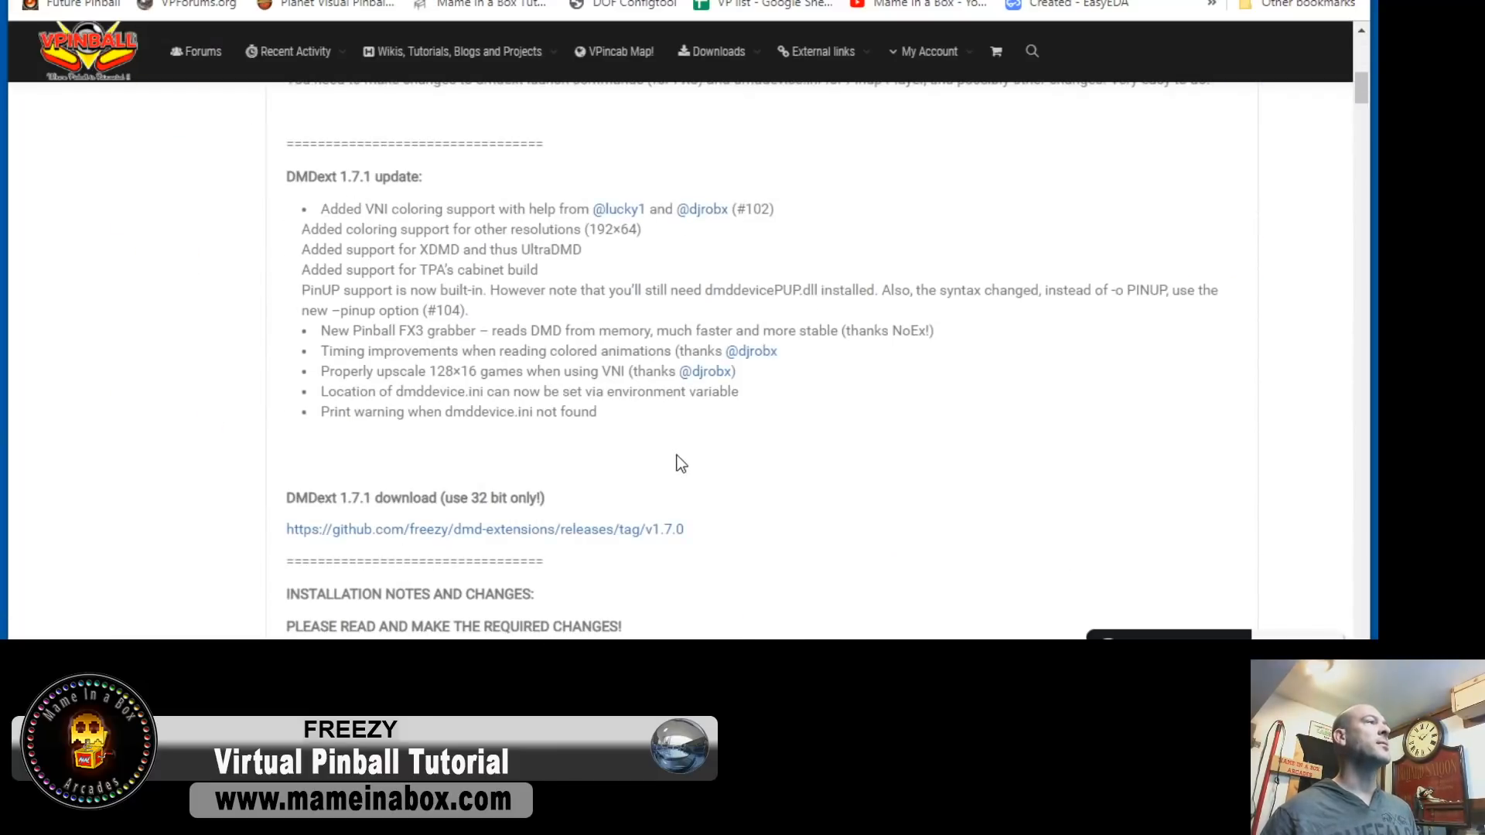
{"action": "mouse_move", "coordinate": [548, 538]}
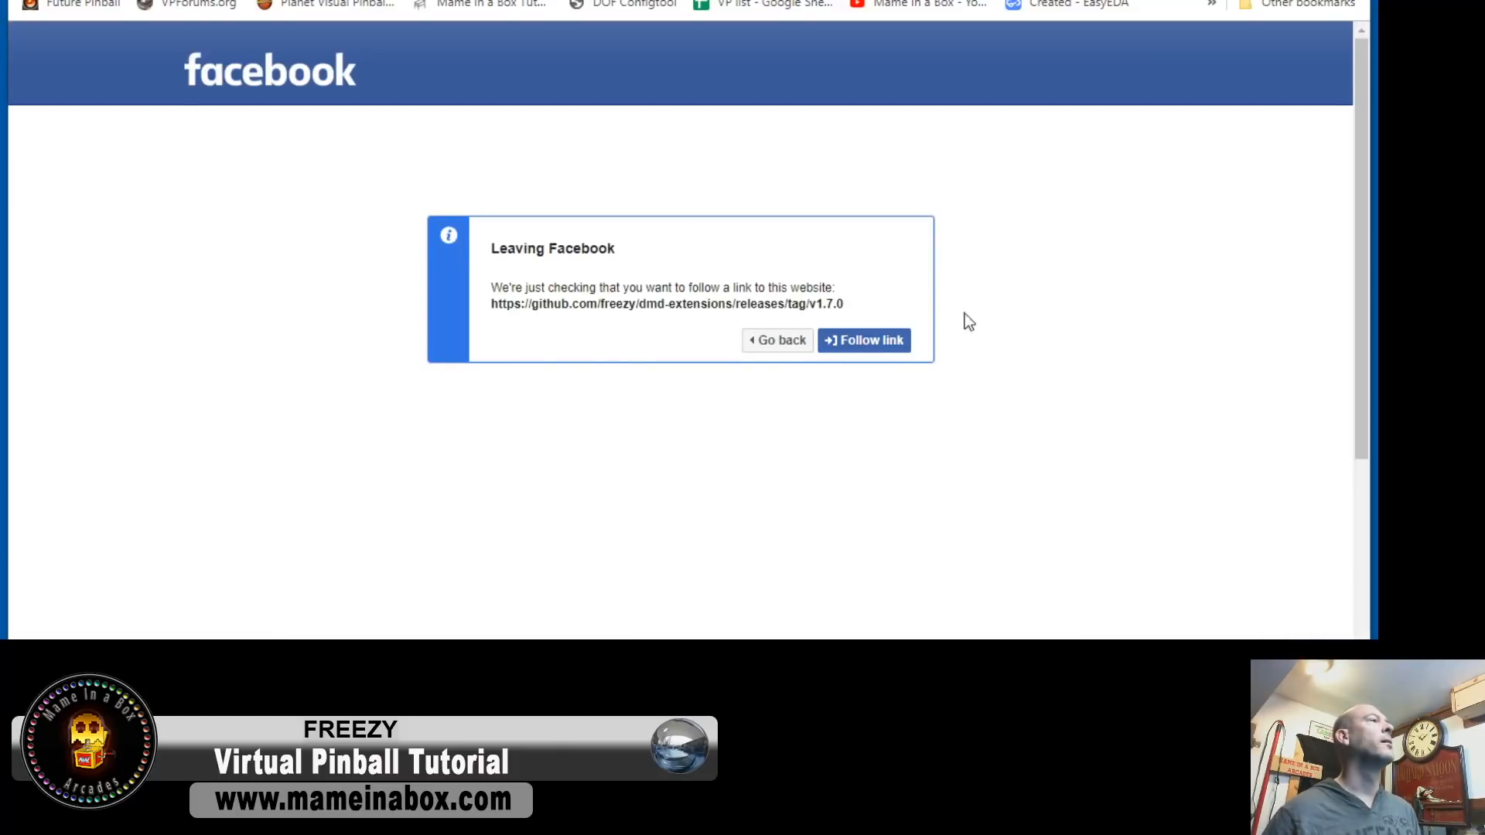
{"action": "mouse_move", "coordinate": [965, 414]}
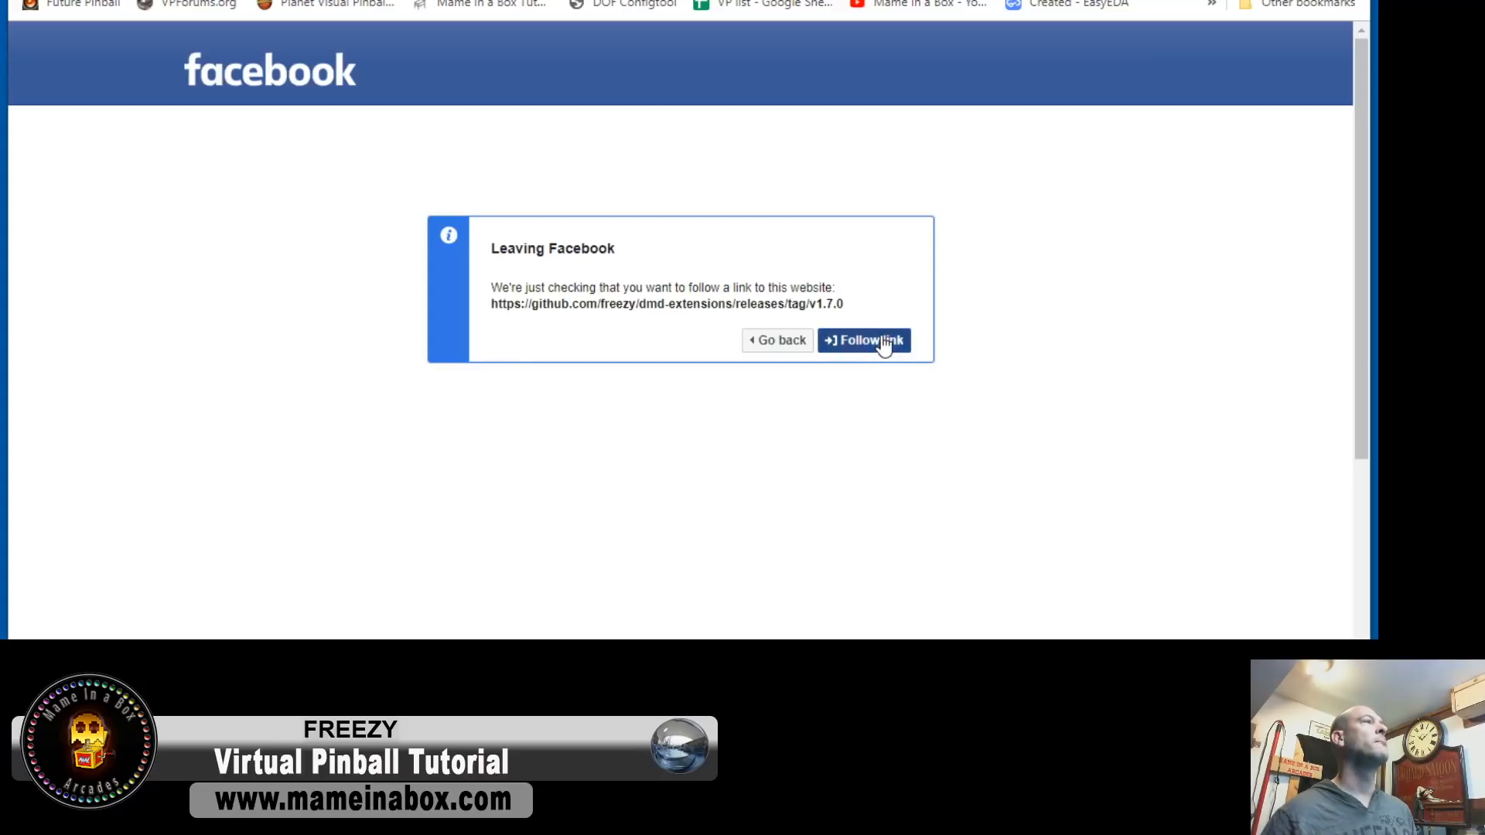
{"action": "left_click", "coordinate": [865, 340]}
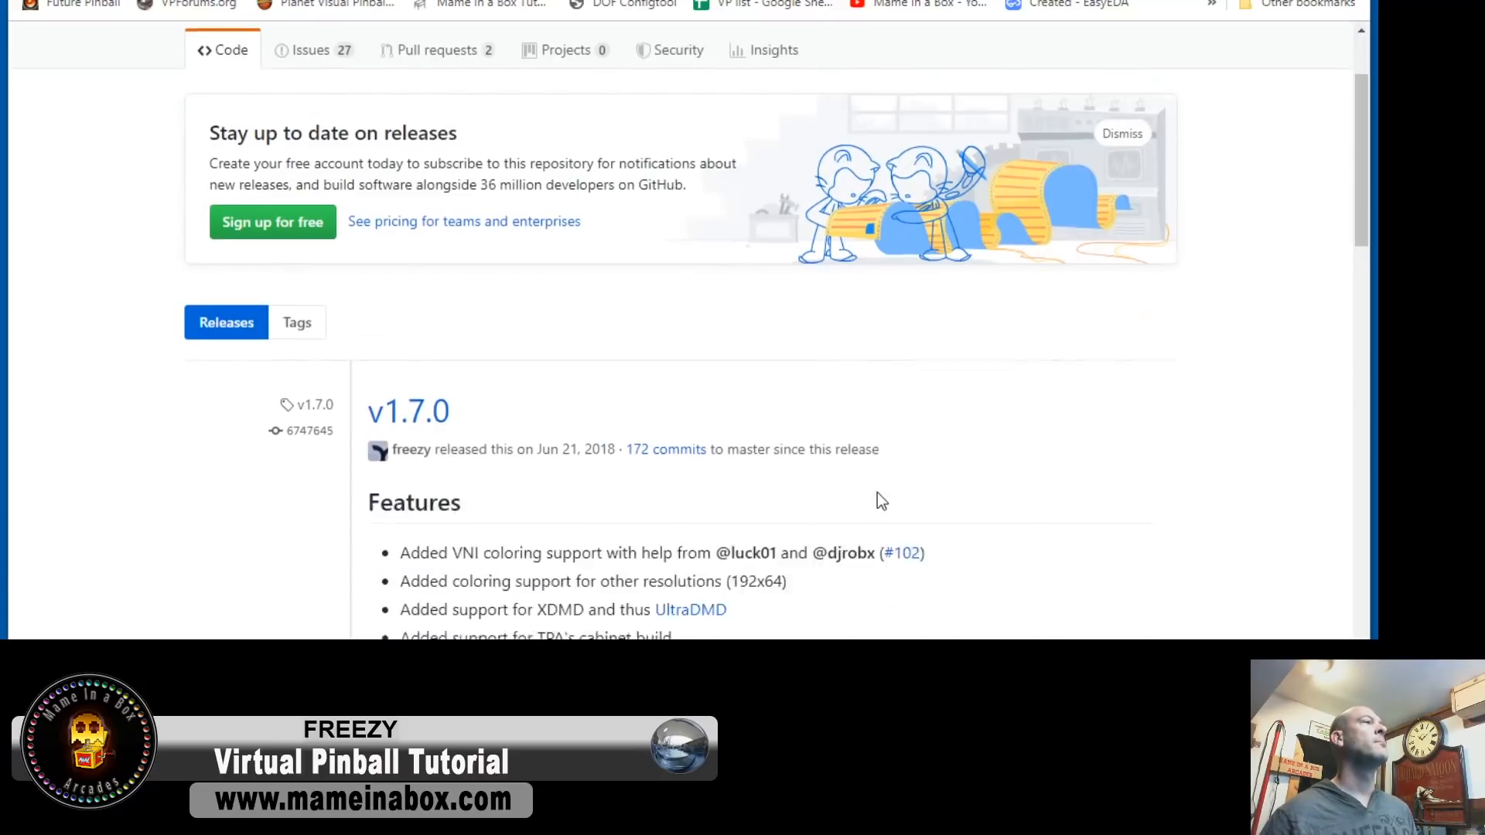
{"action": "scroll", "scroll_direction": "down", "scroll_amount": 3}
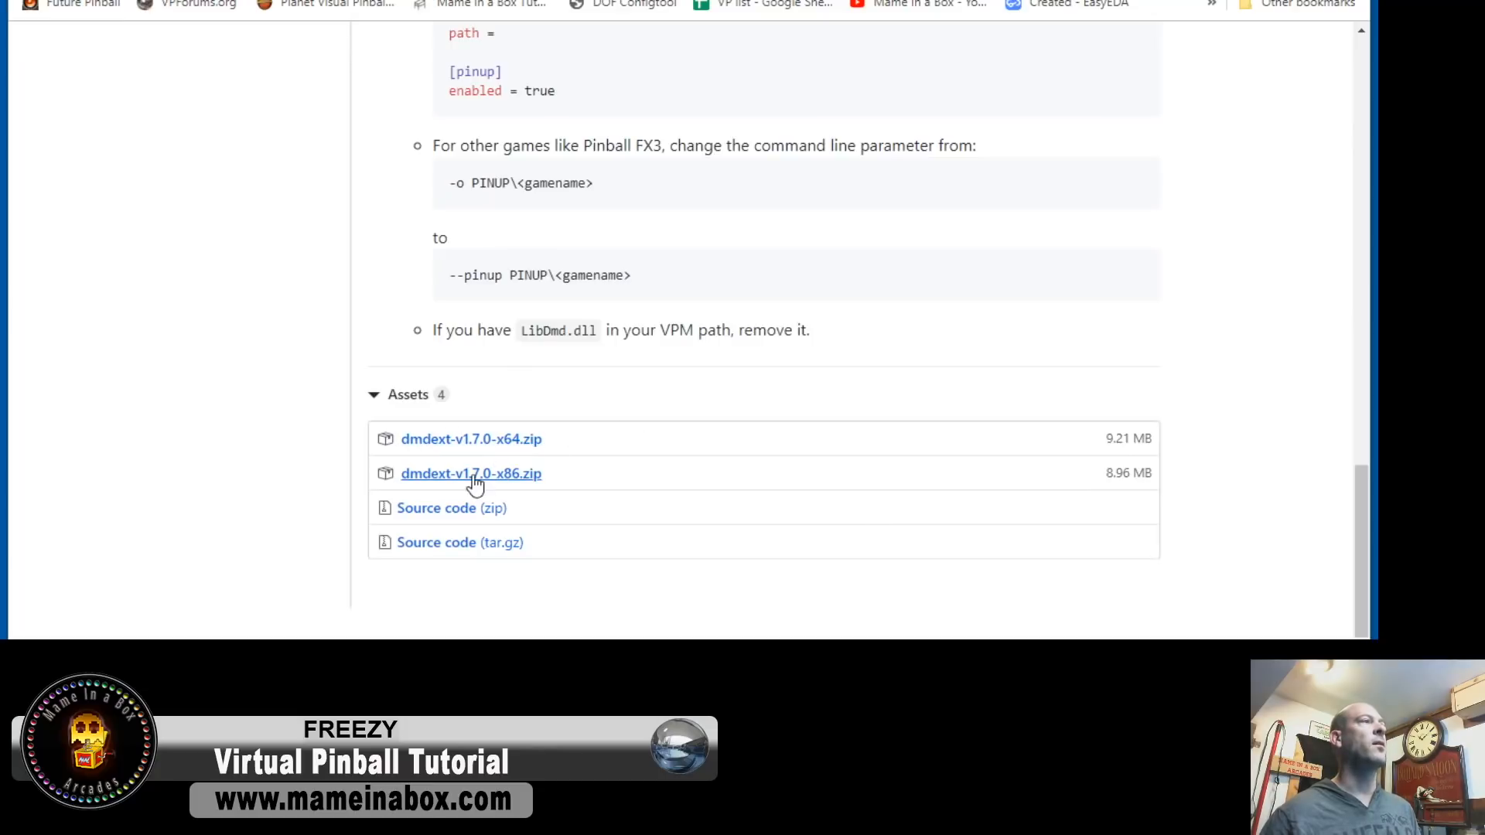
{"action": "mouse_move", "coordinate": [510, 486]}
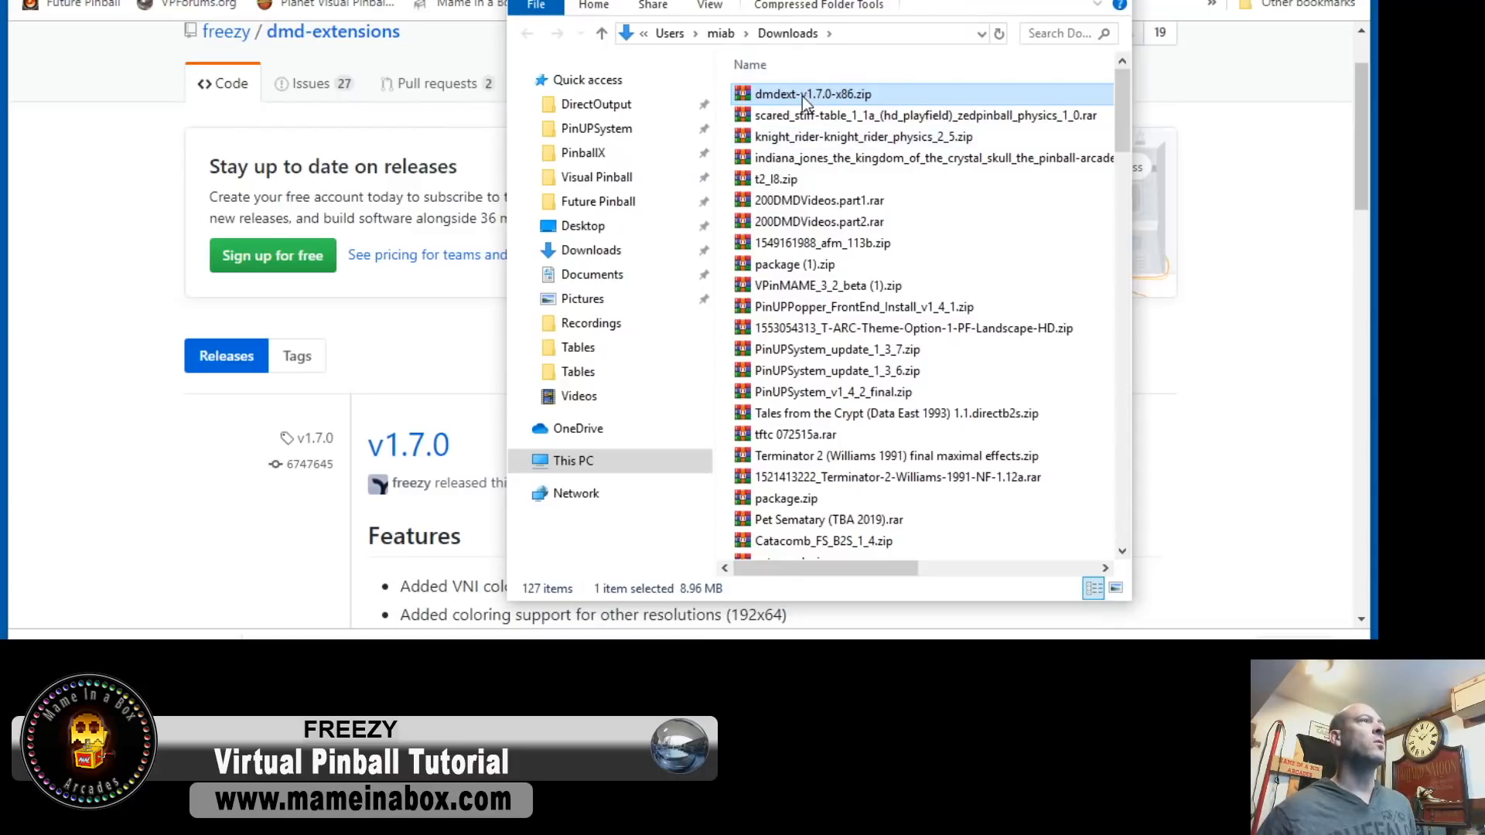
Open the dmdext archive and browse into the VPinMAME folder.
{"action": "double_click", "coordinate": [810, 94]}
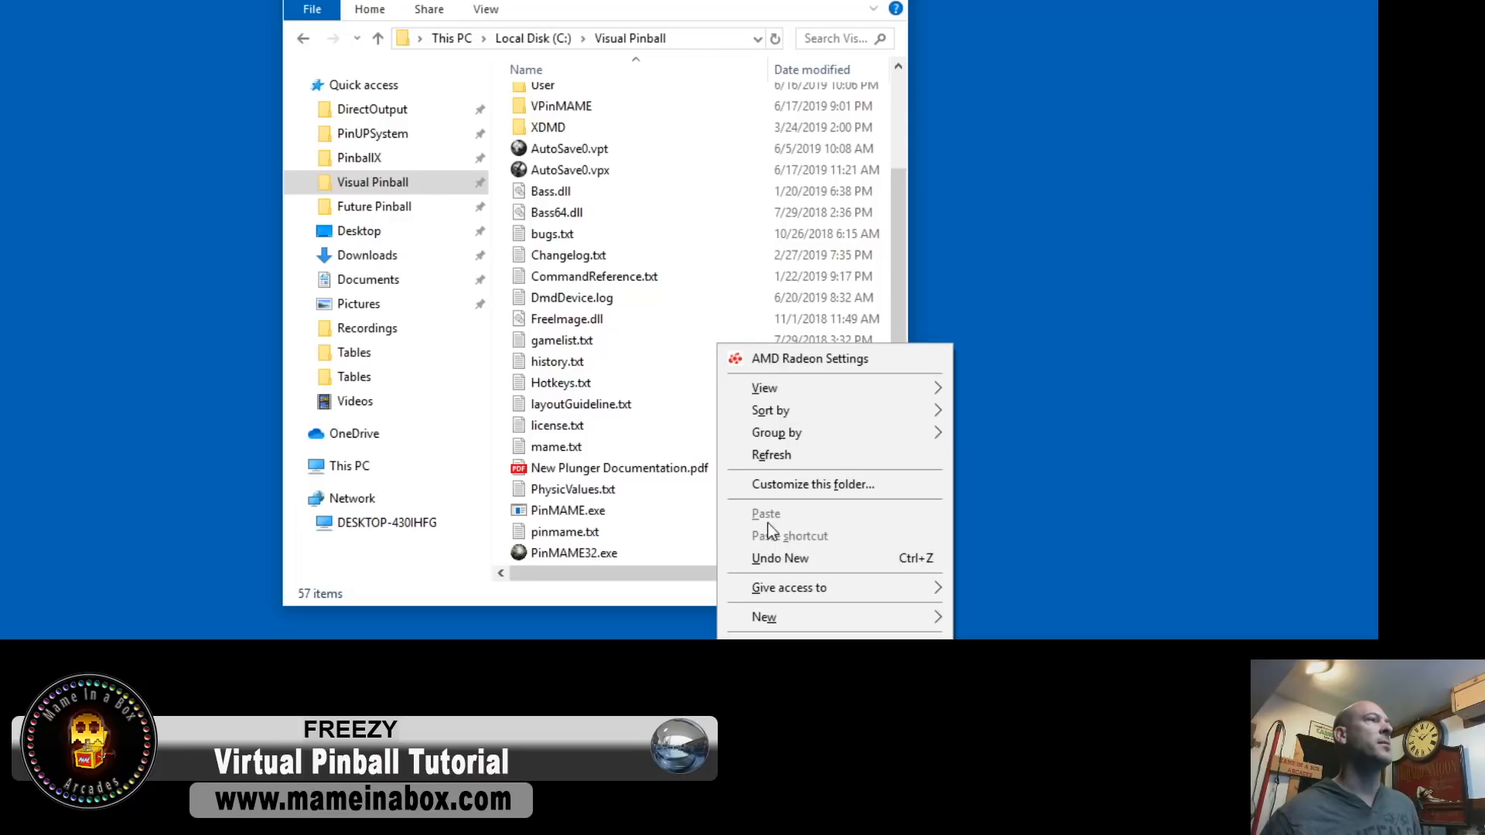
{"action": "double_click", "coordinate": [562, 106]}
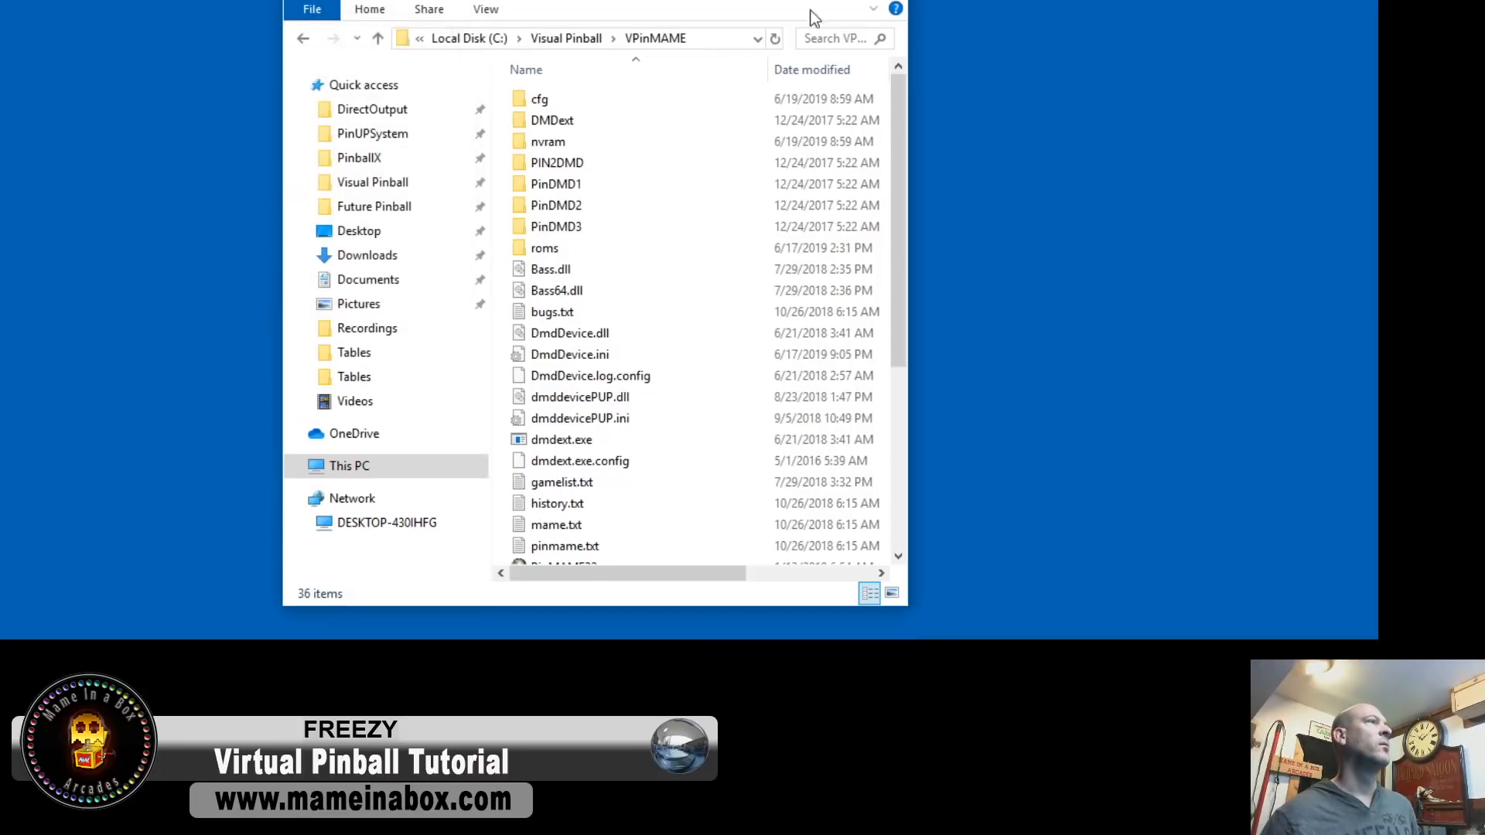
{"action": "left_click_drag", "start_coordinate": [596, 9], "coordinate": [796, 13]}
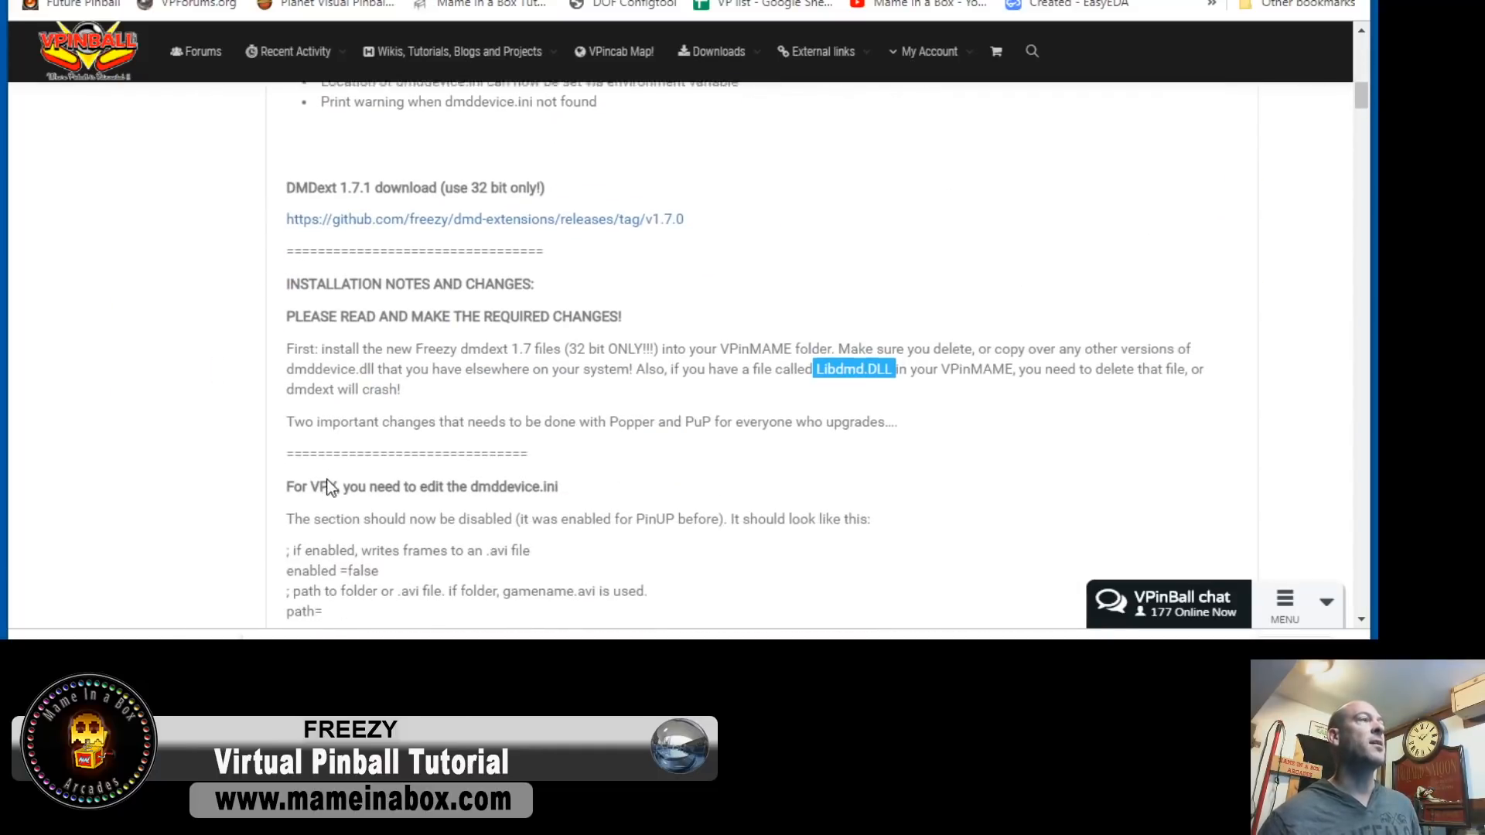
Read the Libdmd.DLL install note, then launch Setup.exe from the VPinMAME folder.
{"action": "scroll", "scroll_direction": "down", "scroll_amount": 3}
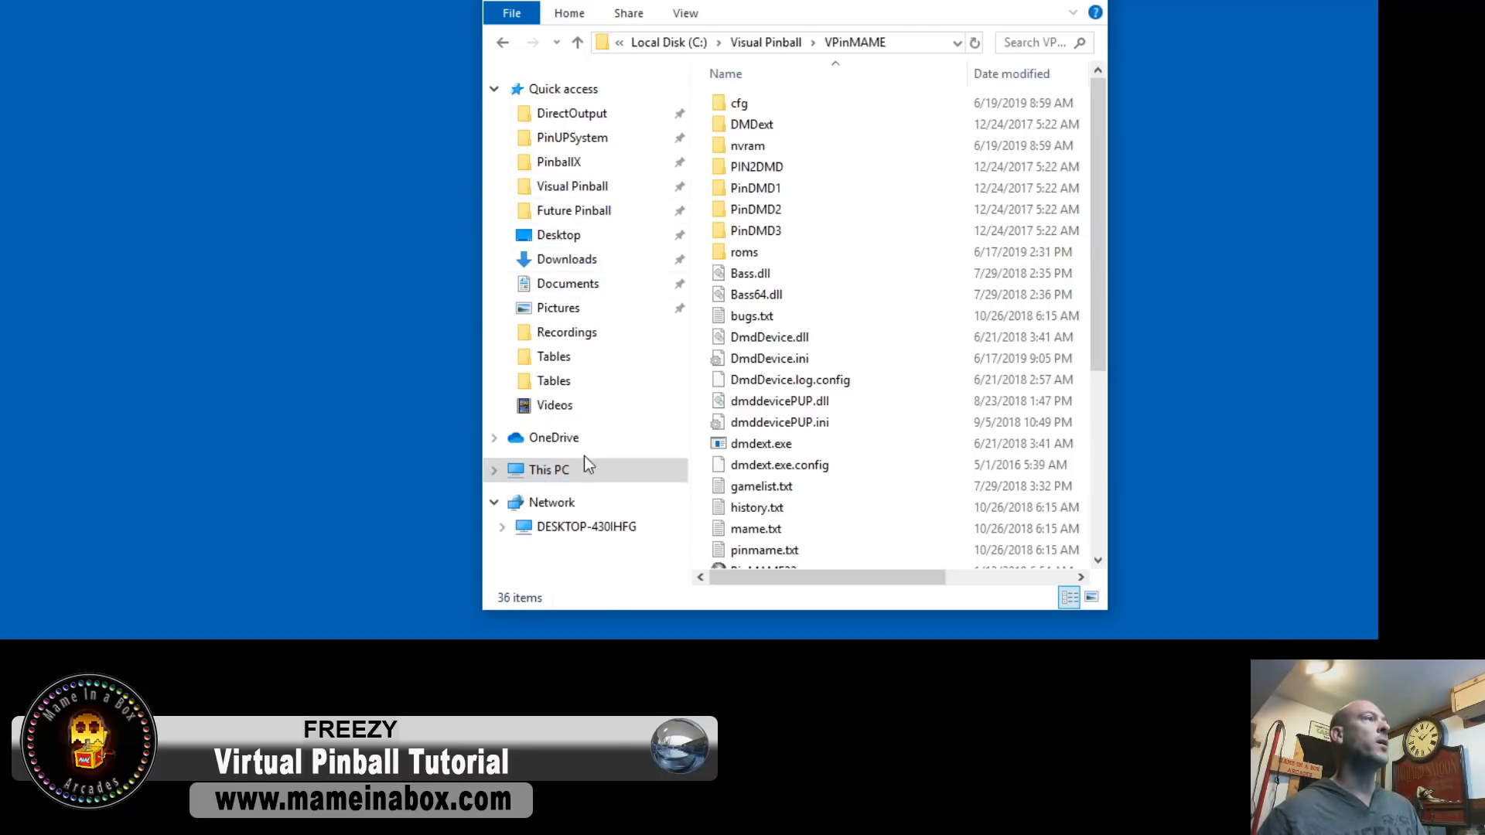
{"action": "scroll", "scroll_direction": "down", "scroll_amount": 3}
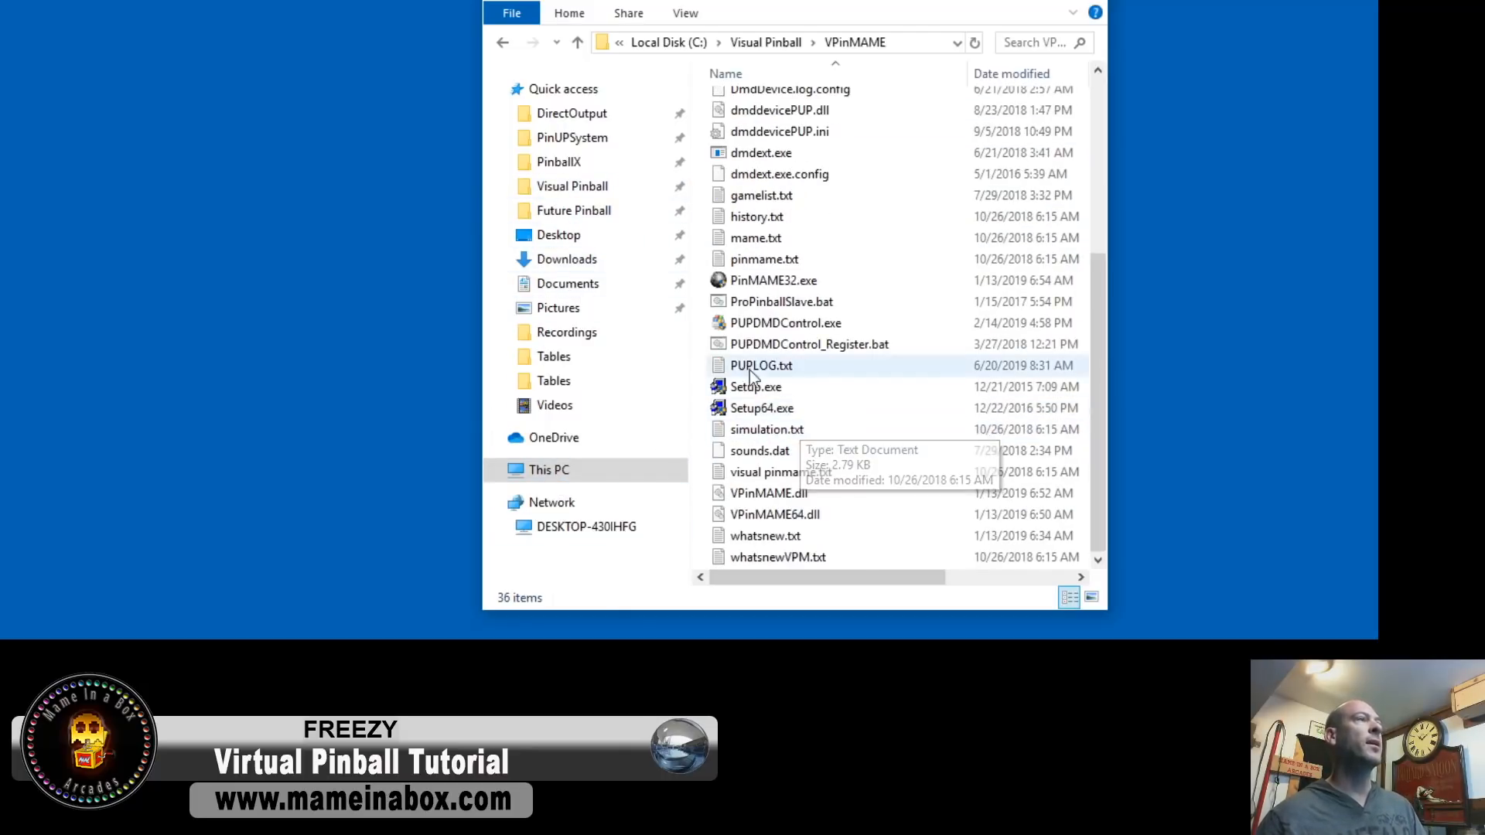
{"action": "left_click", "coordinate": [756, 387]}
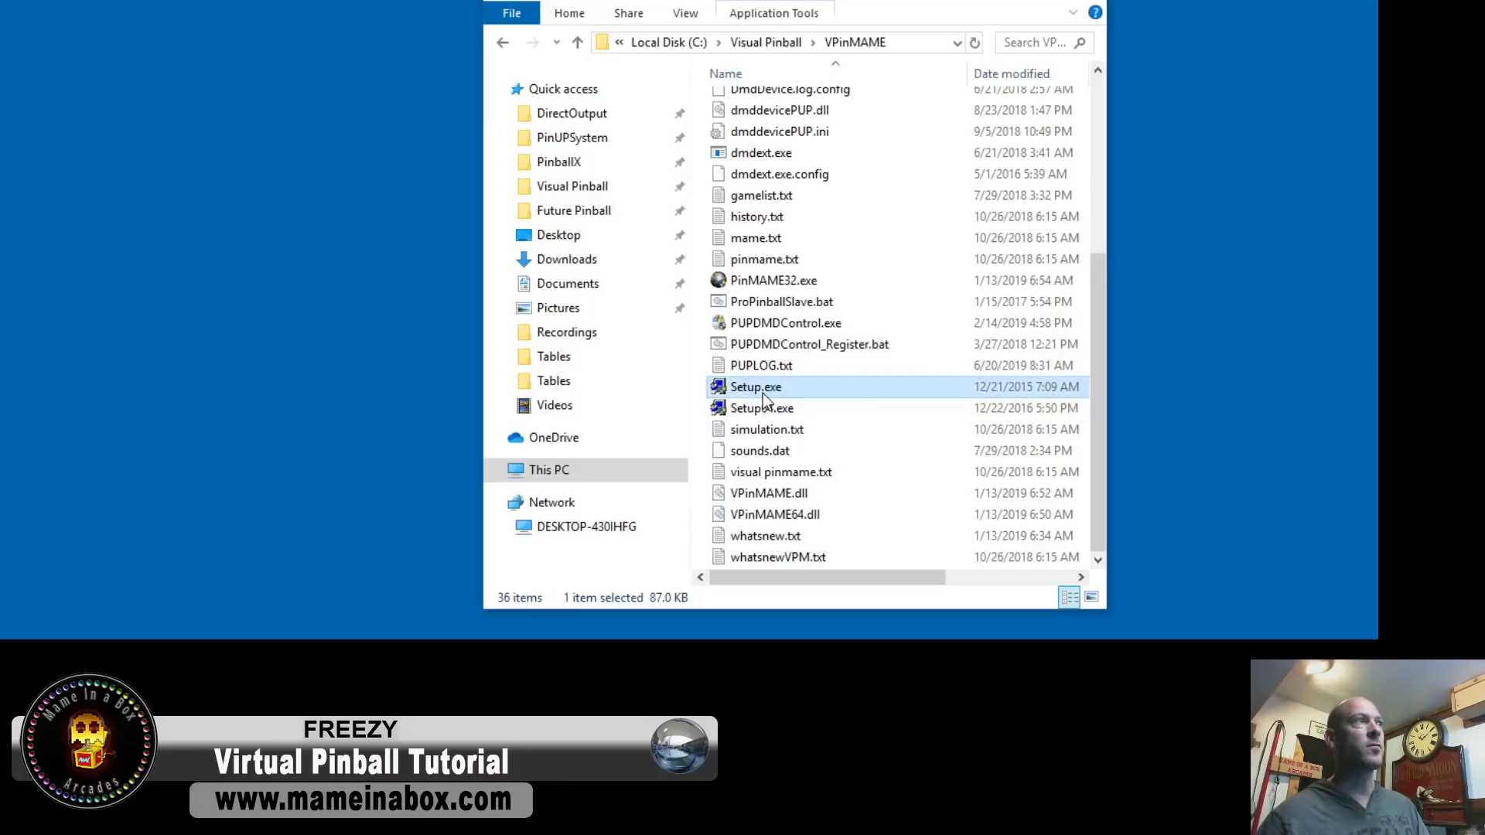
{"action": "double_click", "coordinate": [756, 387]}
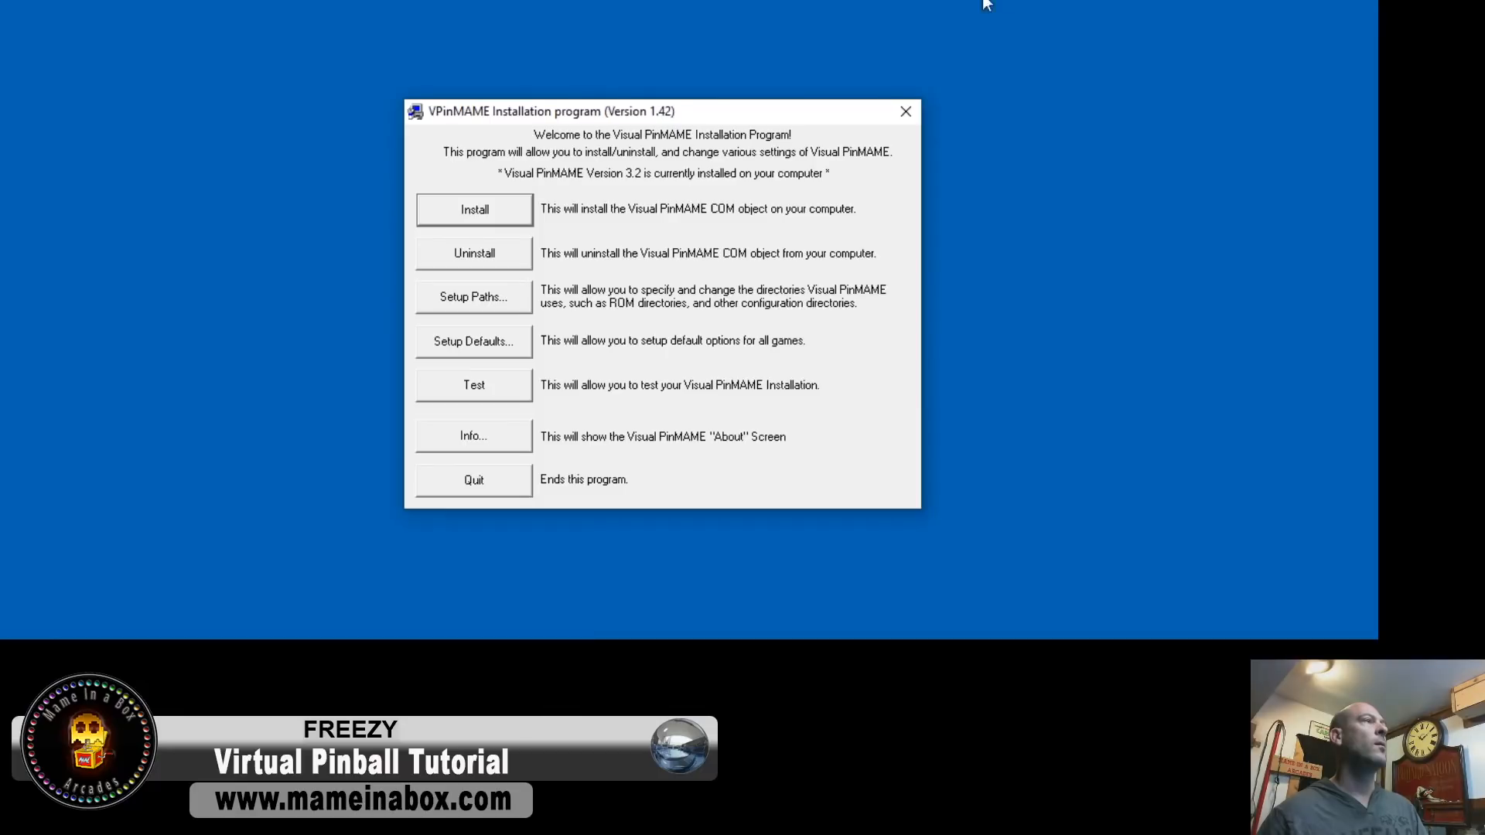
{"action": "mouse_move", "coordinate": [469, 351]}
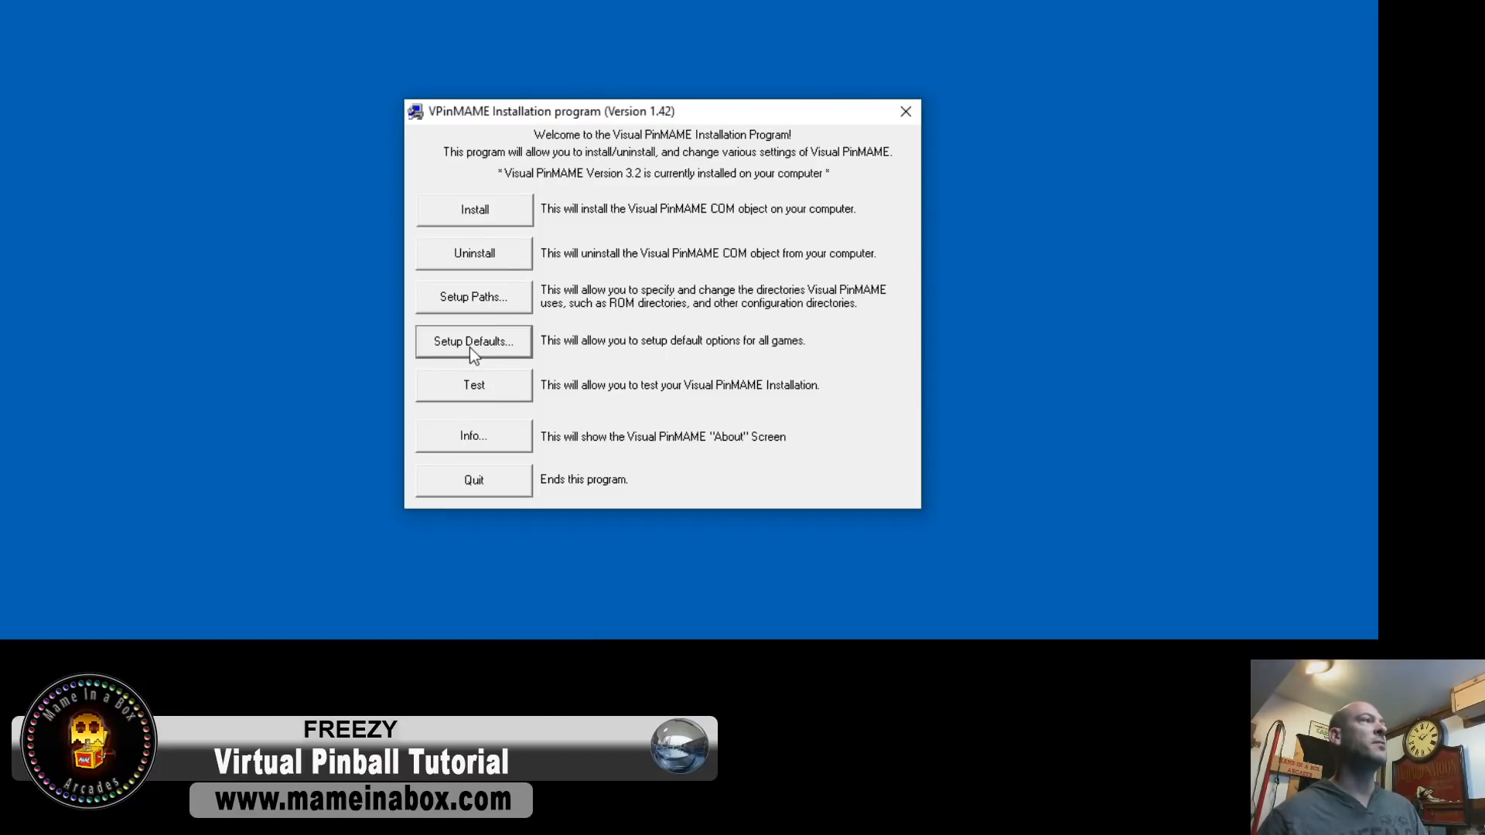
Enable 'Use external DMD (dll)' in VPinMAME's default options for all games.
{"action": "left_click", "coordinate": [473, 341]}
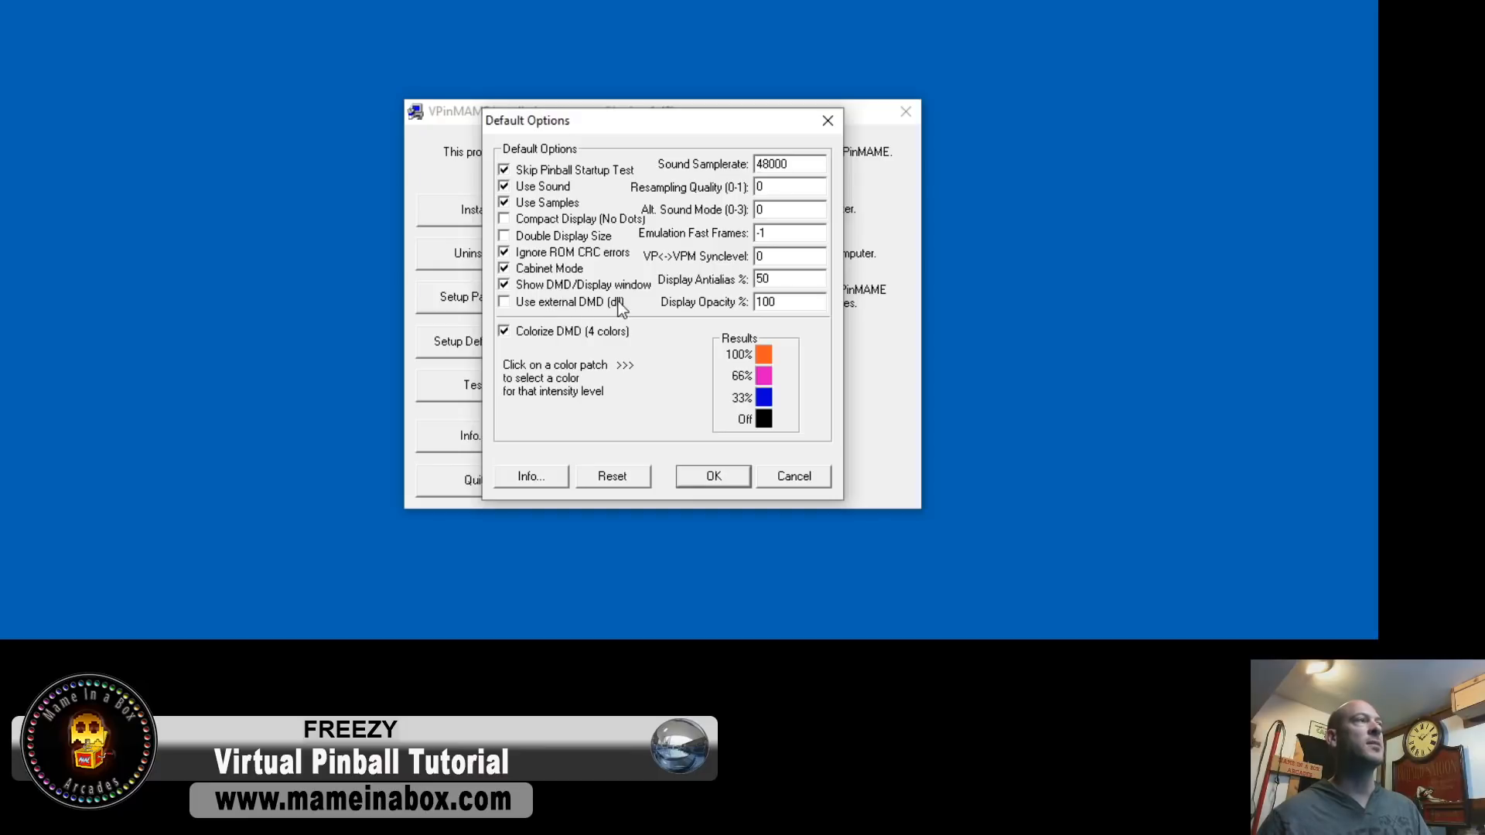
{"action": "mouse_move", "coordinate": [630, 323]}
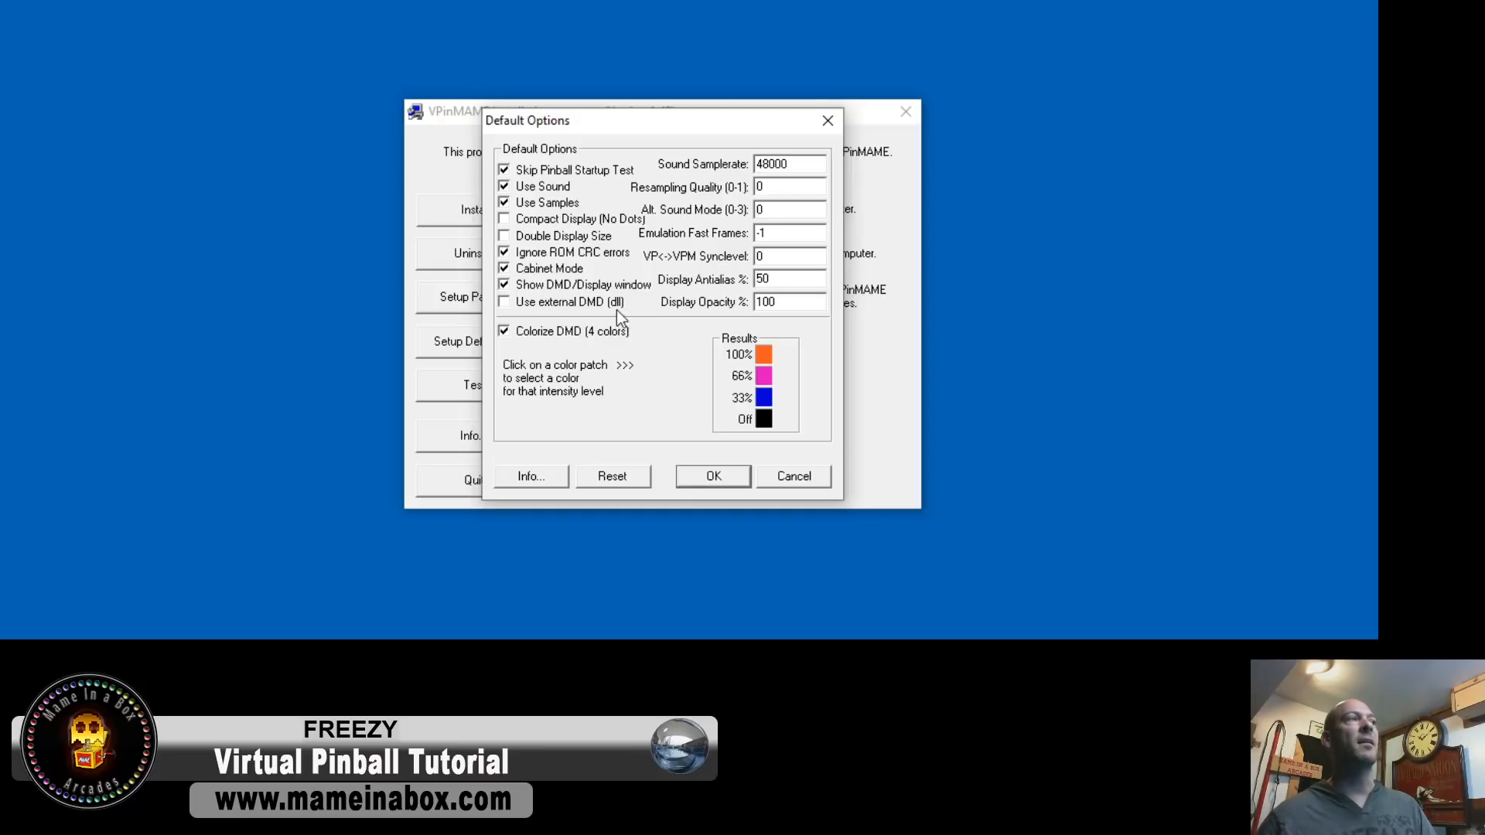
{"action": "left_click", "coordinate": [504, 302]}
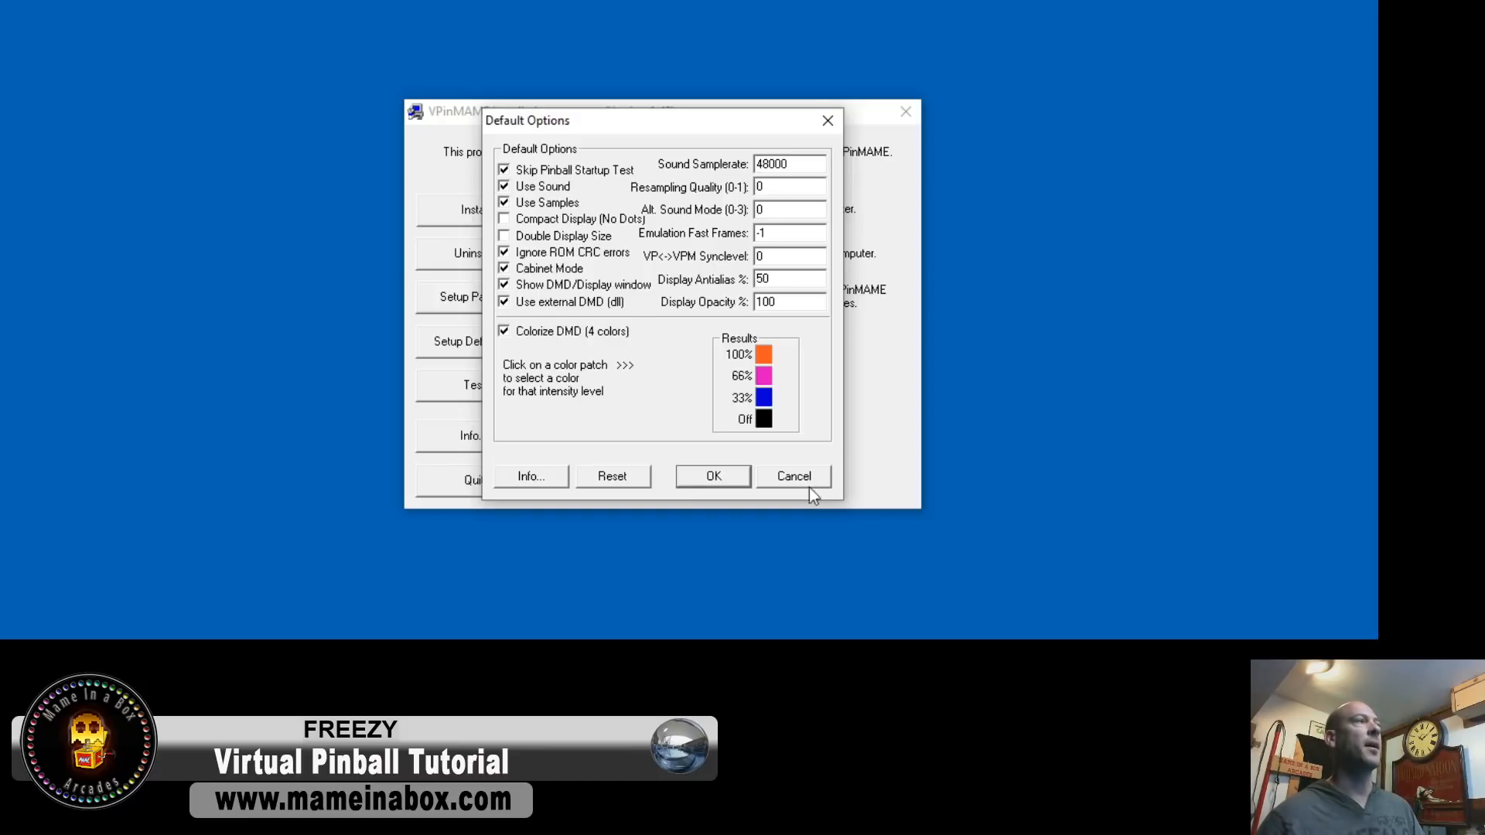
{"action": "left_click", "coordinate": [793, 476]}
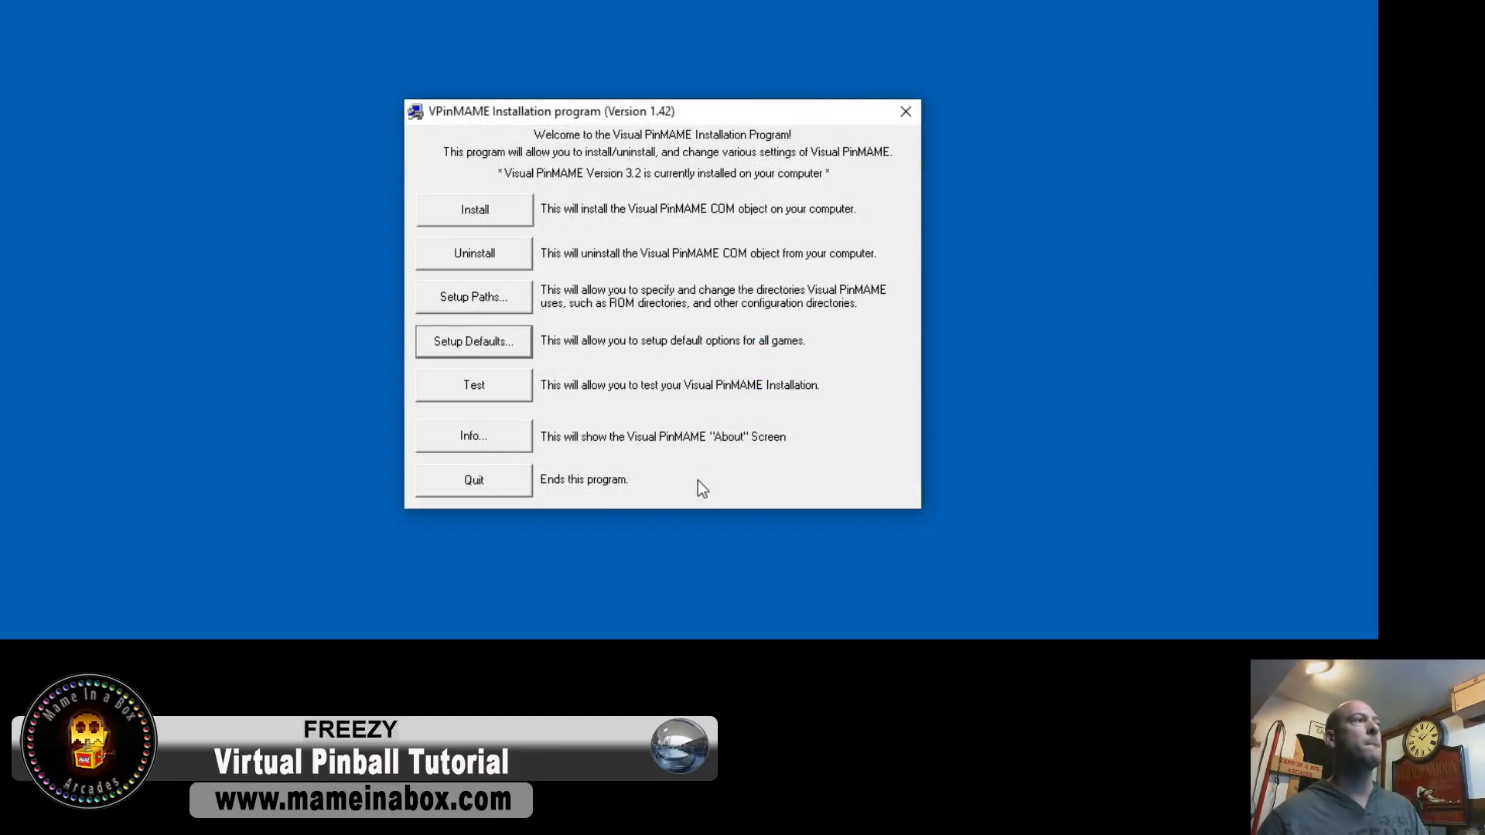
Launch Monster Bash in Visual Pinball so both DMDs show CREDITS 1 PRESS START.
{"action": "left_click", "coordinate": [474, 384]}
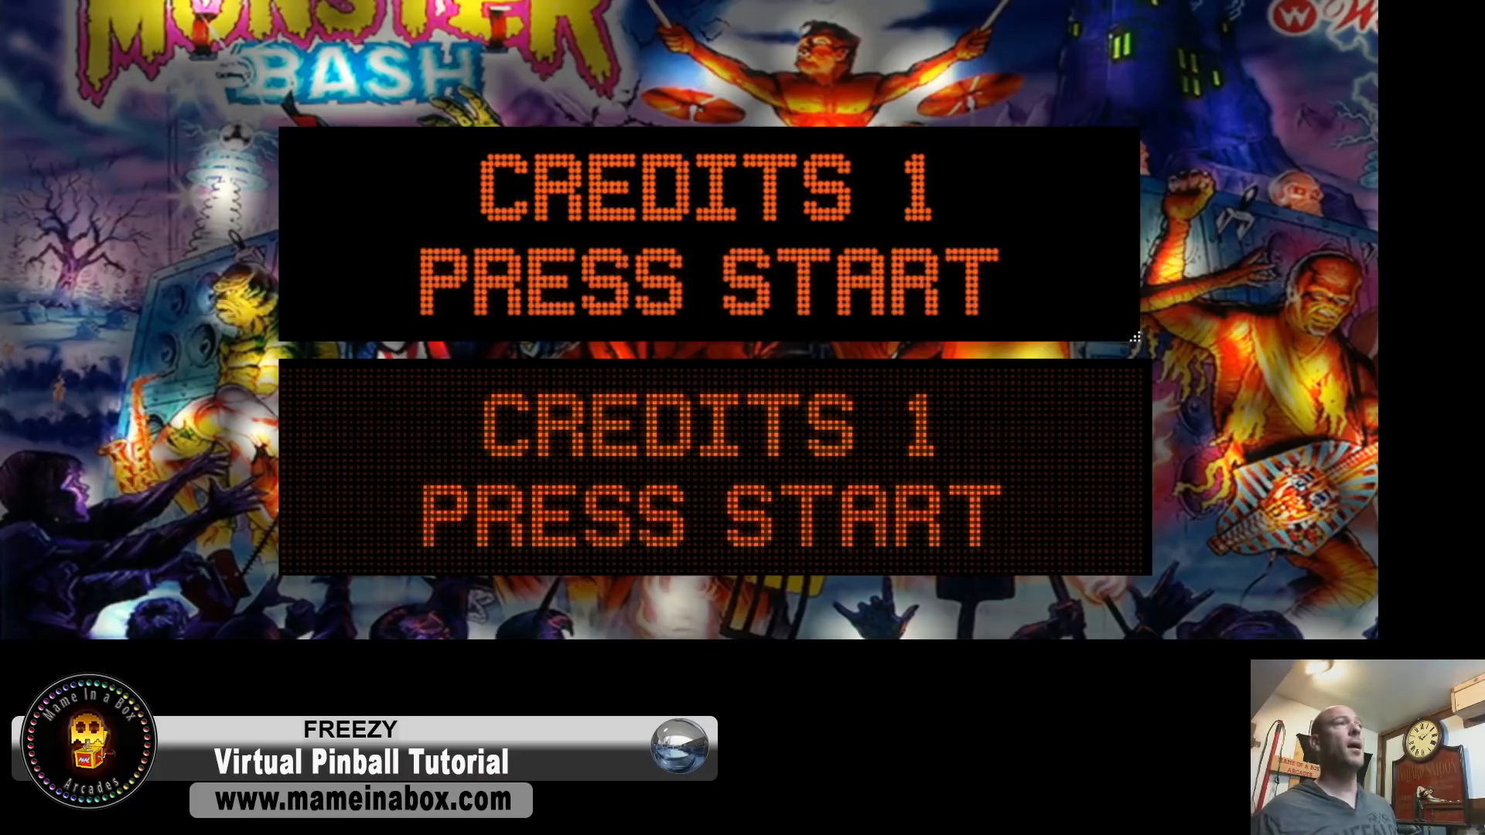